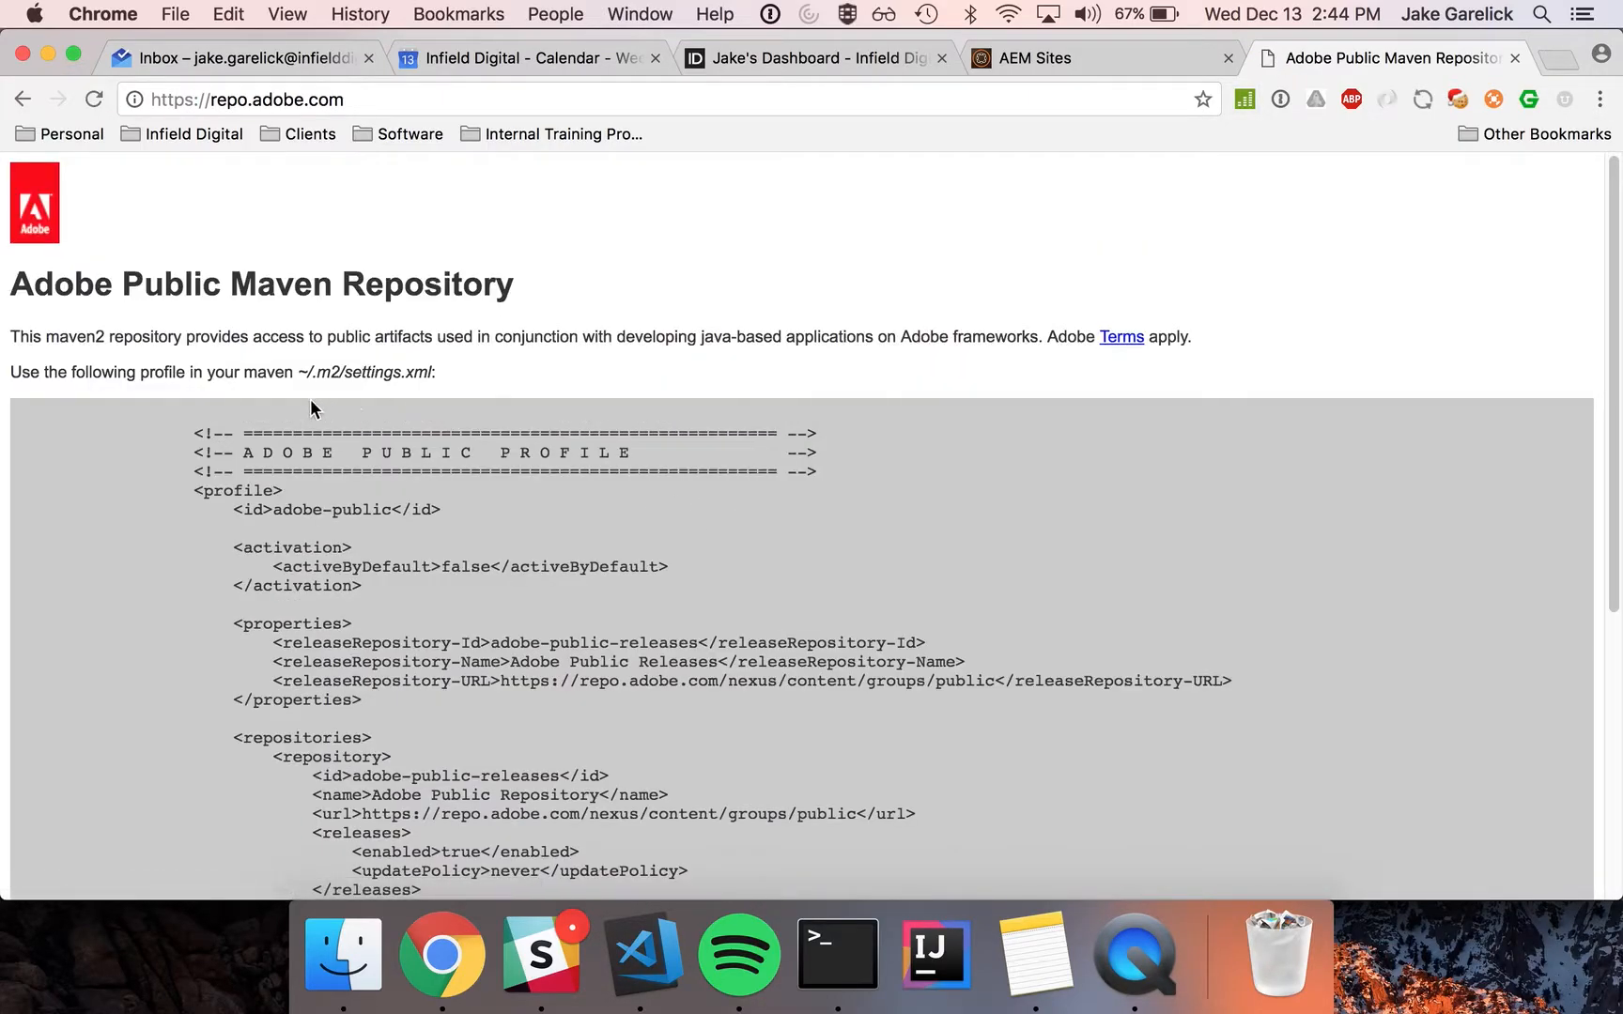
mouse_move(222, 412)
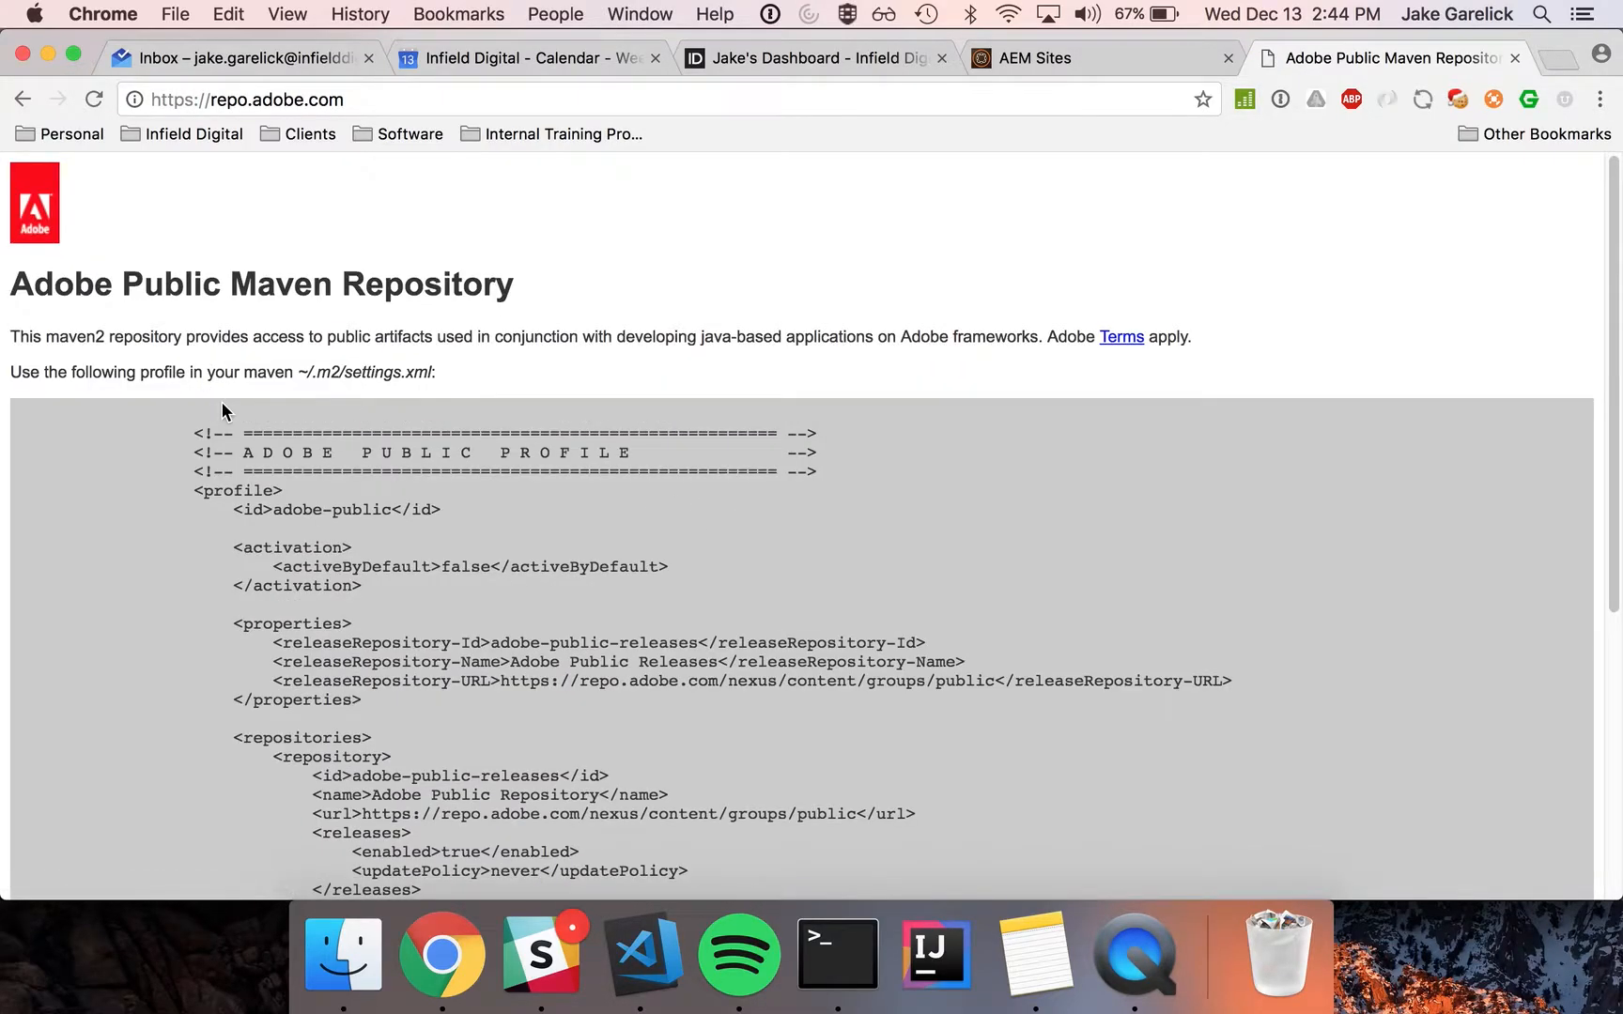
Search Chrome for 'aem archetype' and open the aem-project-archetype GitHub page
scroll(down, 3)
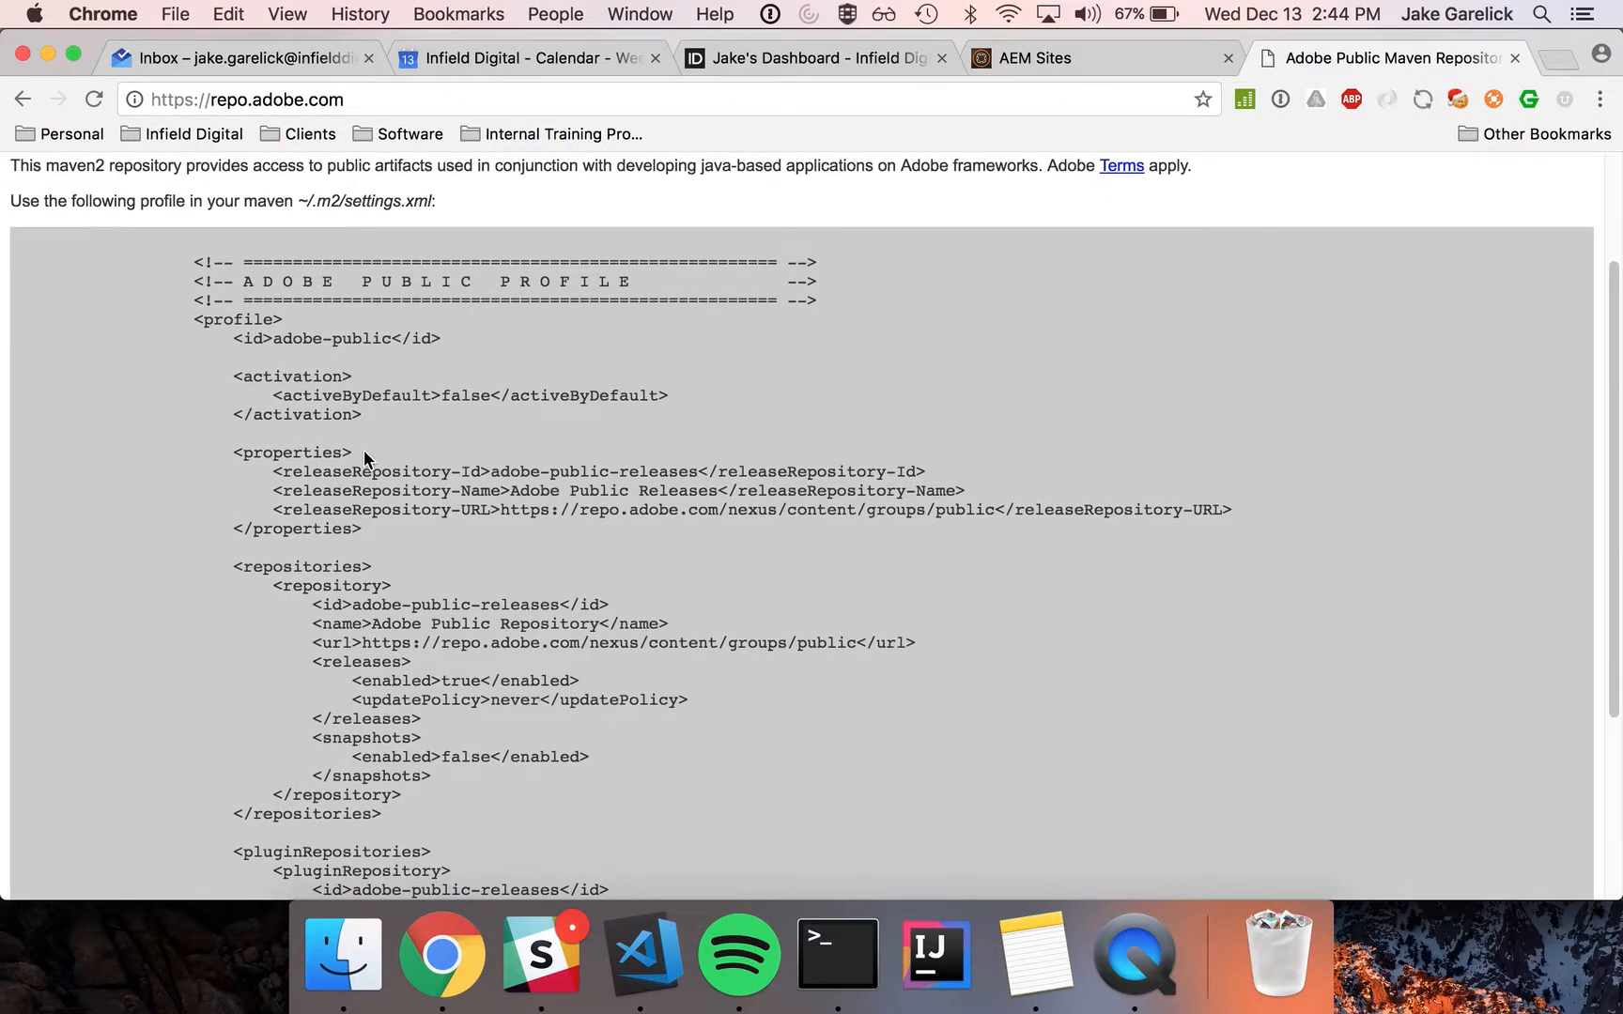
mouse_move(590, 809)
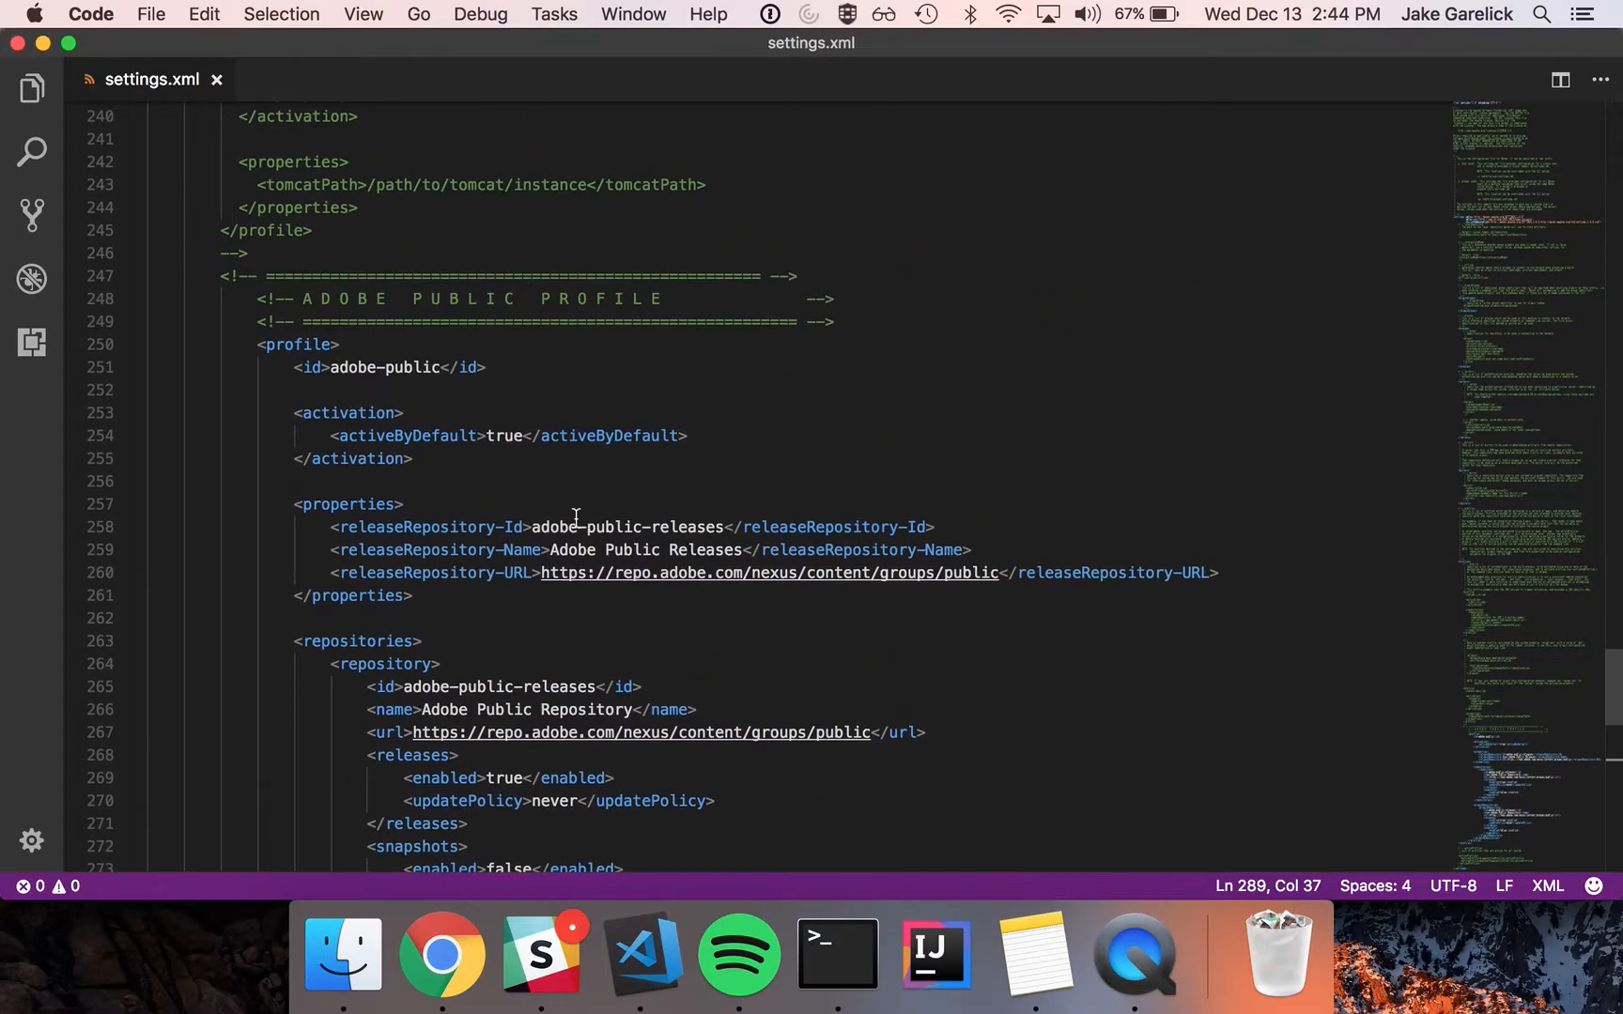
mouse_move(455, 443)
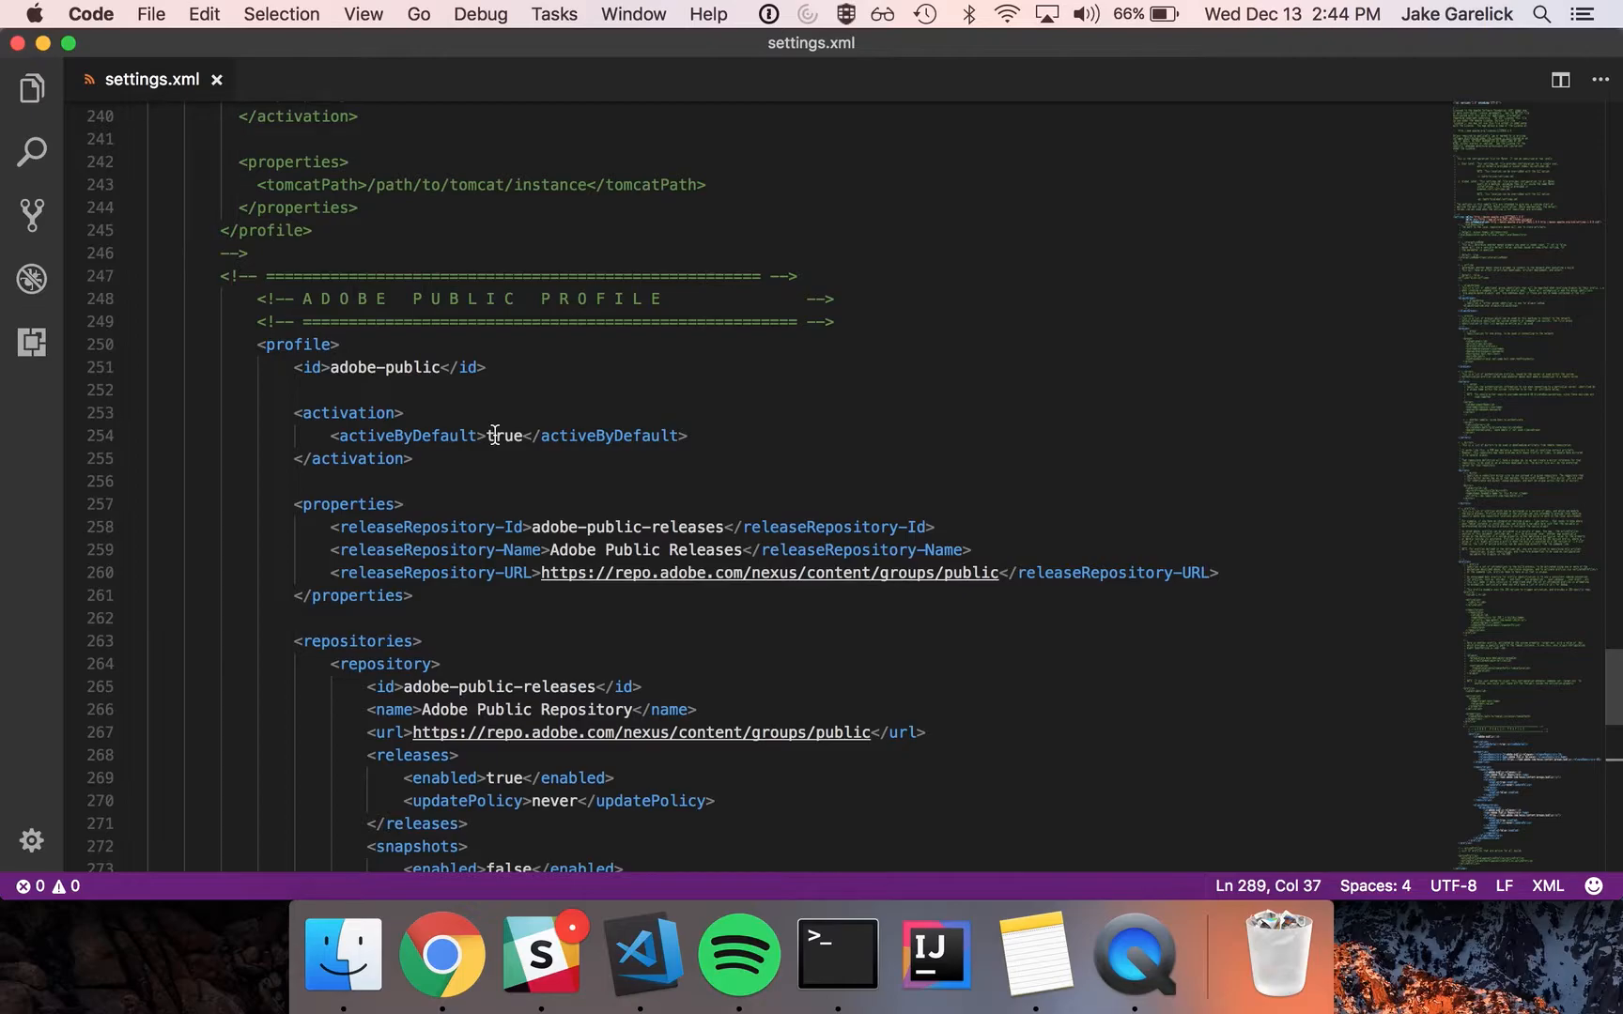
mouse_move(440, 952)
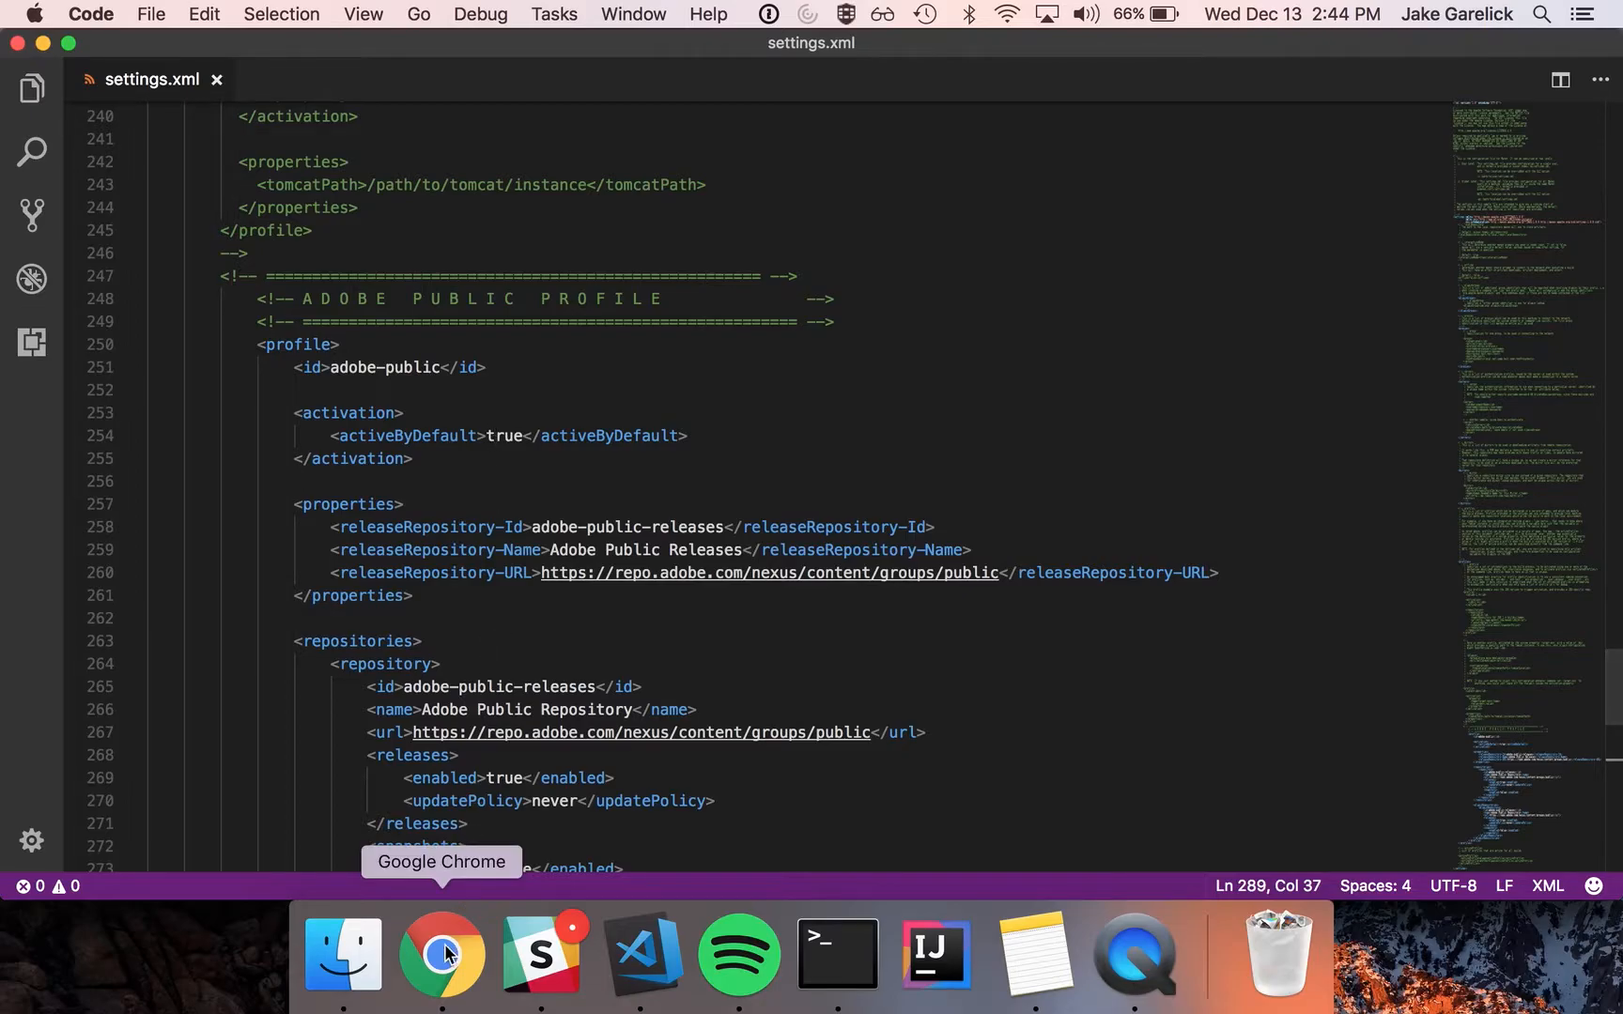
click(442, 953)
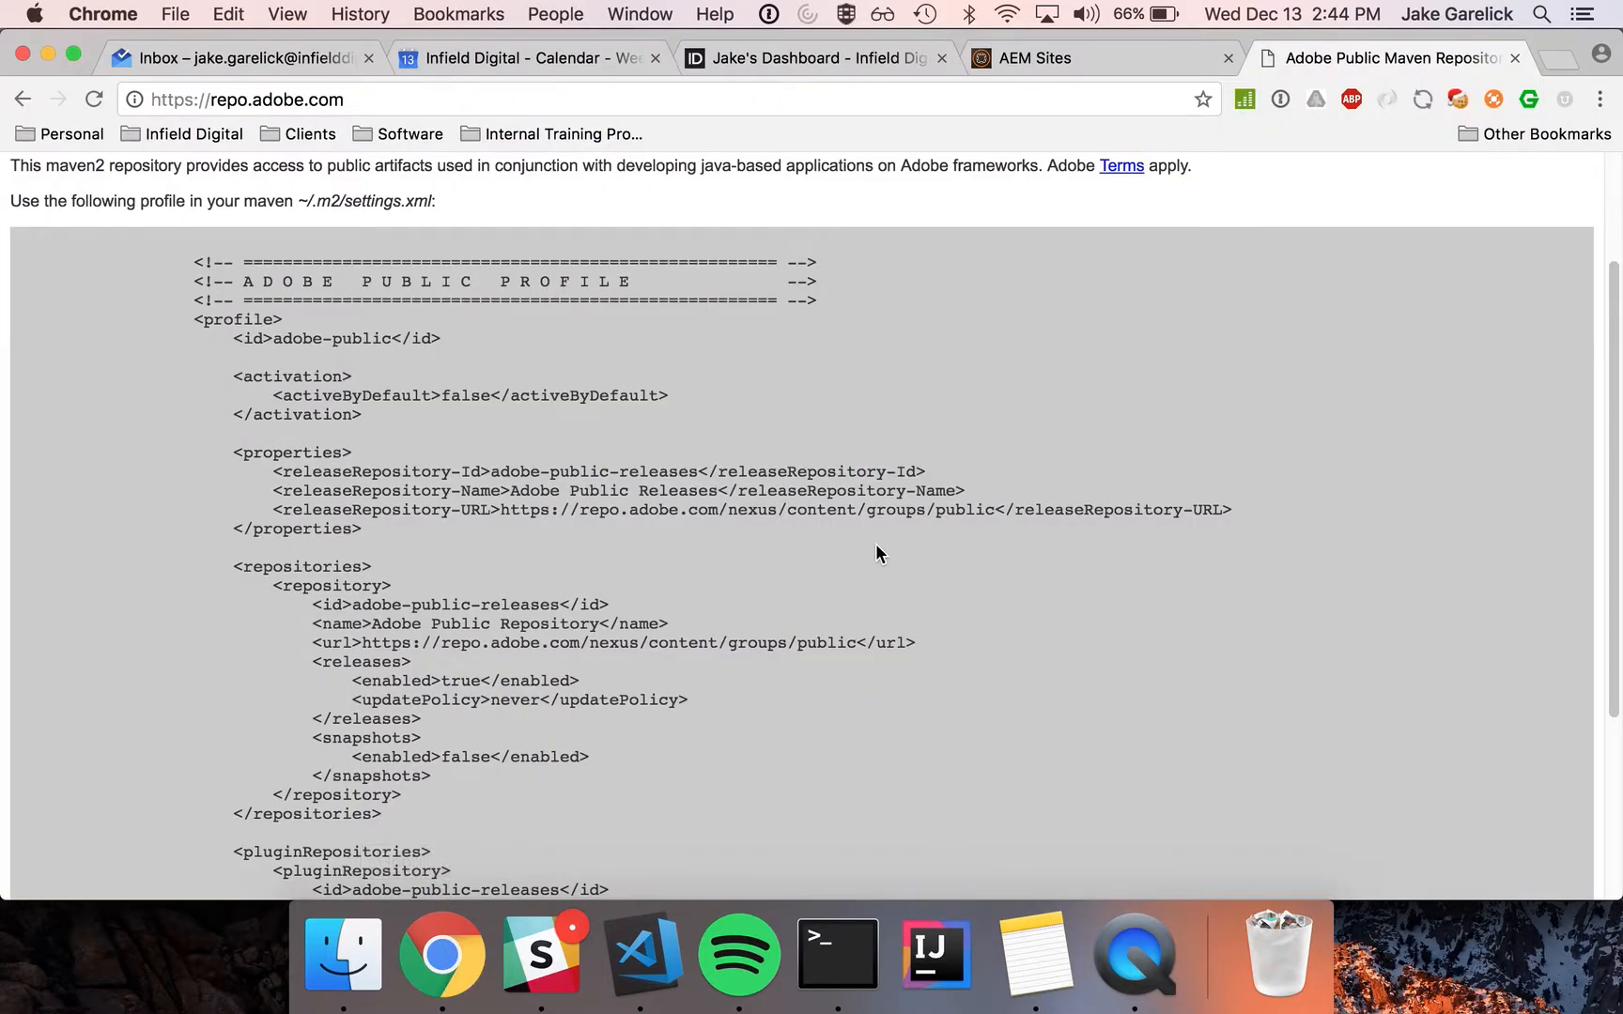
text(aem archetype)
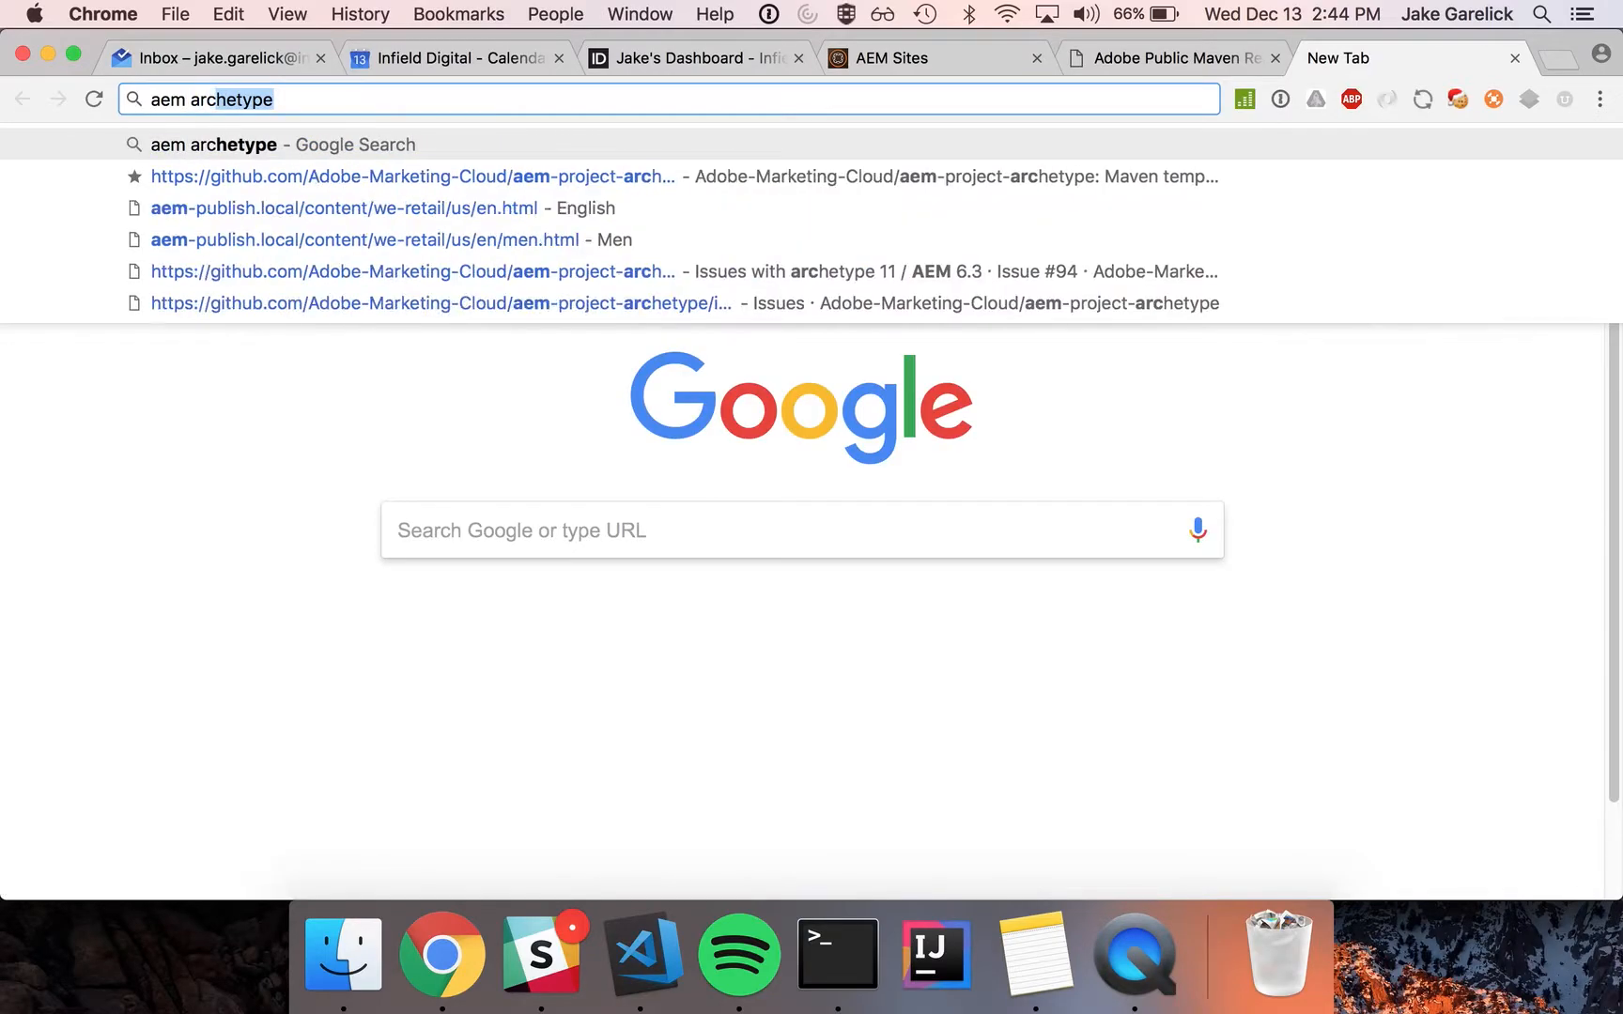
click(410, 176)
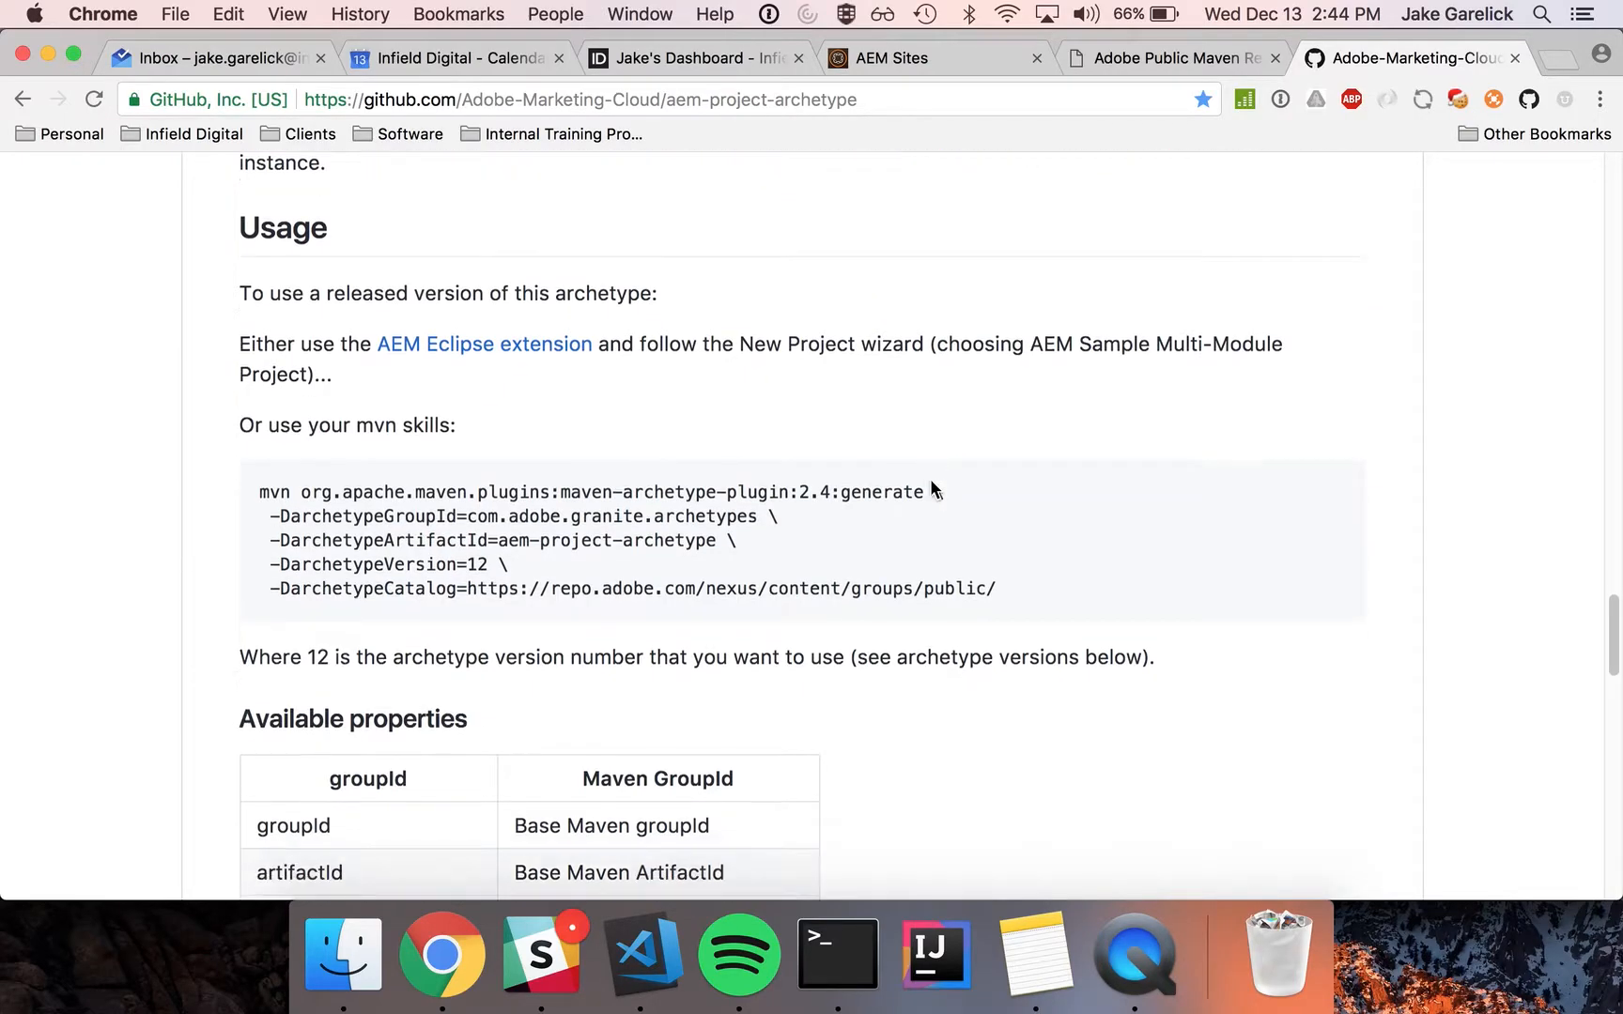
Select the full mvn archetype generate command on the GitHub page
scroll(down, 3)
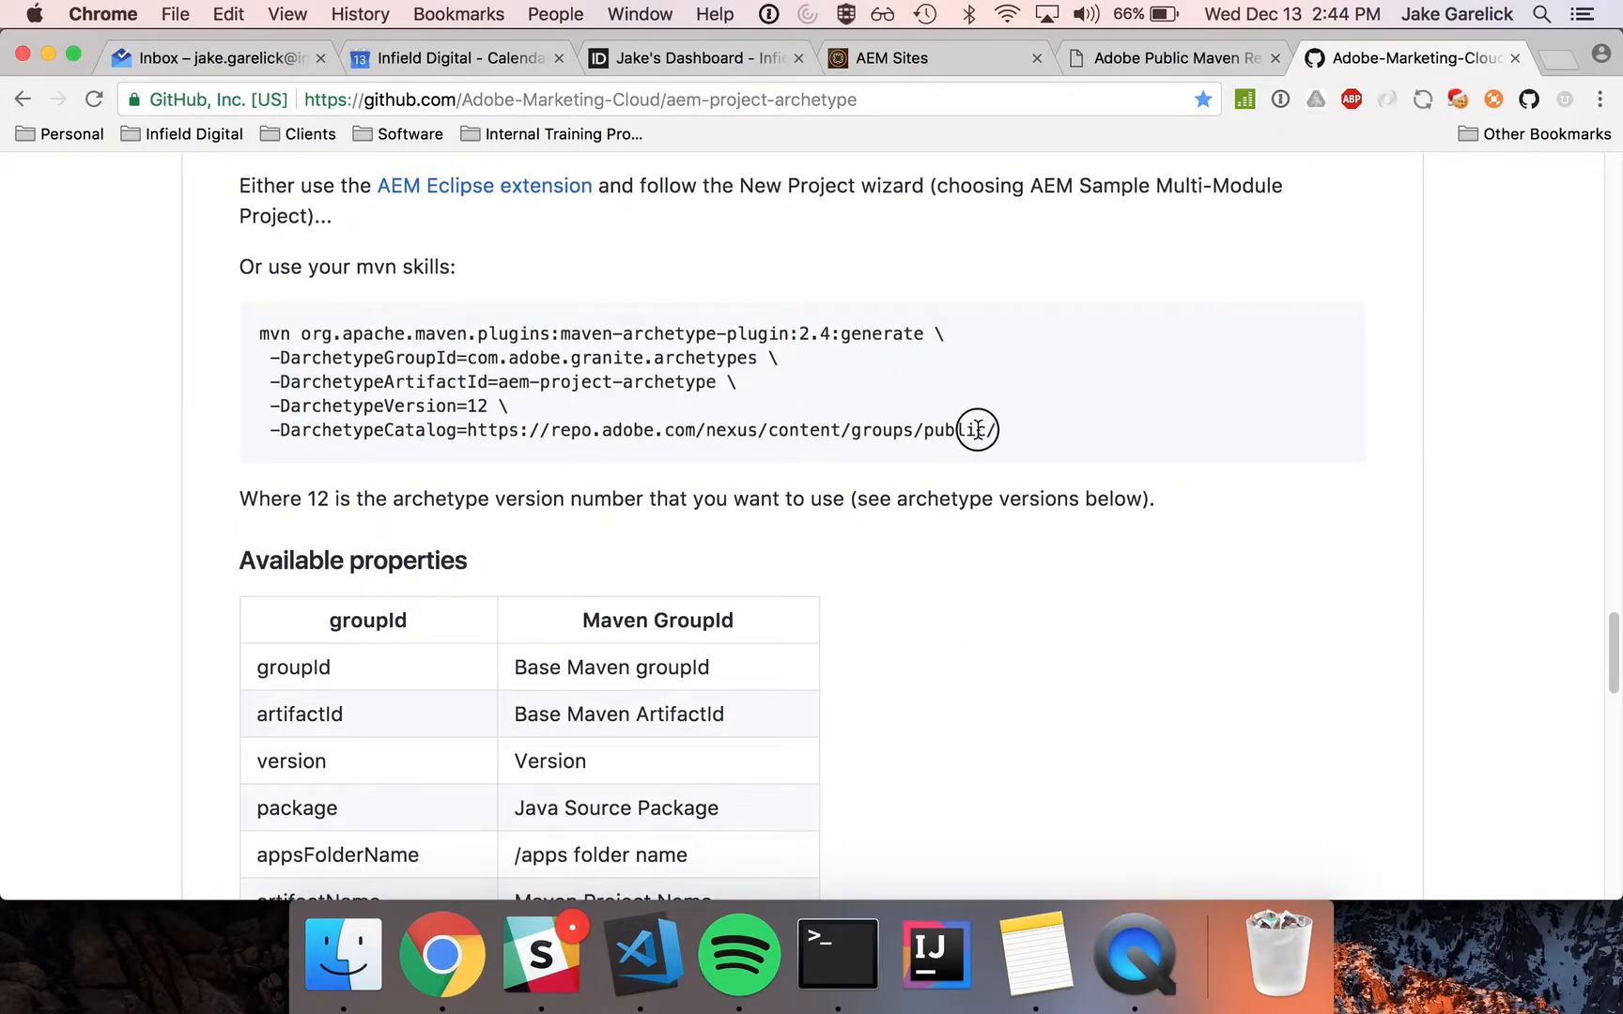
drag(259, 334, 994, 429)
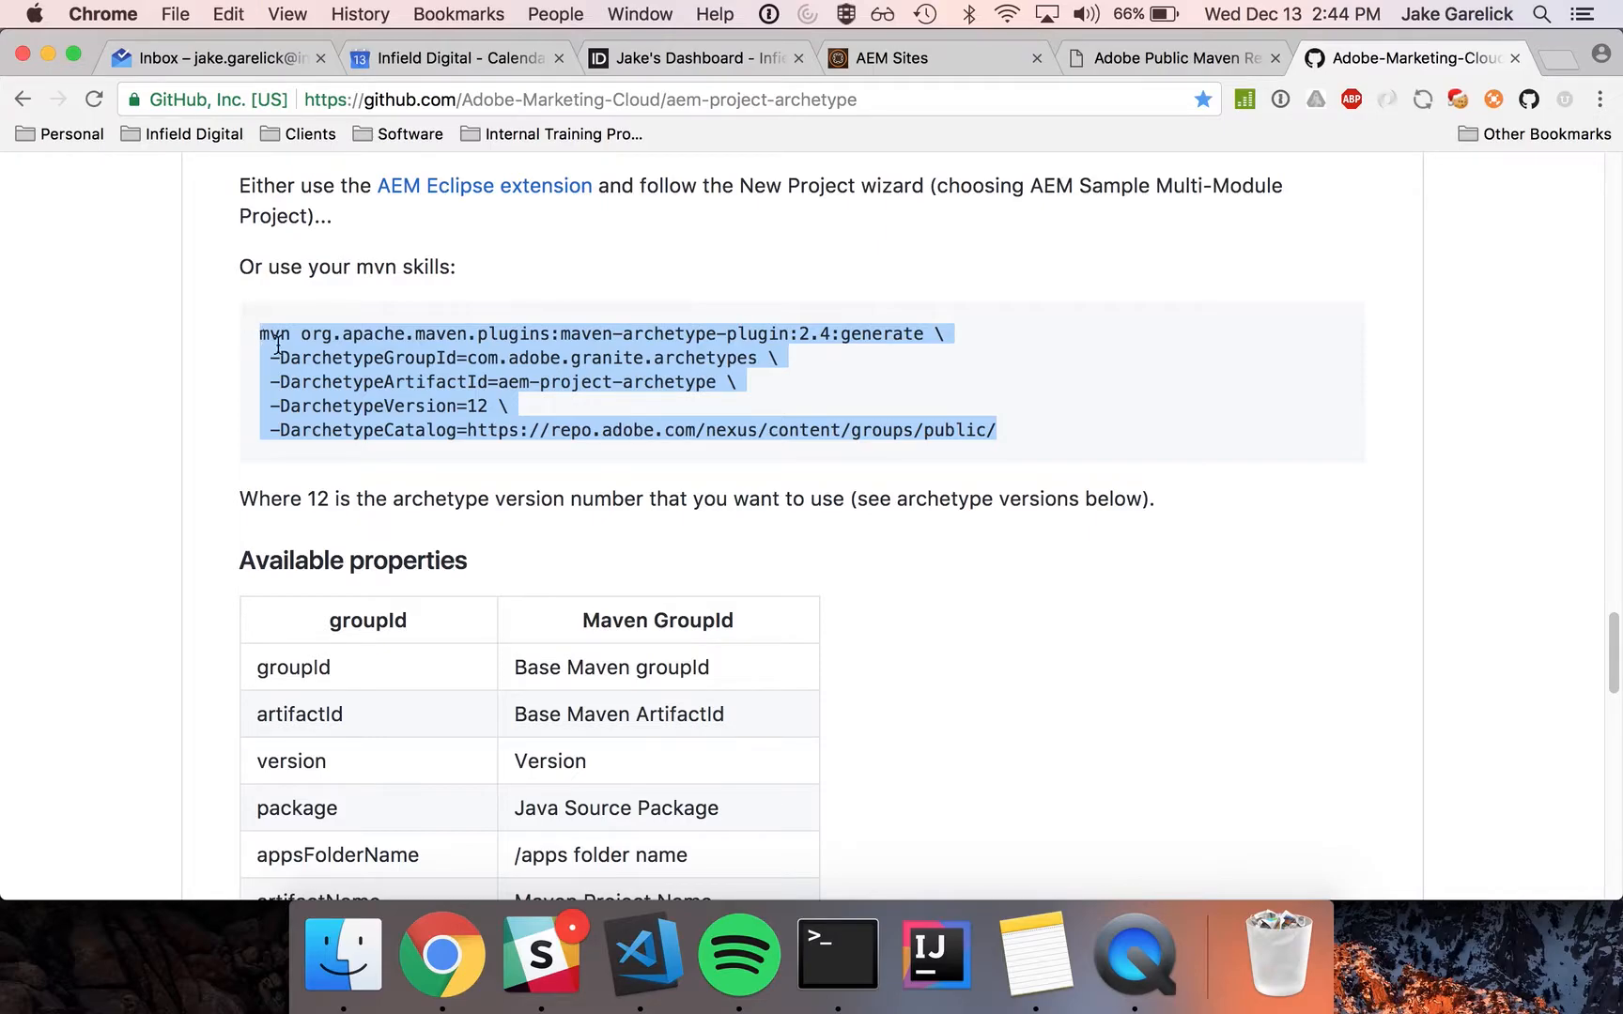
click(835, 951)
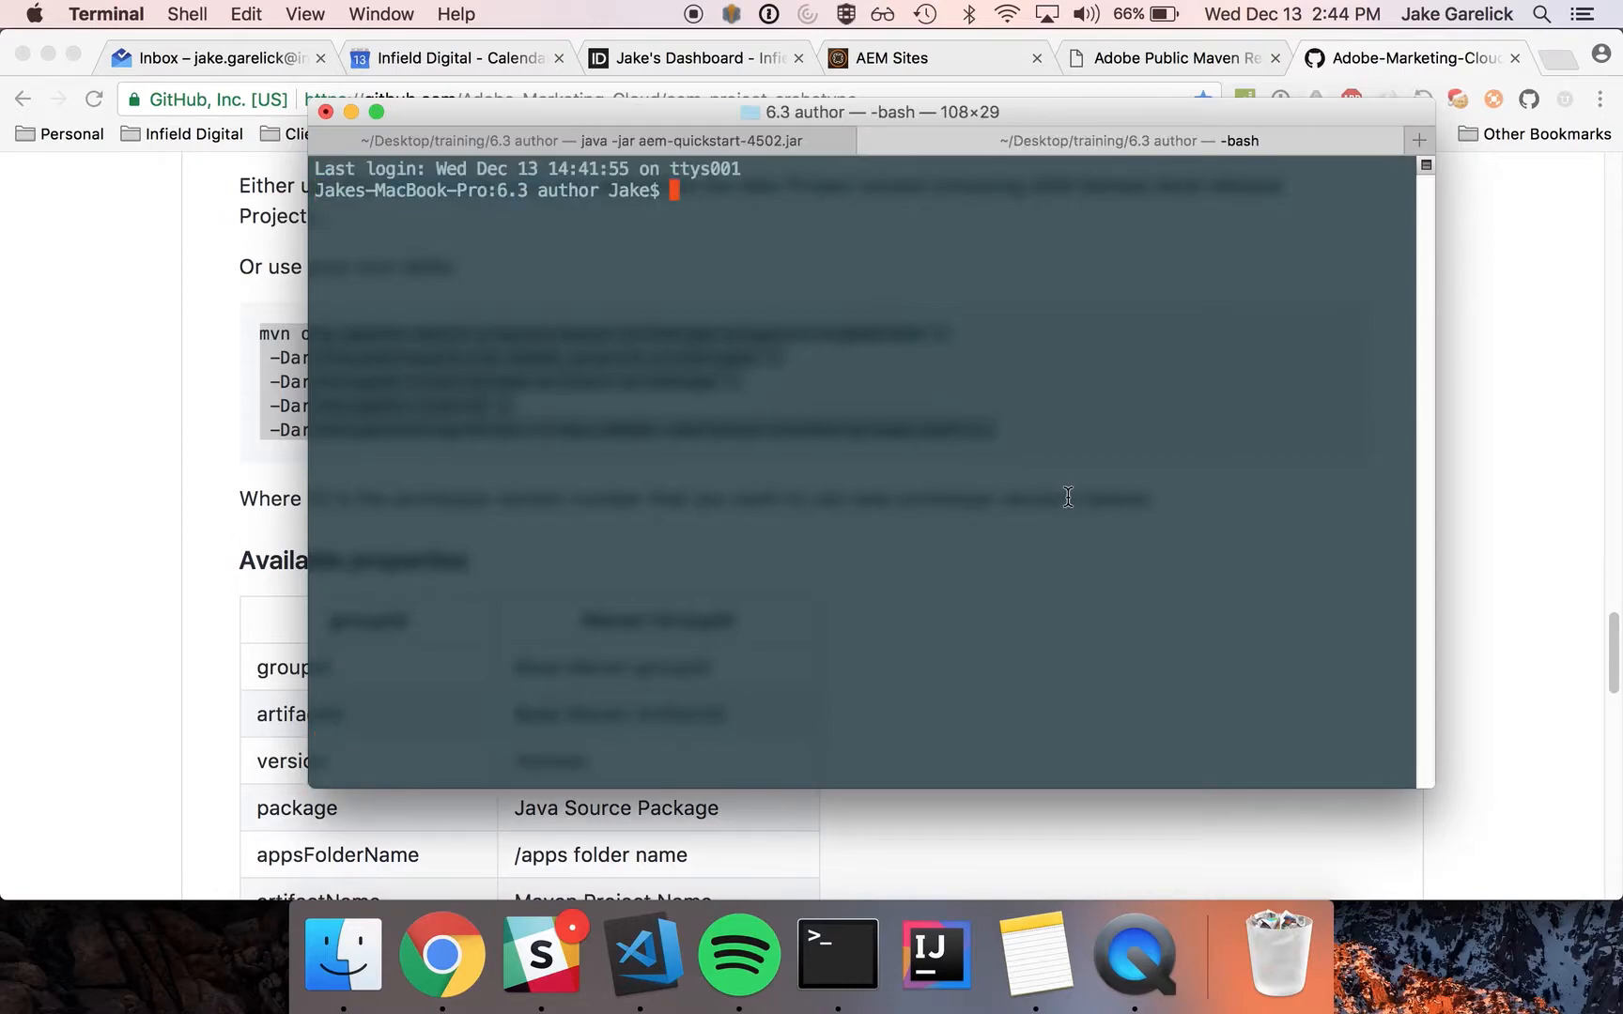
Generate the archetype on the Desktop with groupId com.adobe.training, artifactId training-project, version 1.0-SNAPSHOT
text(cd ~/Desktop/)
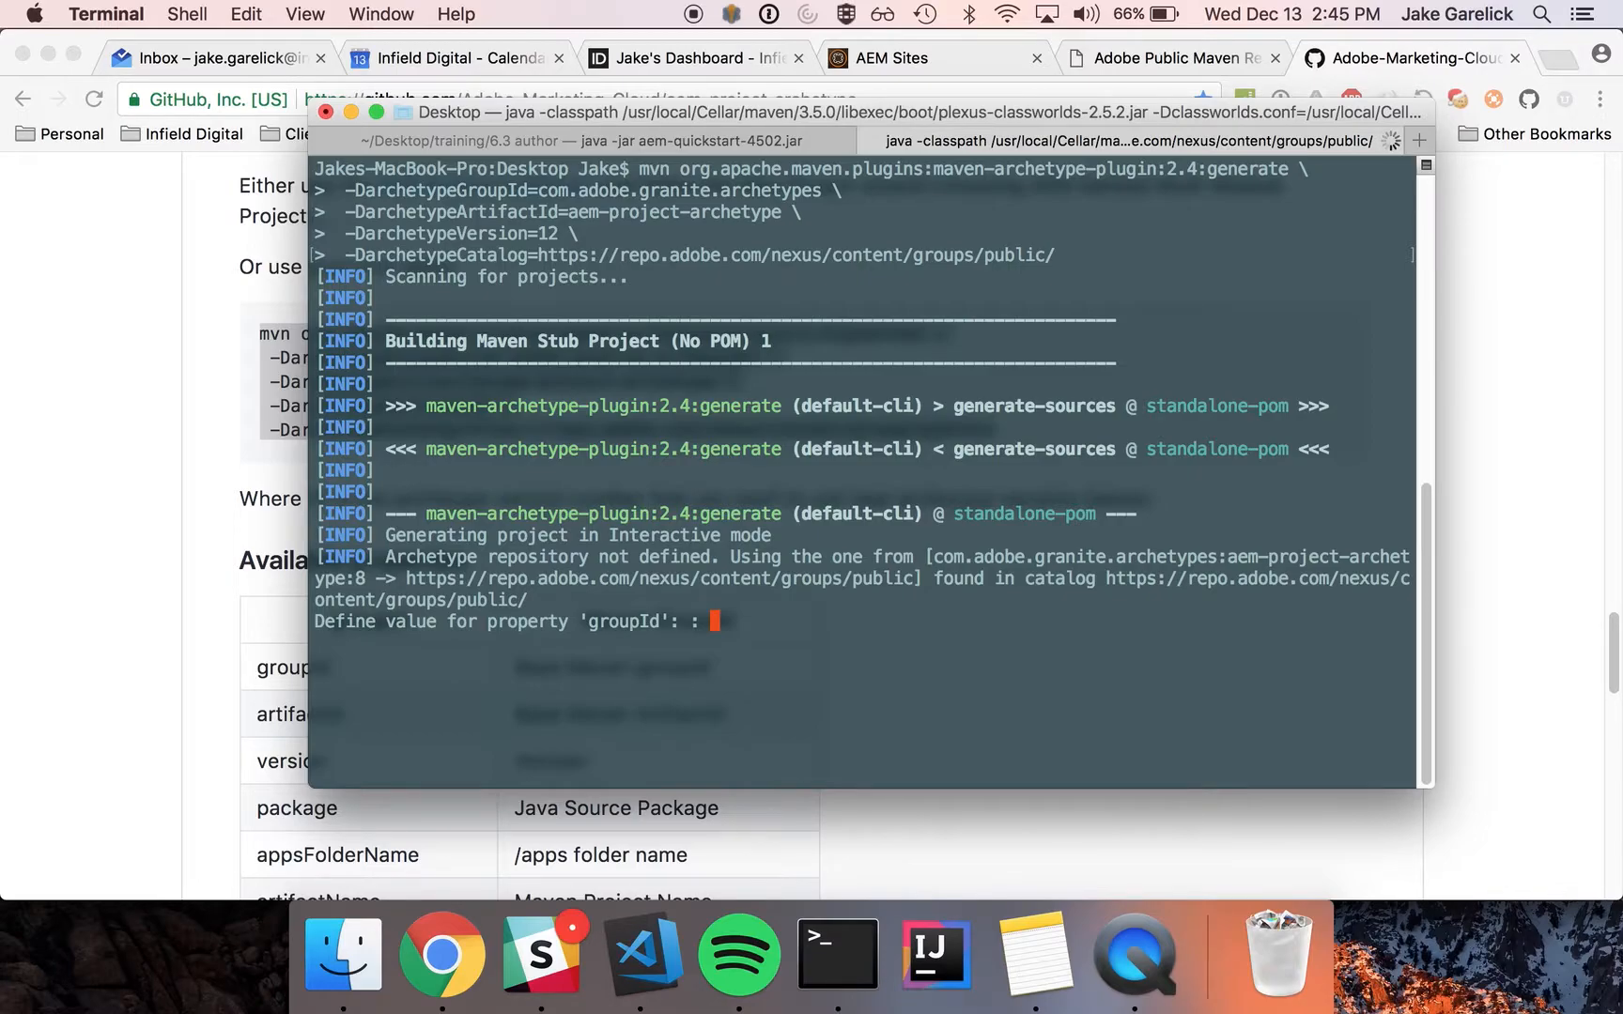
text(com.adobe.)
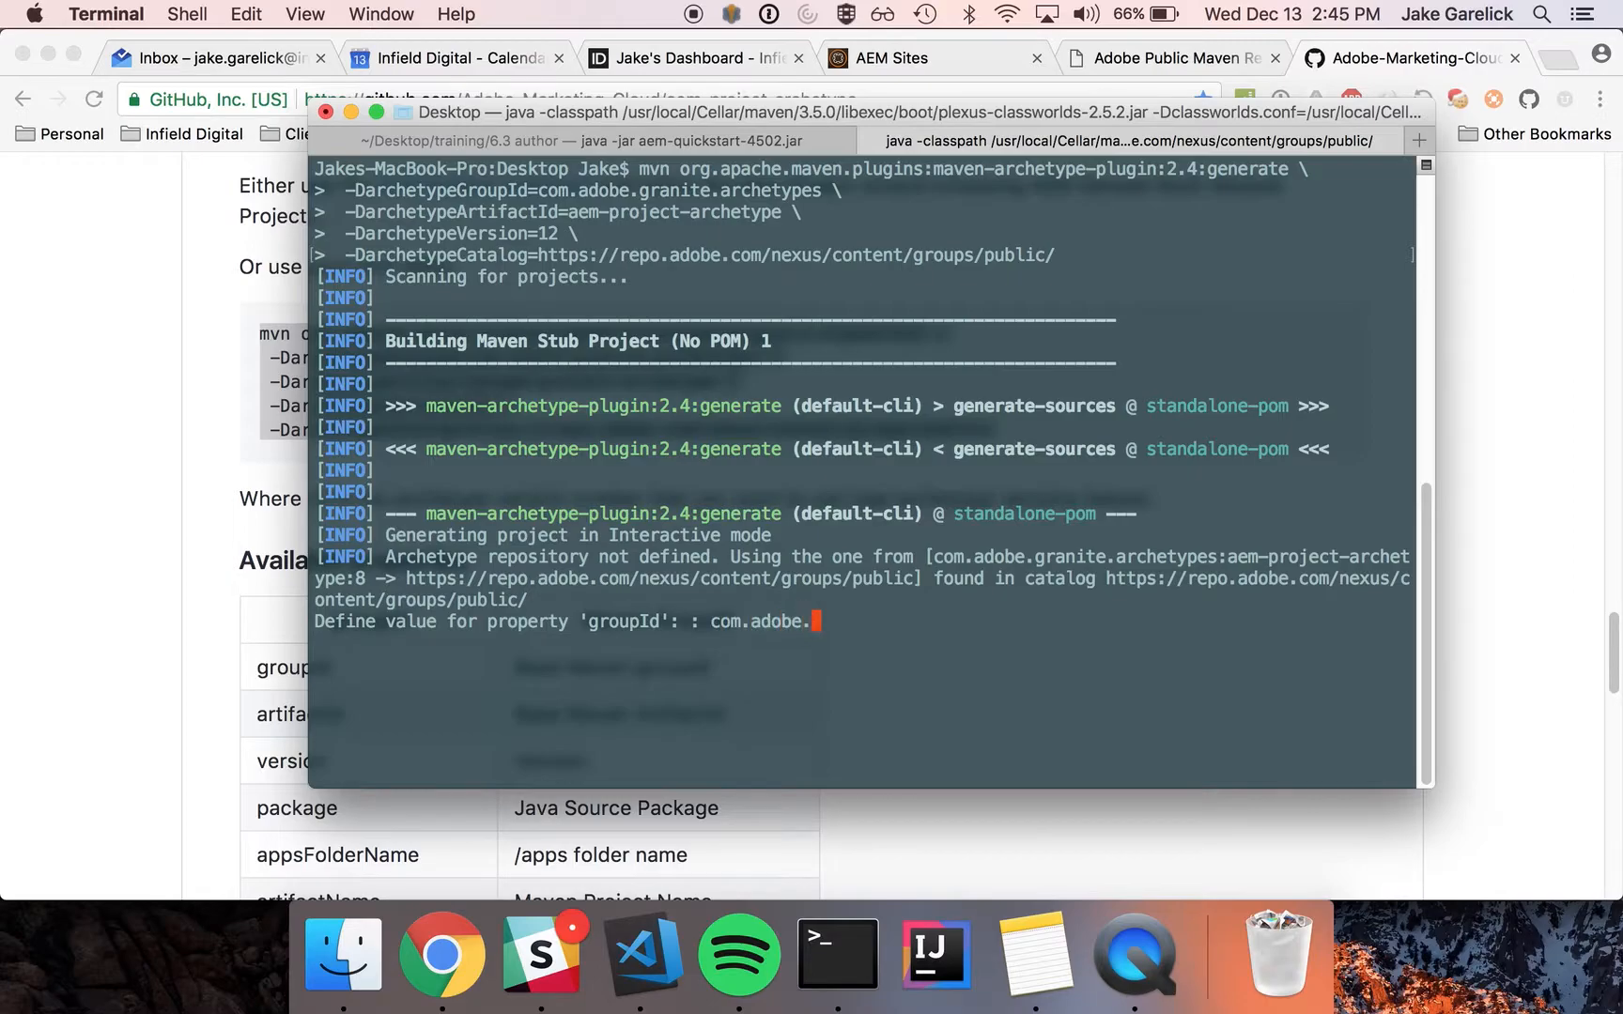
text(training)
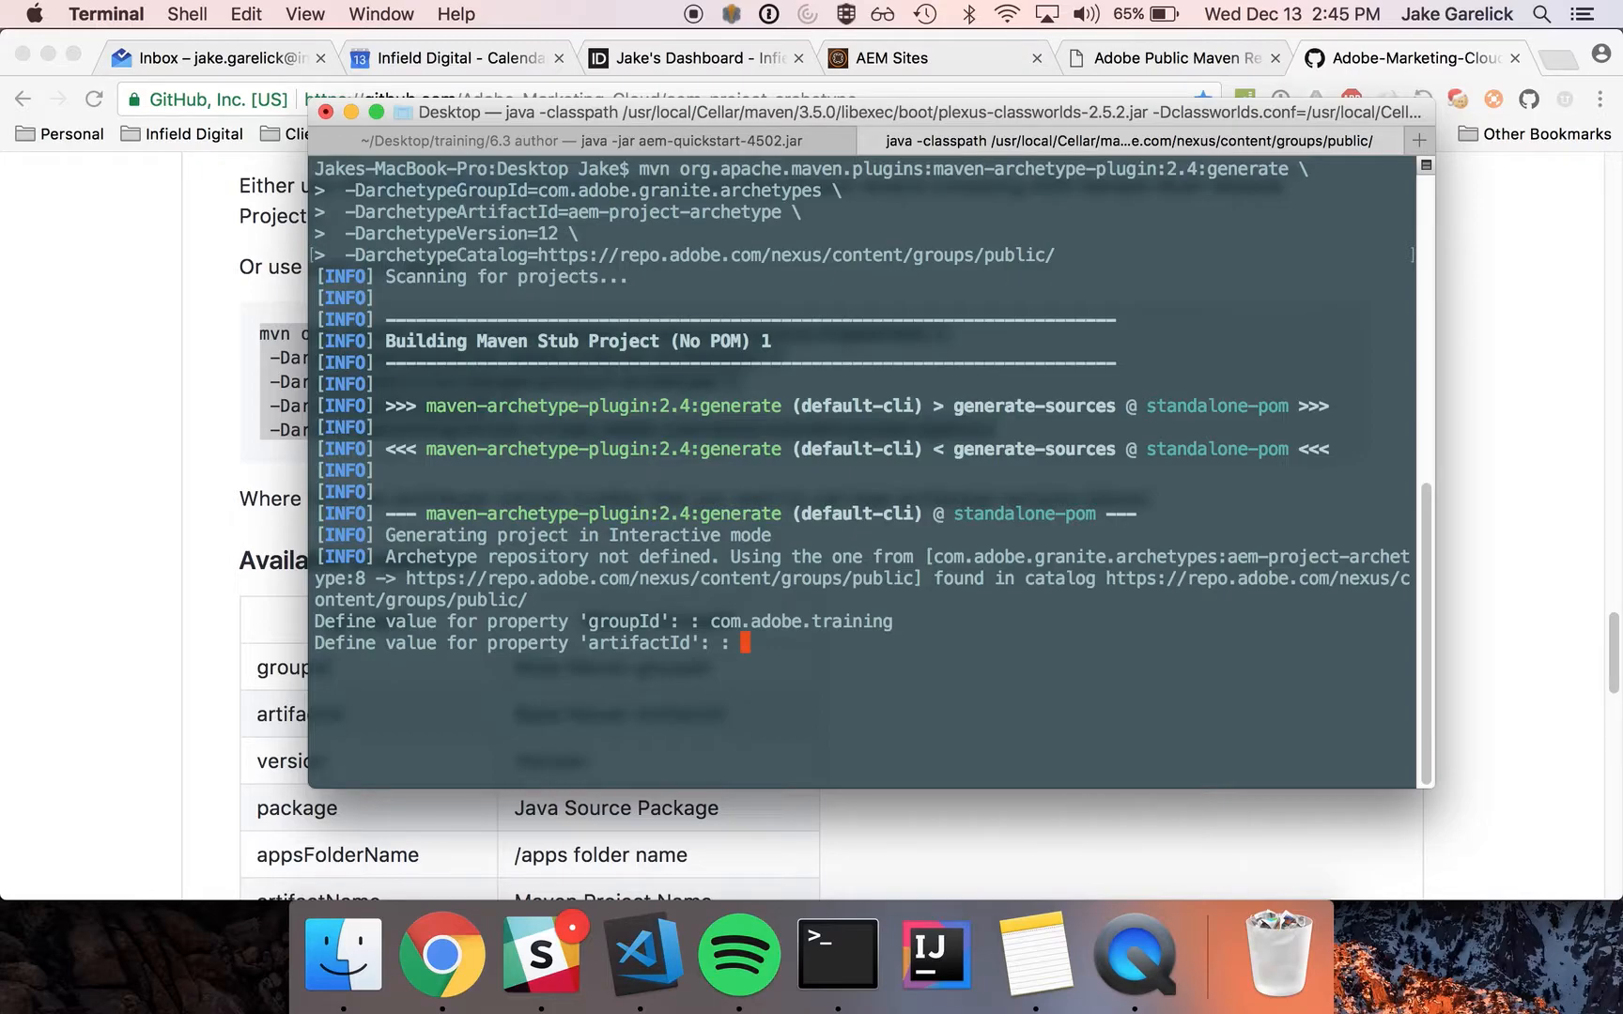
text(training-project)
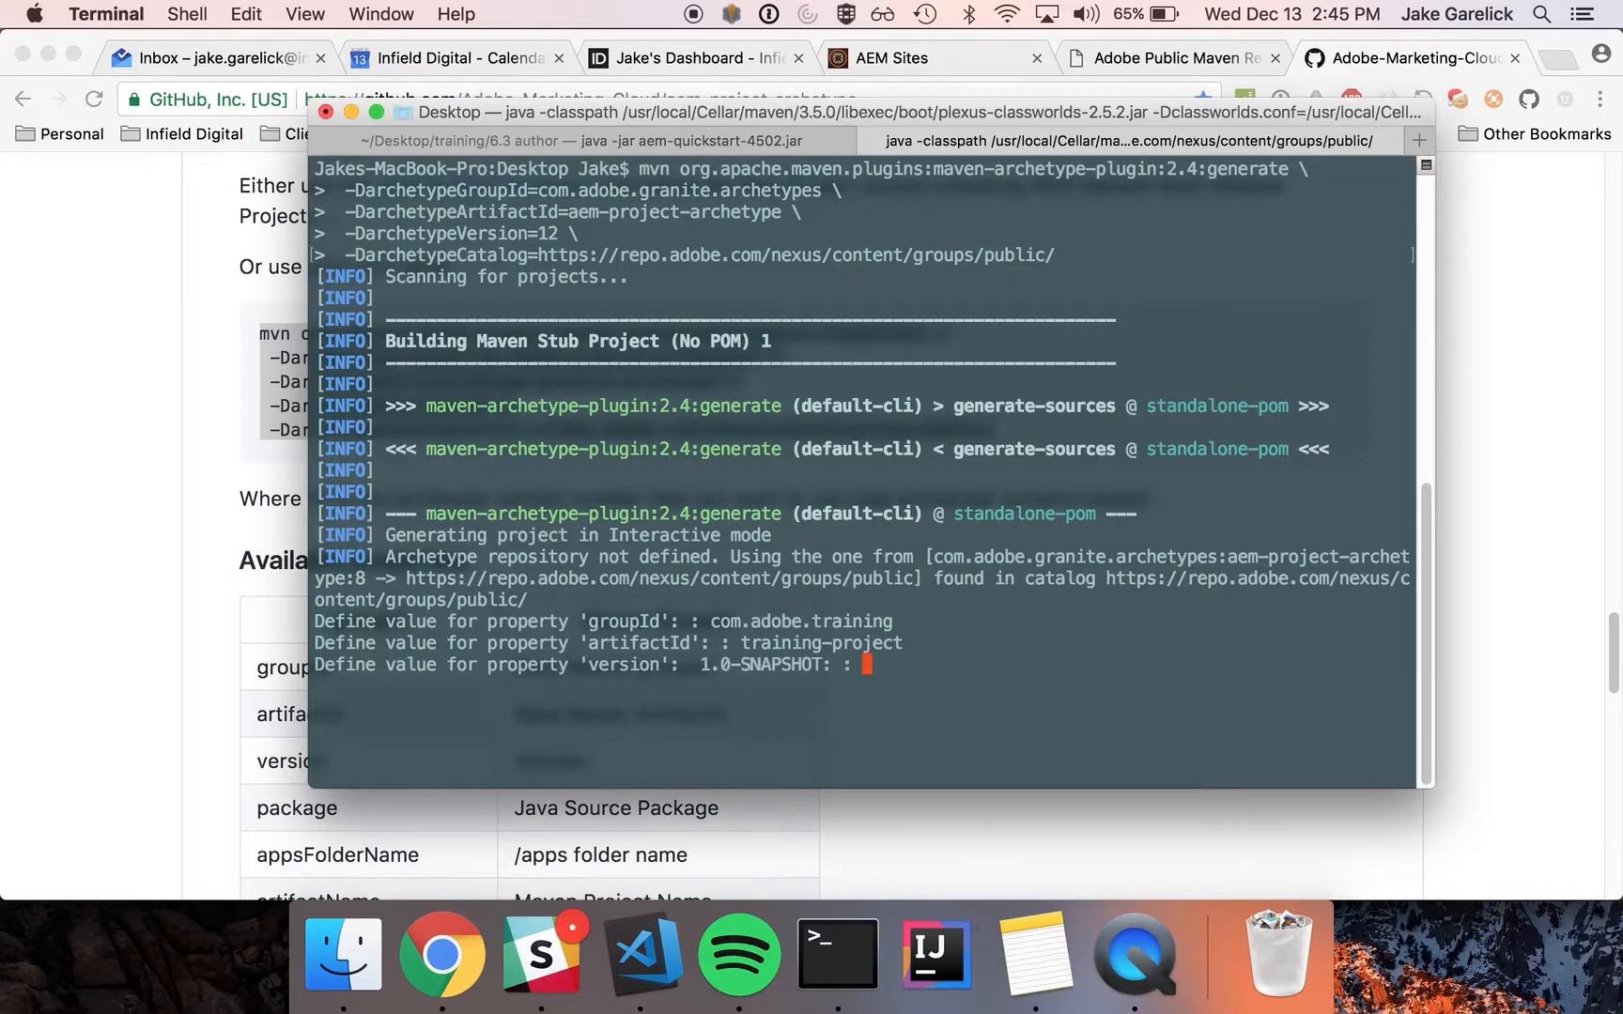
key(enter)
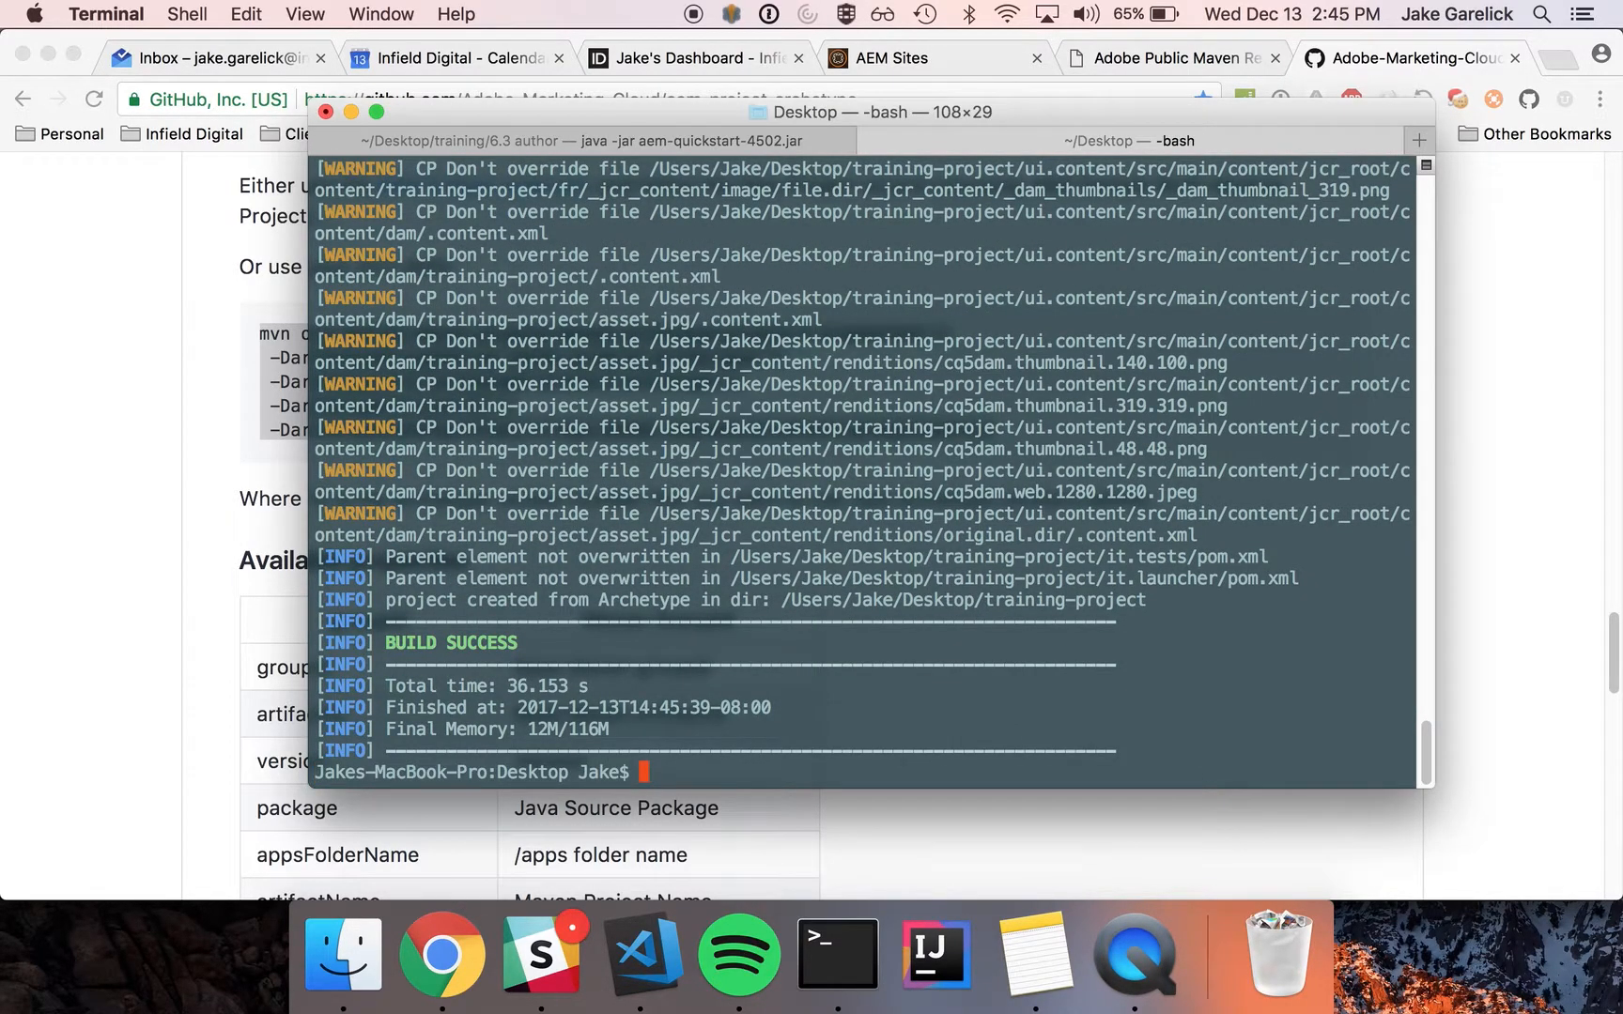
List the Desktop contents and change into the training-project folder
text(ls)
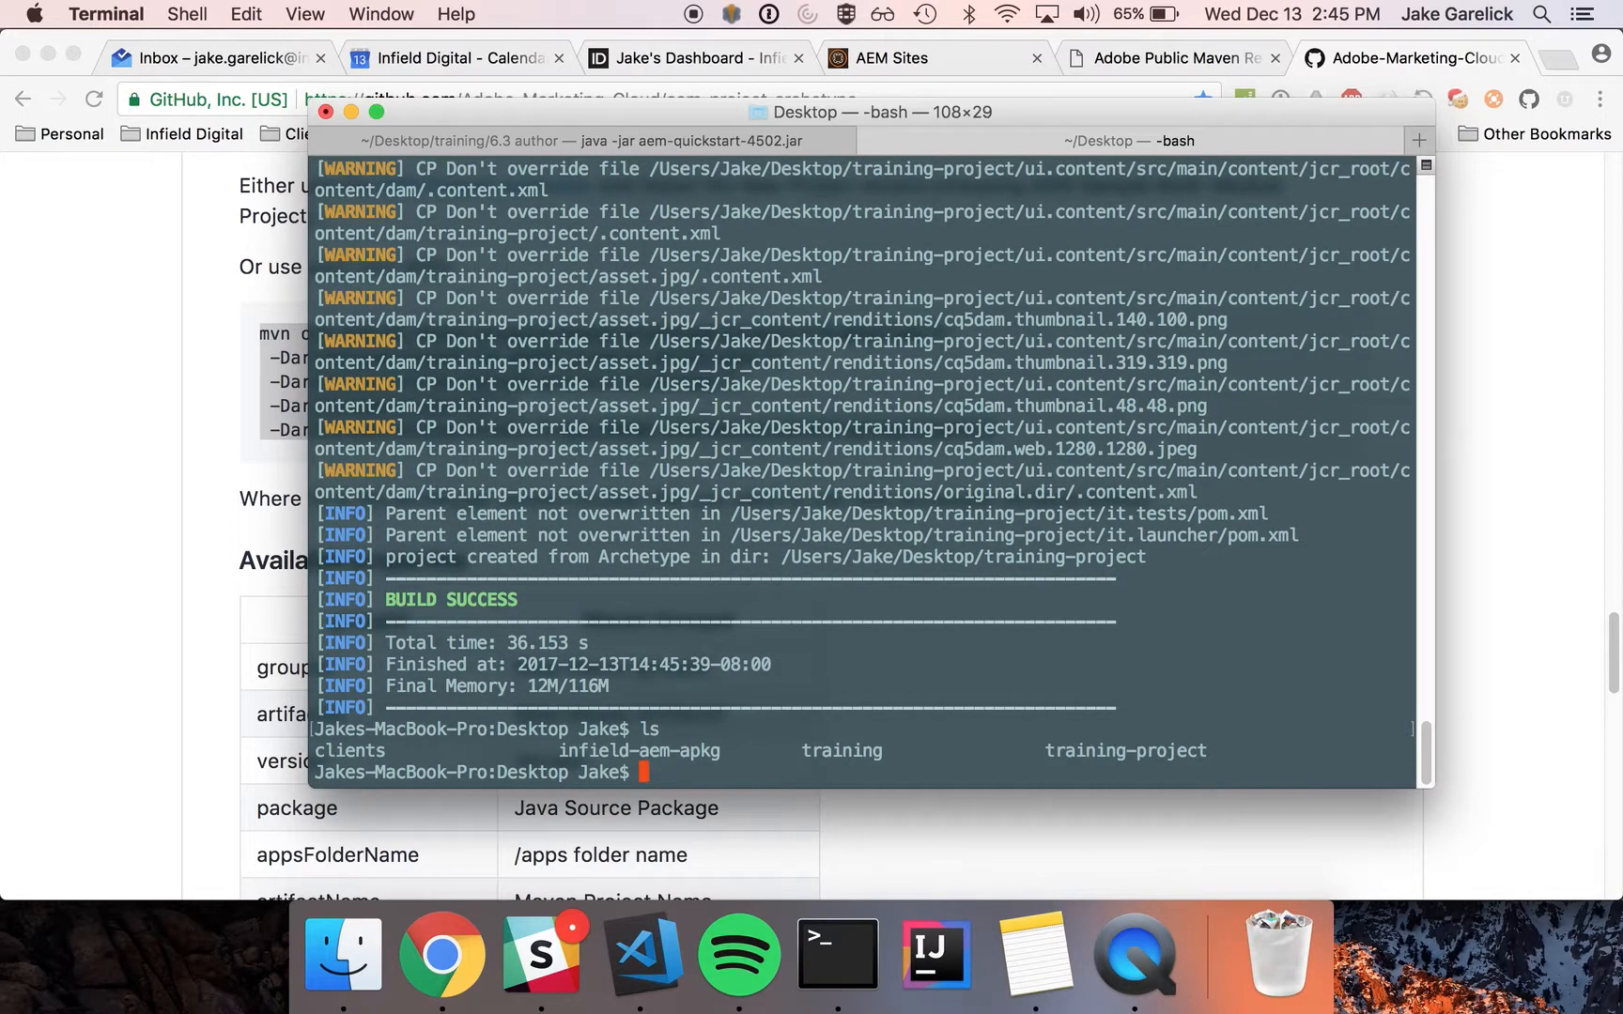
text(cd training-pr)
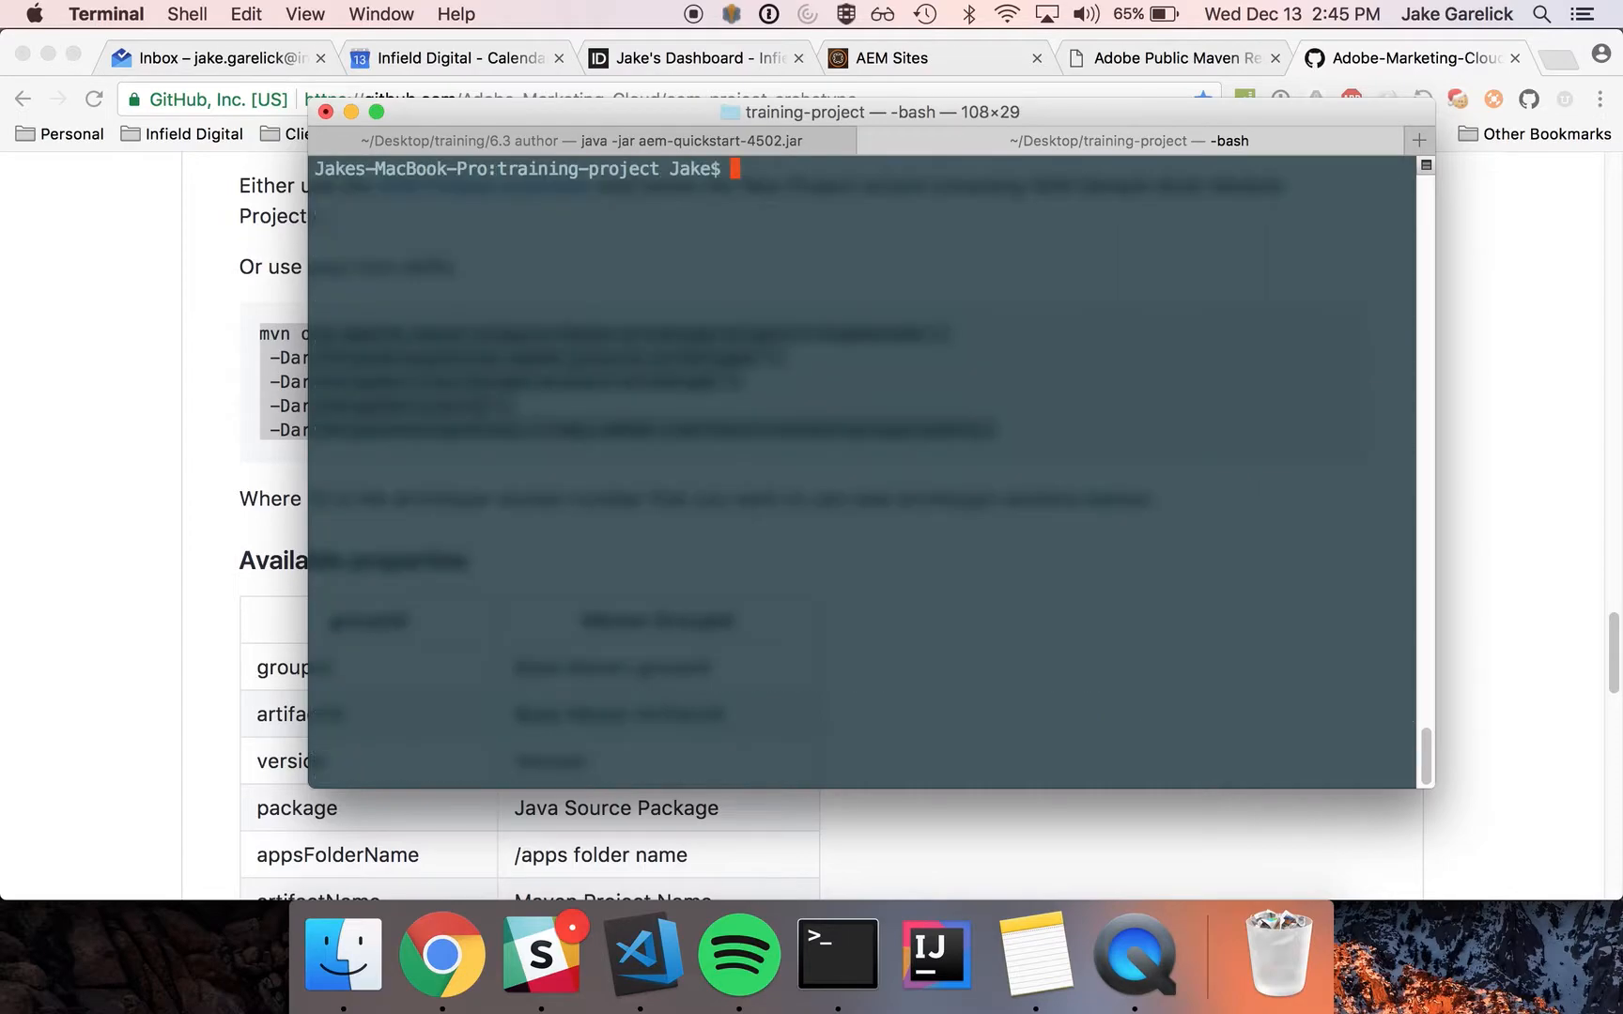
mouse_move(934, 952)
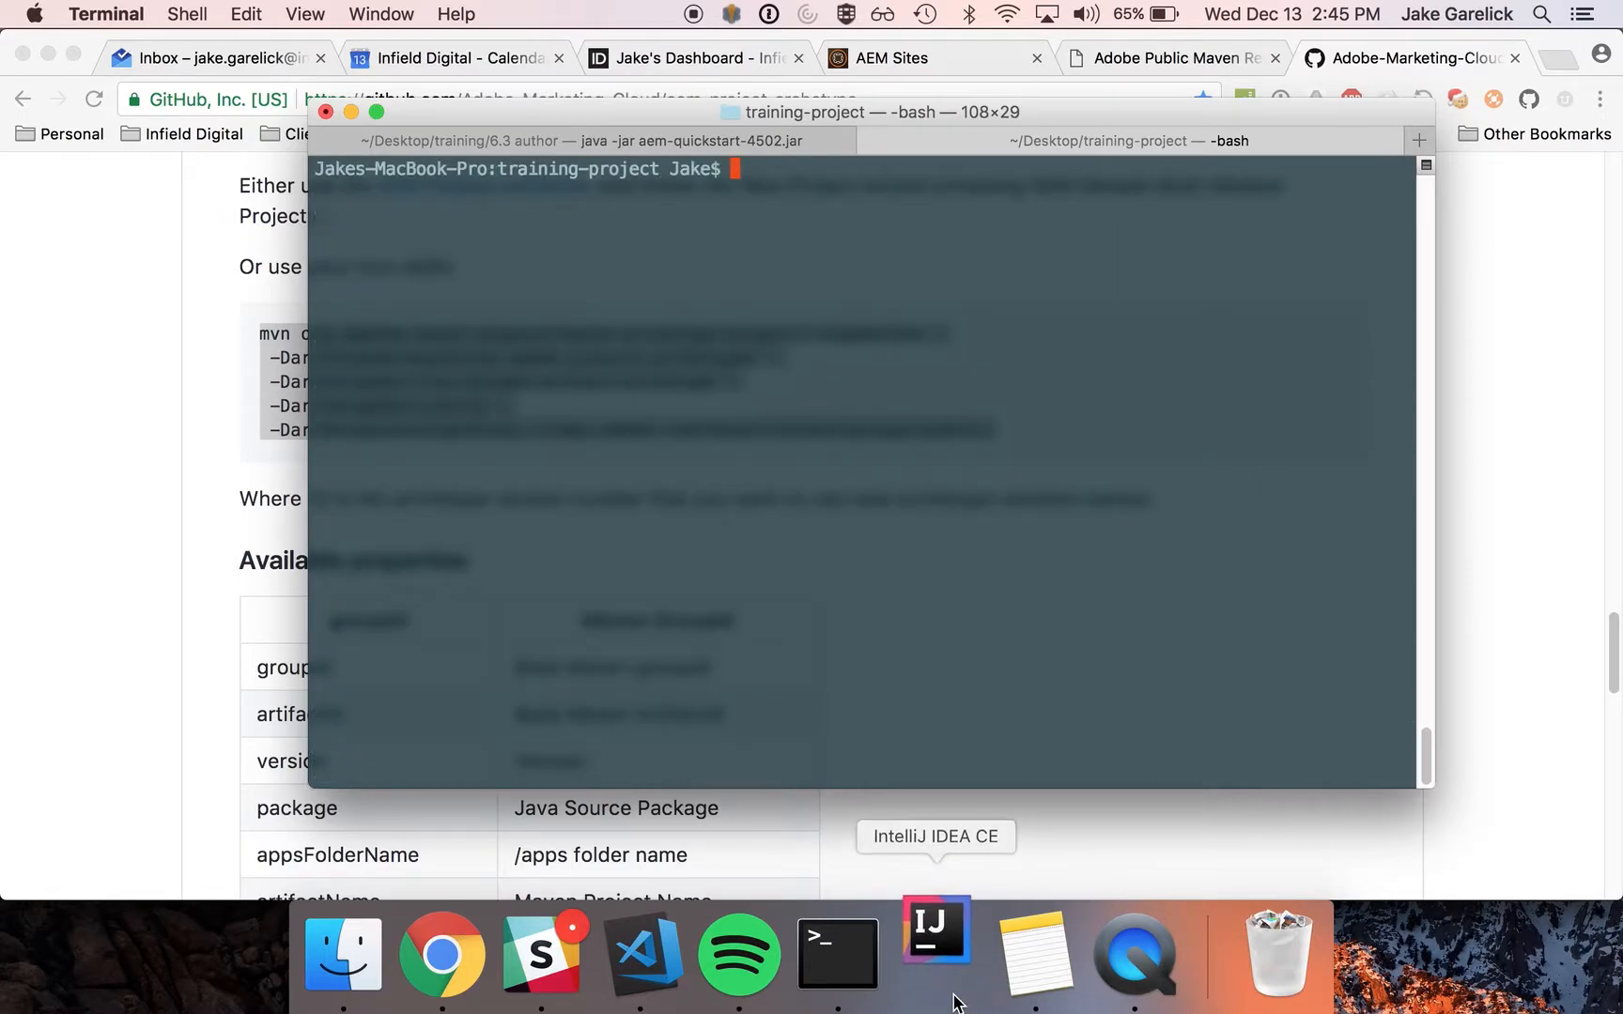
Launch IntelliJ IDEA and open the training-project folder from the Welcome screen
click(932, 945)
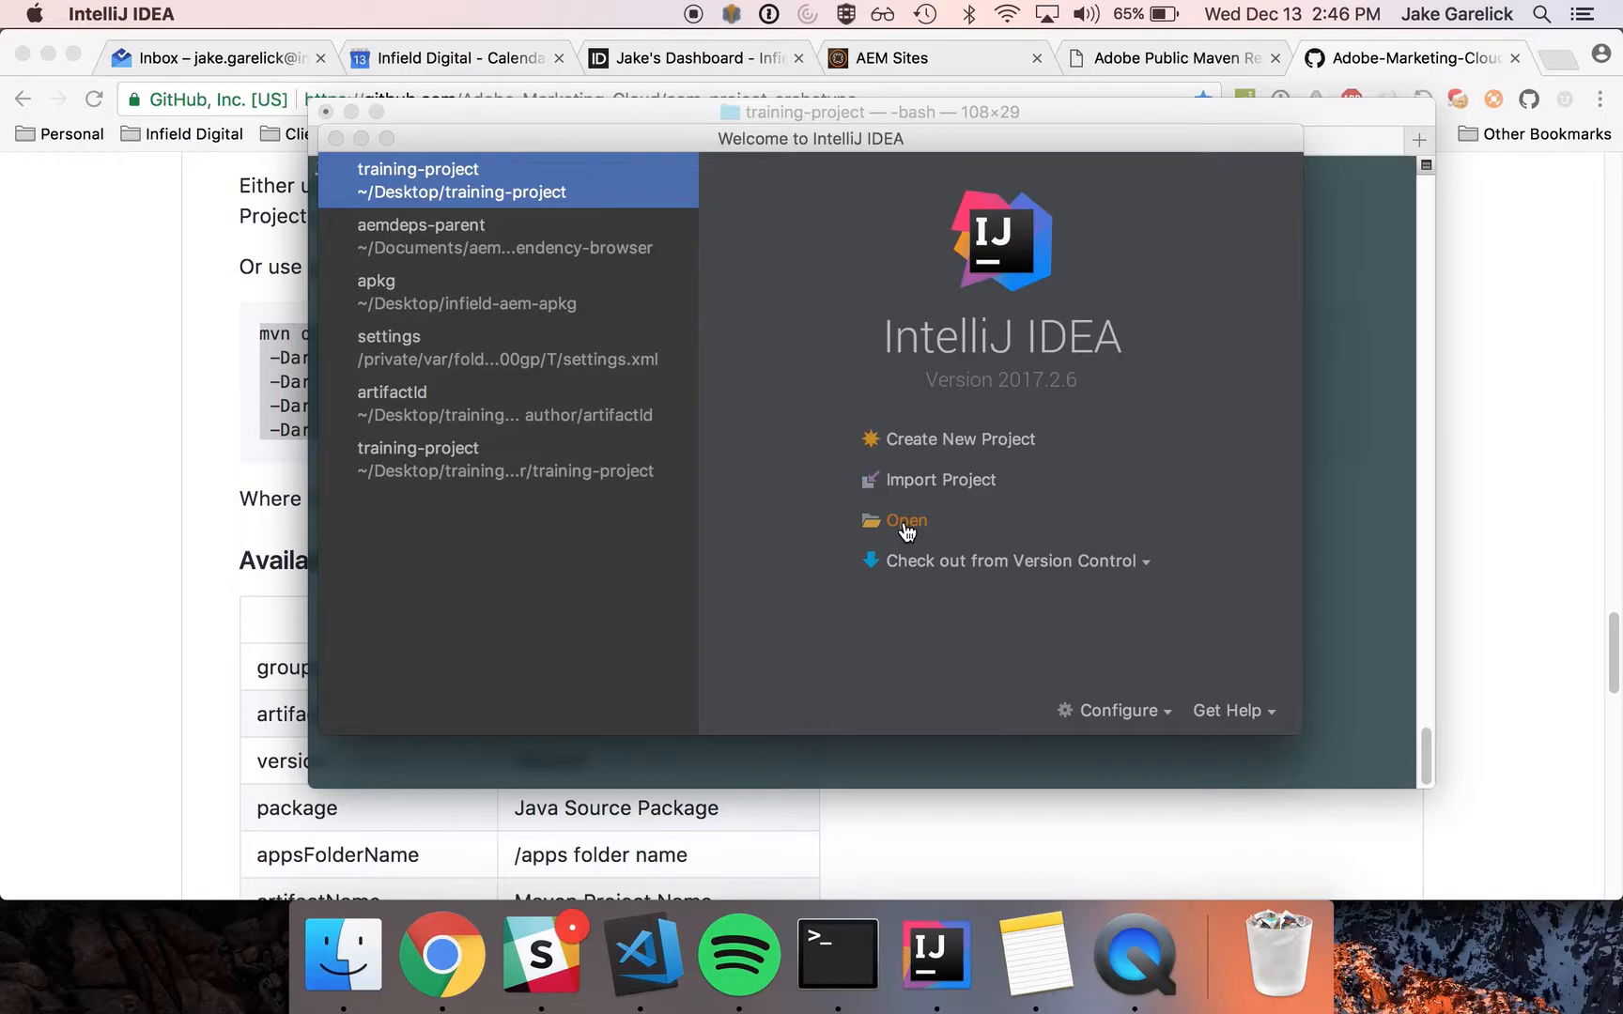
click(904, 520)
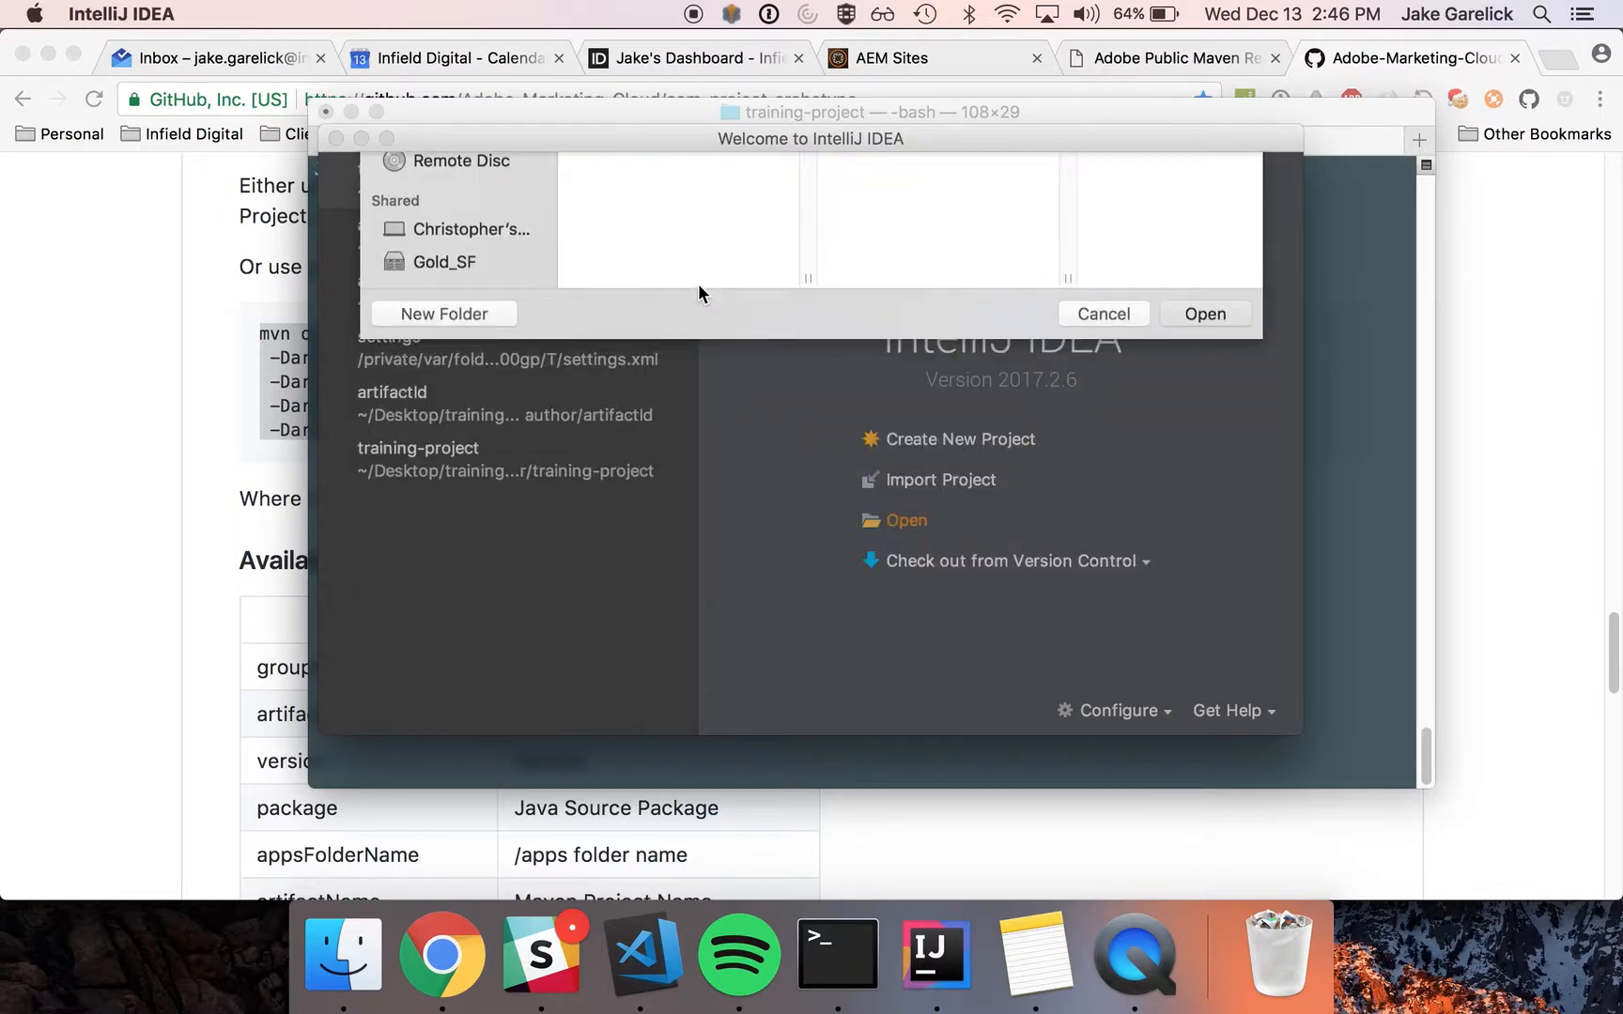
click(1203, 314)
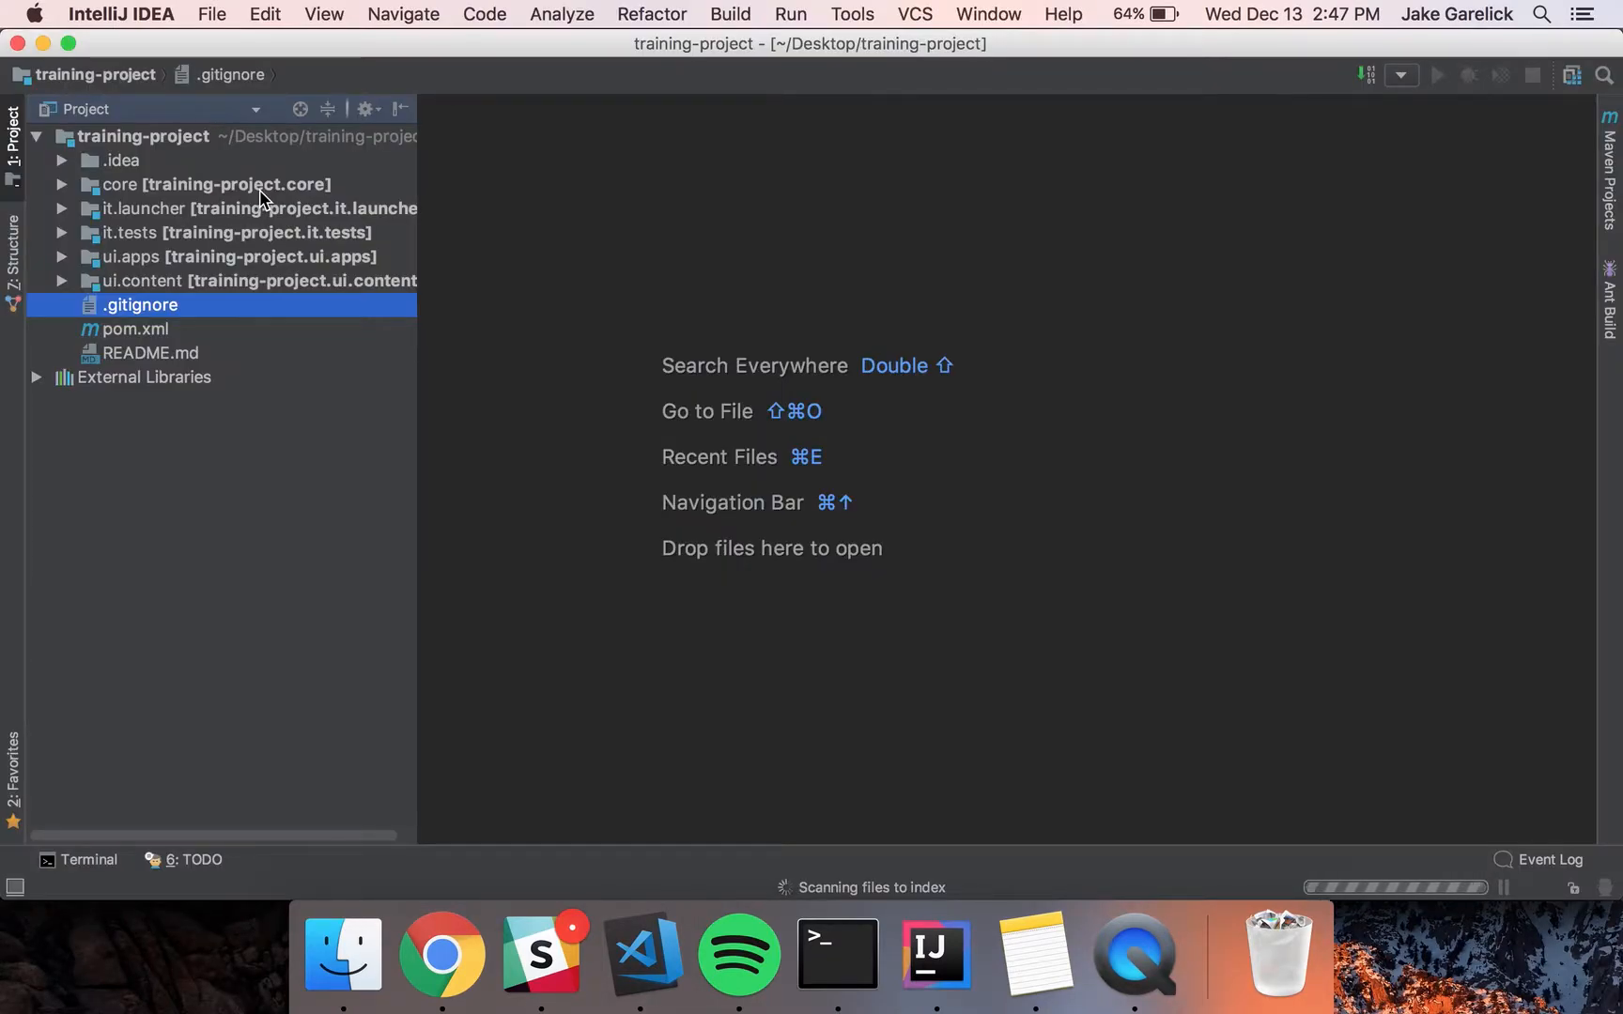
Expand the core module and open the HelloWorldModel class
click(217, 184)
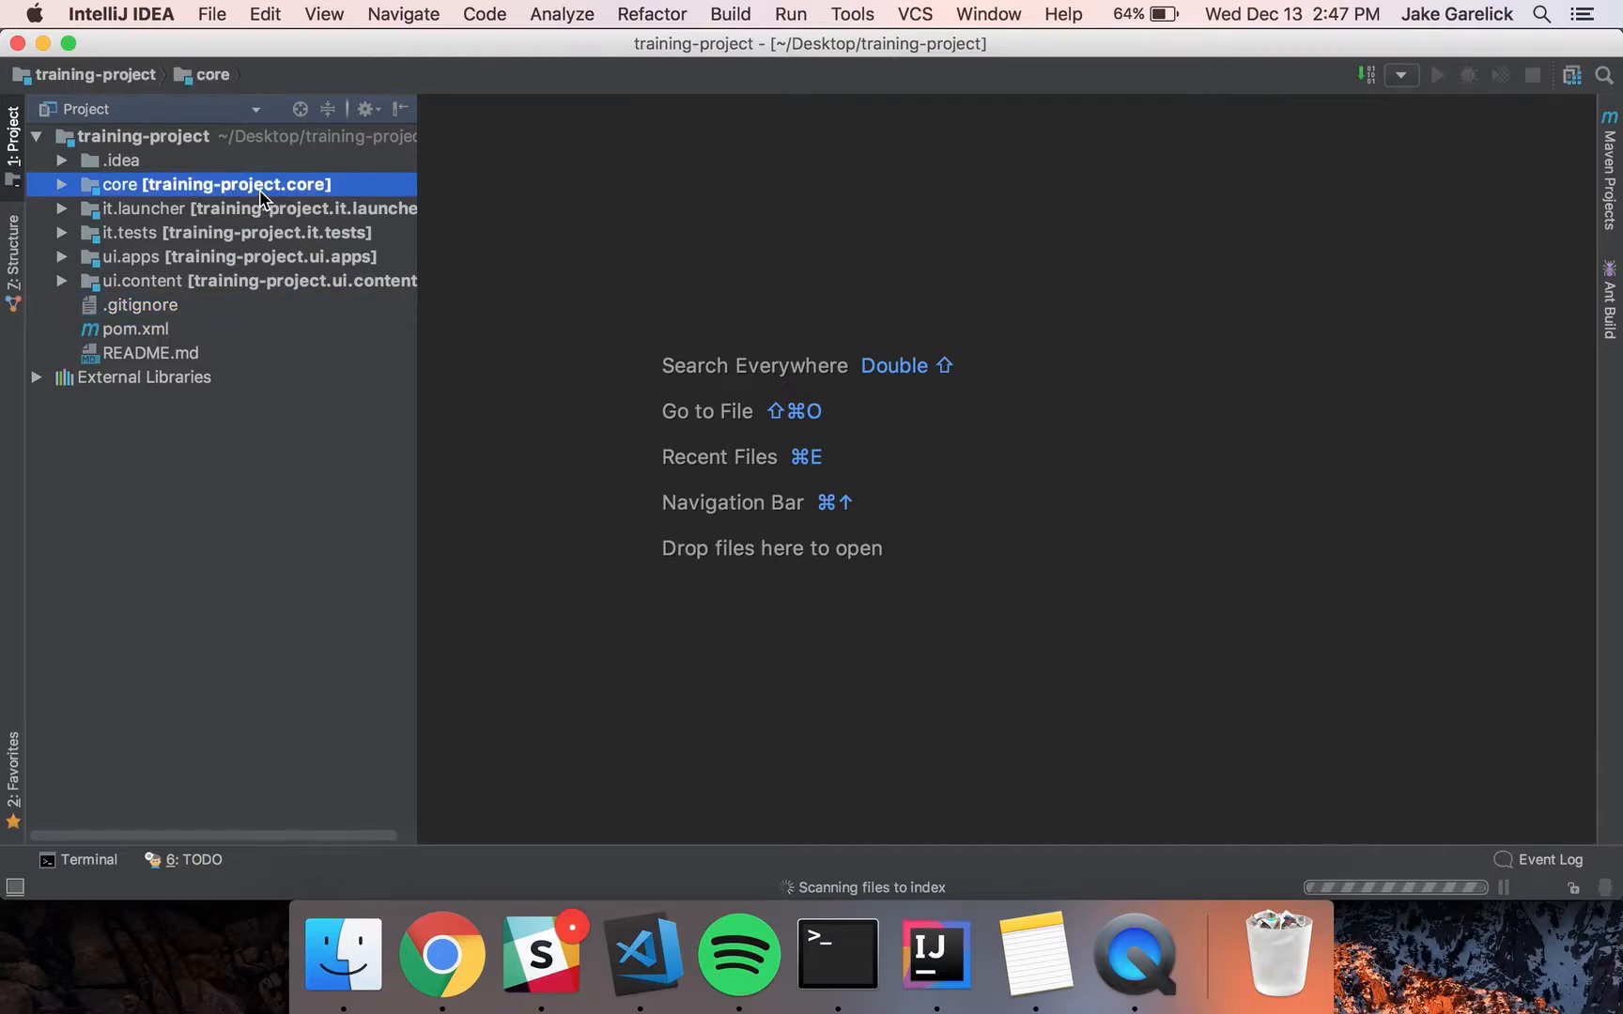
click(62, 184)
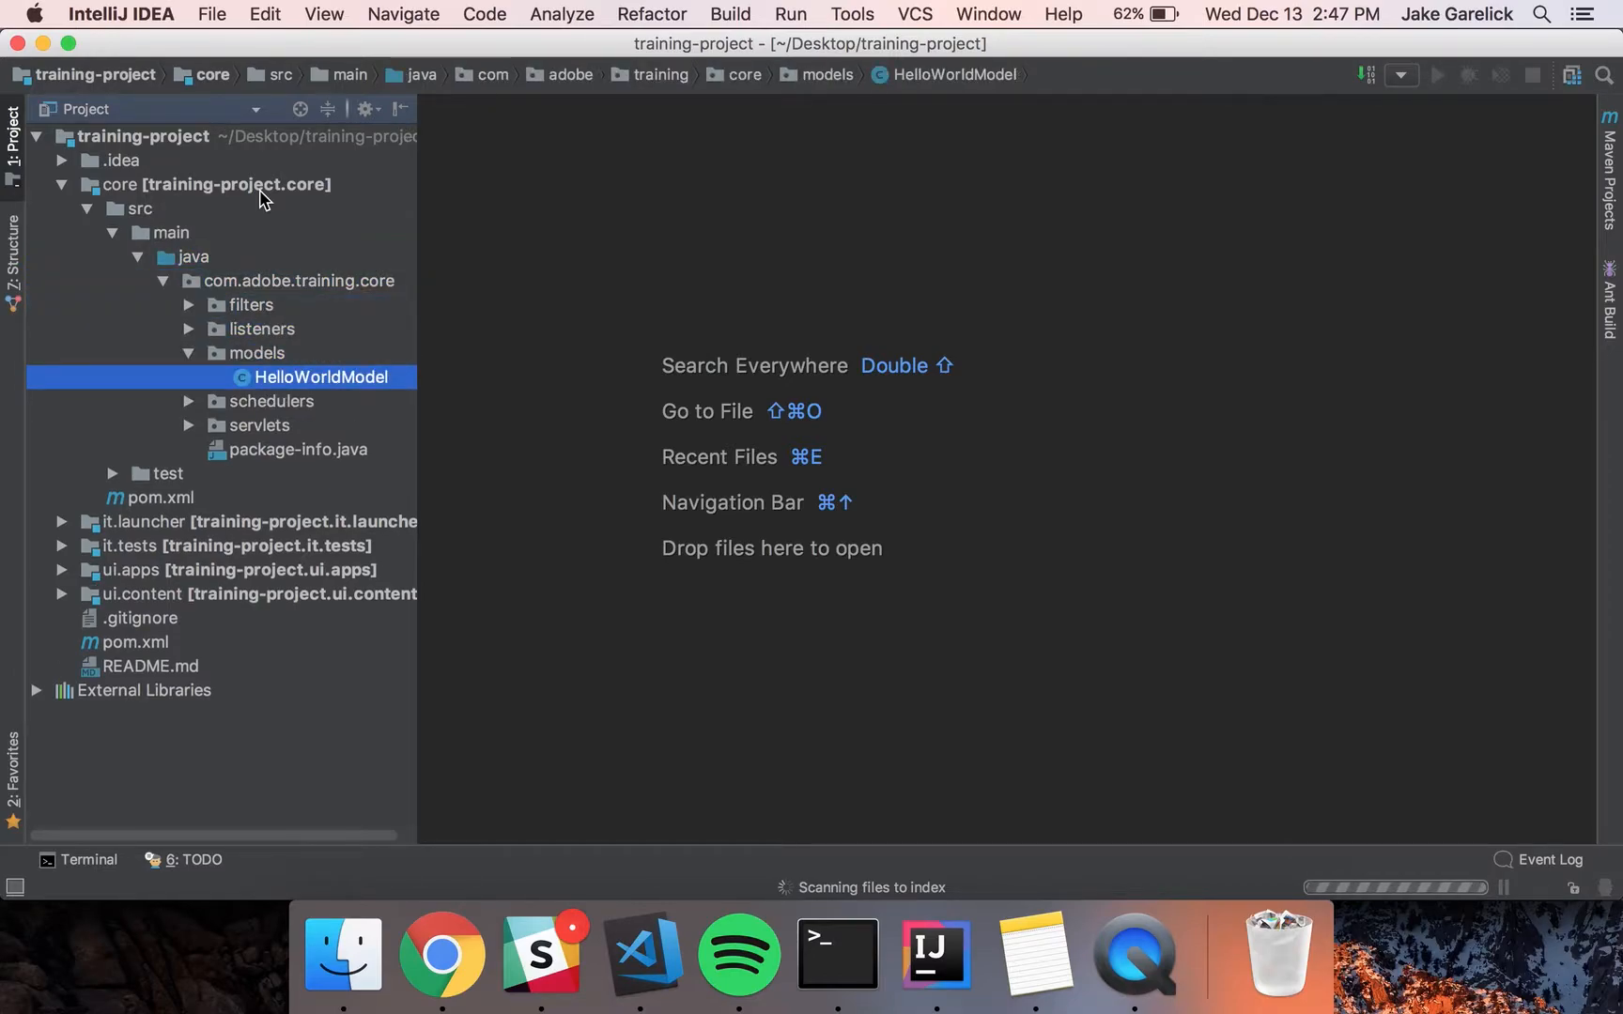
double_click(321, 377)
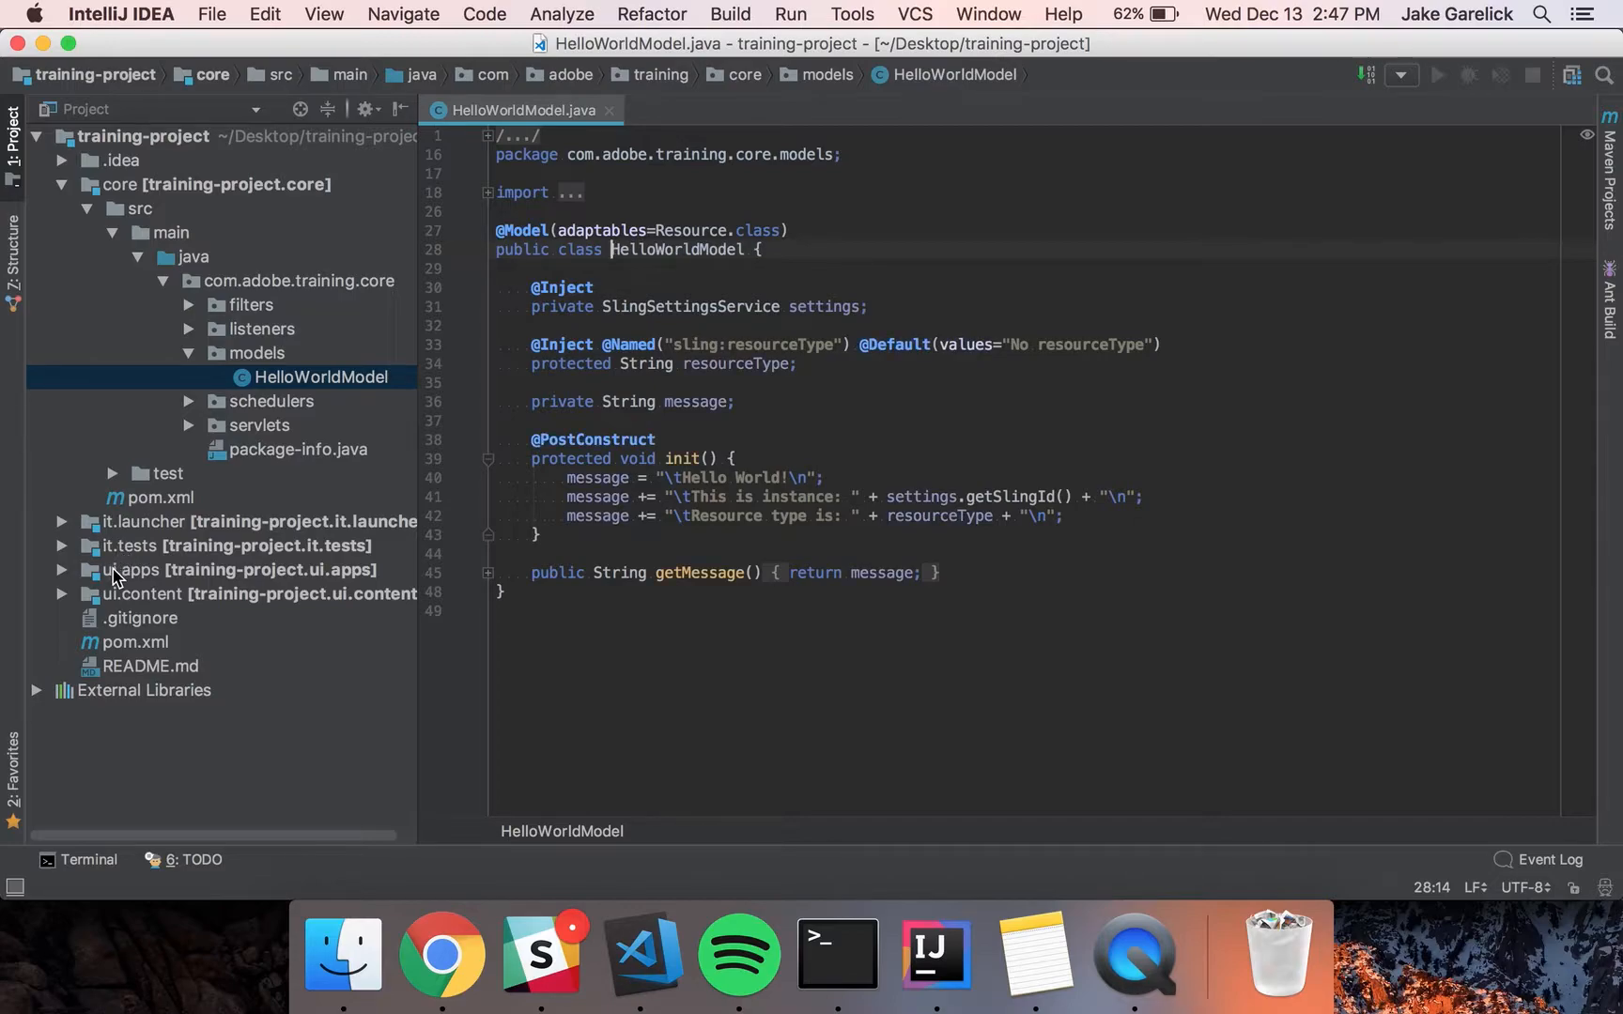
Expand ui.apps down to jcr_root, then ui.content down to conf.training-project
click(131, 569)
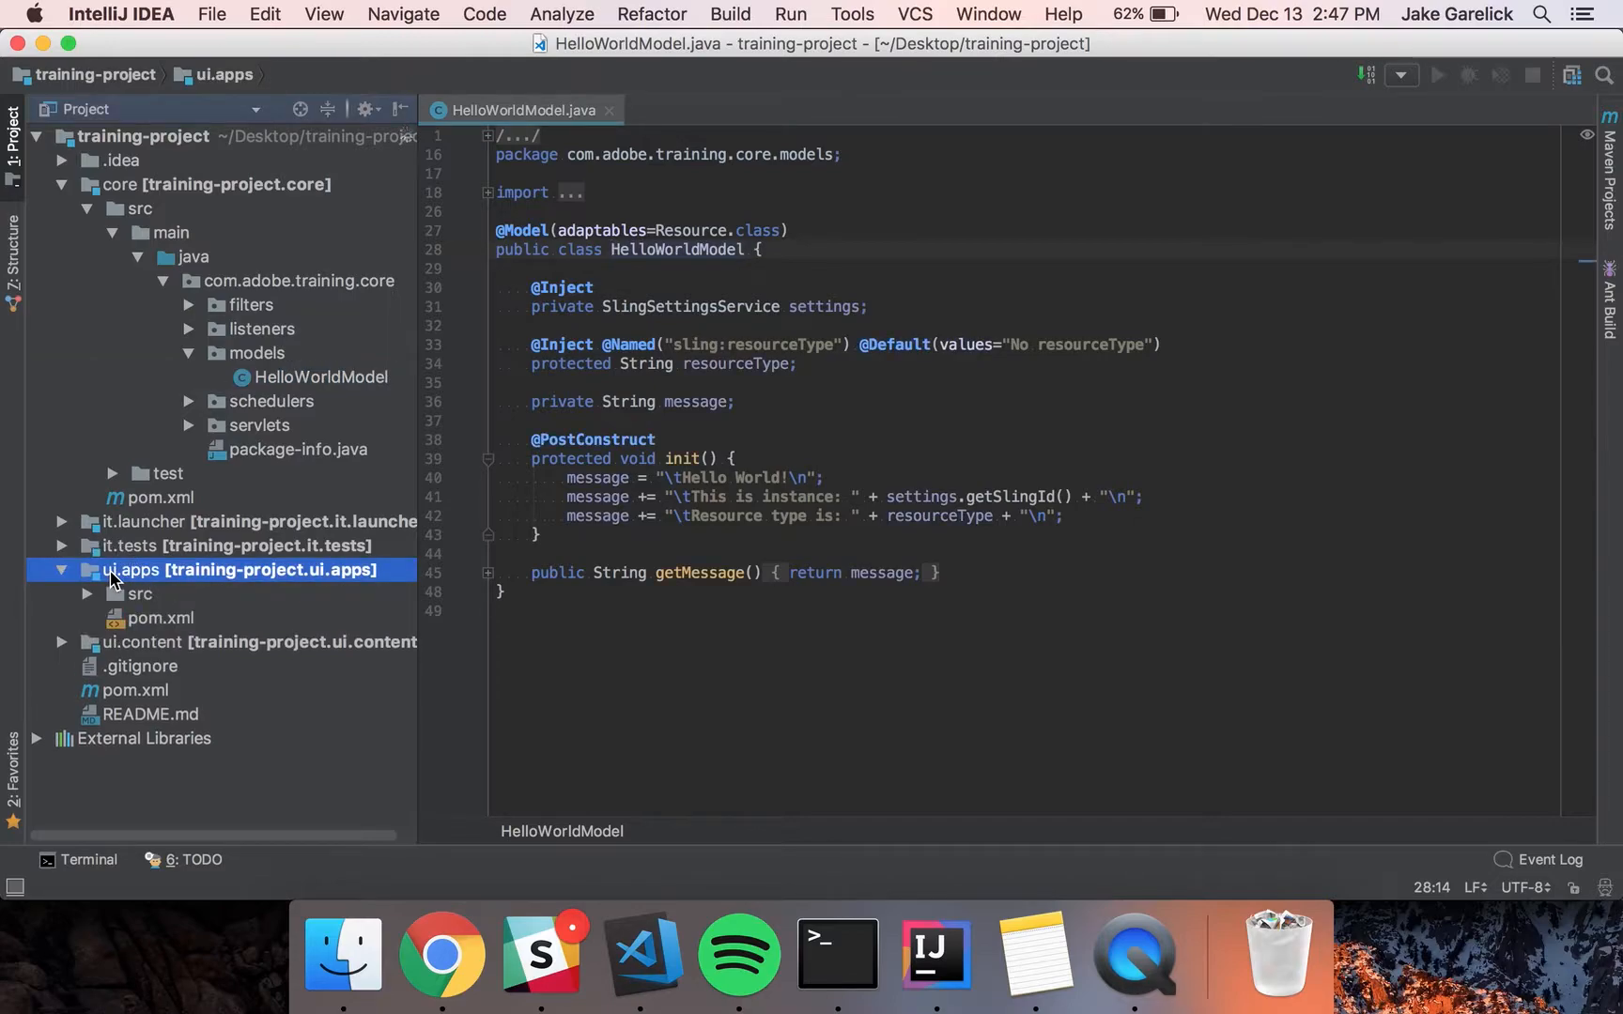
click(139, 593)
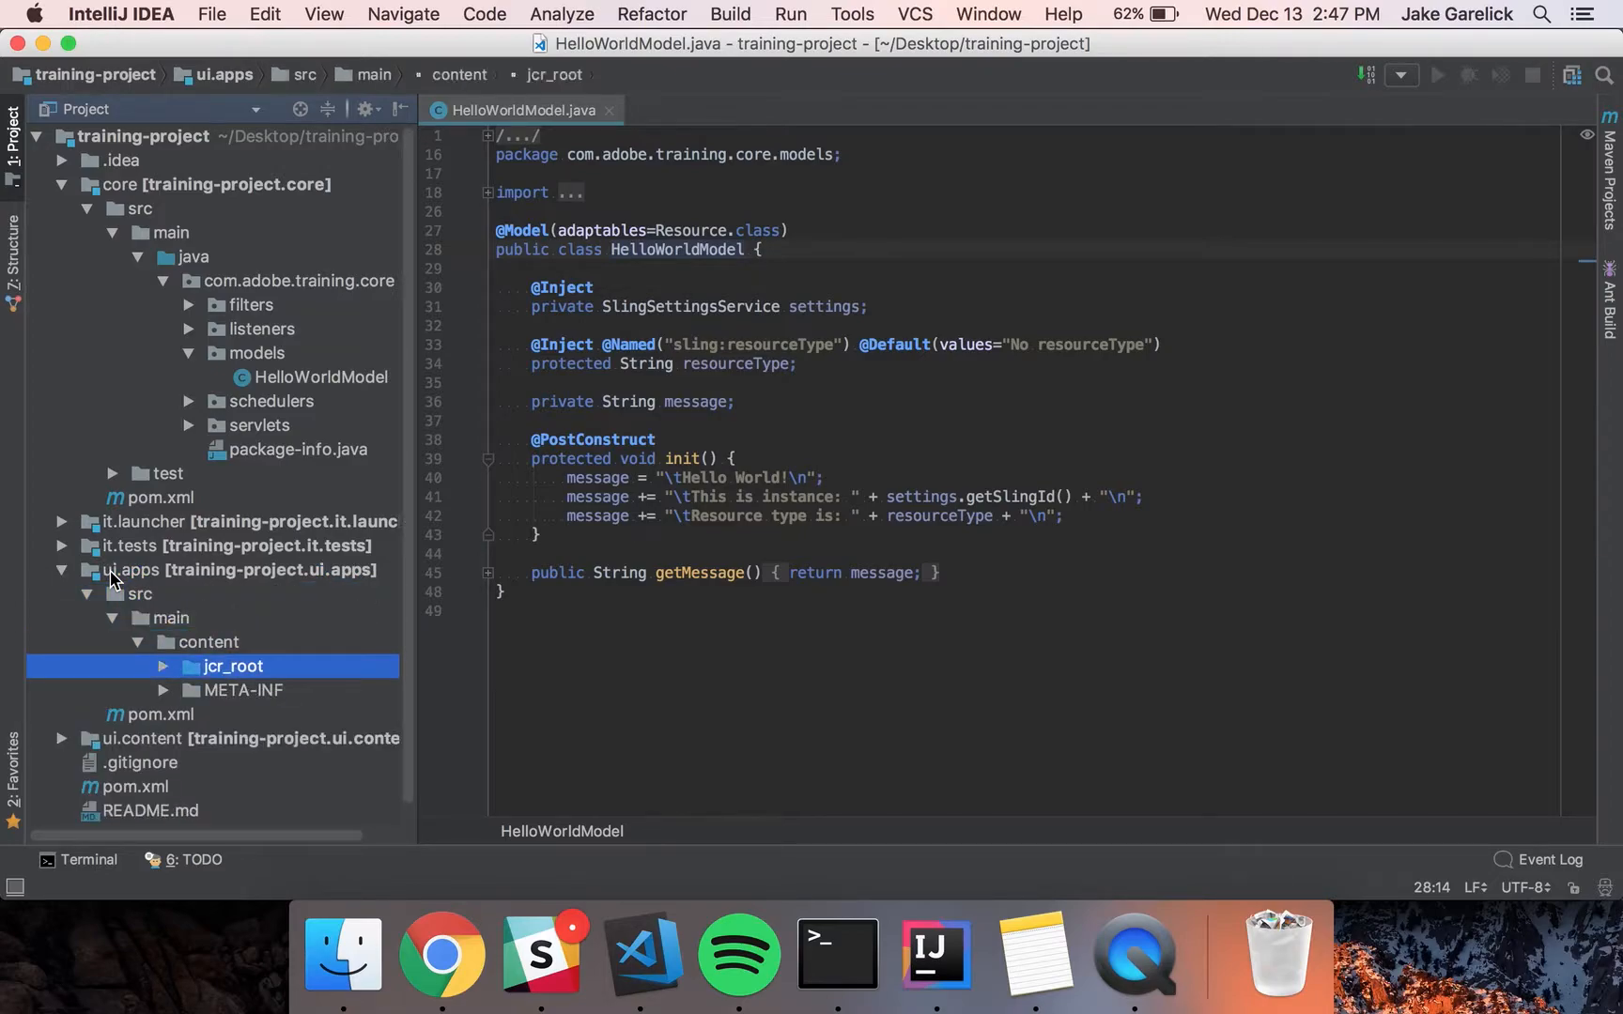
click(163, 666)
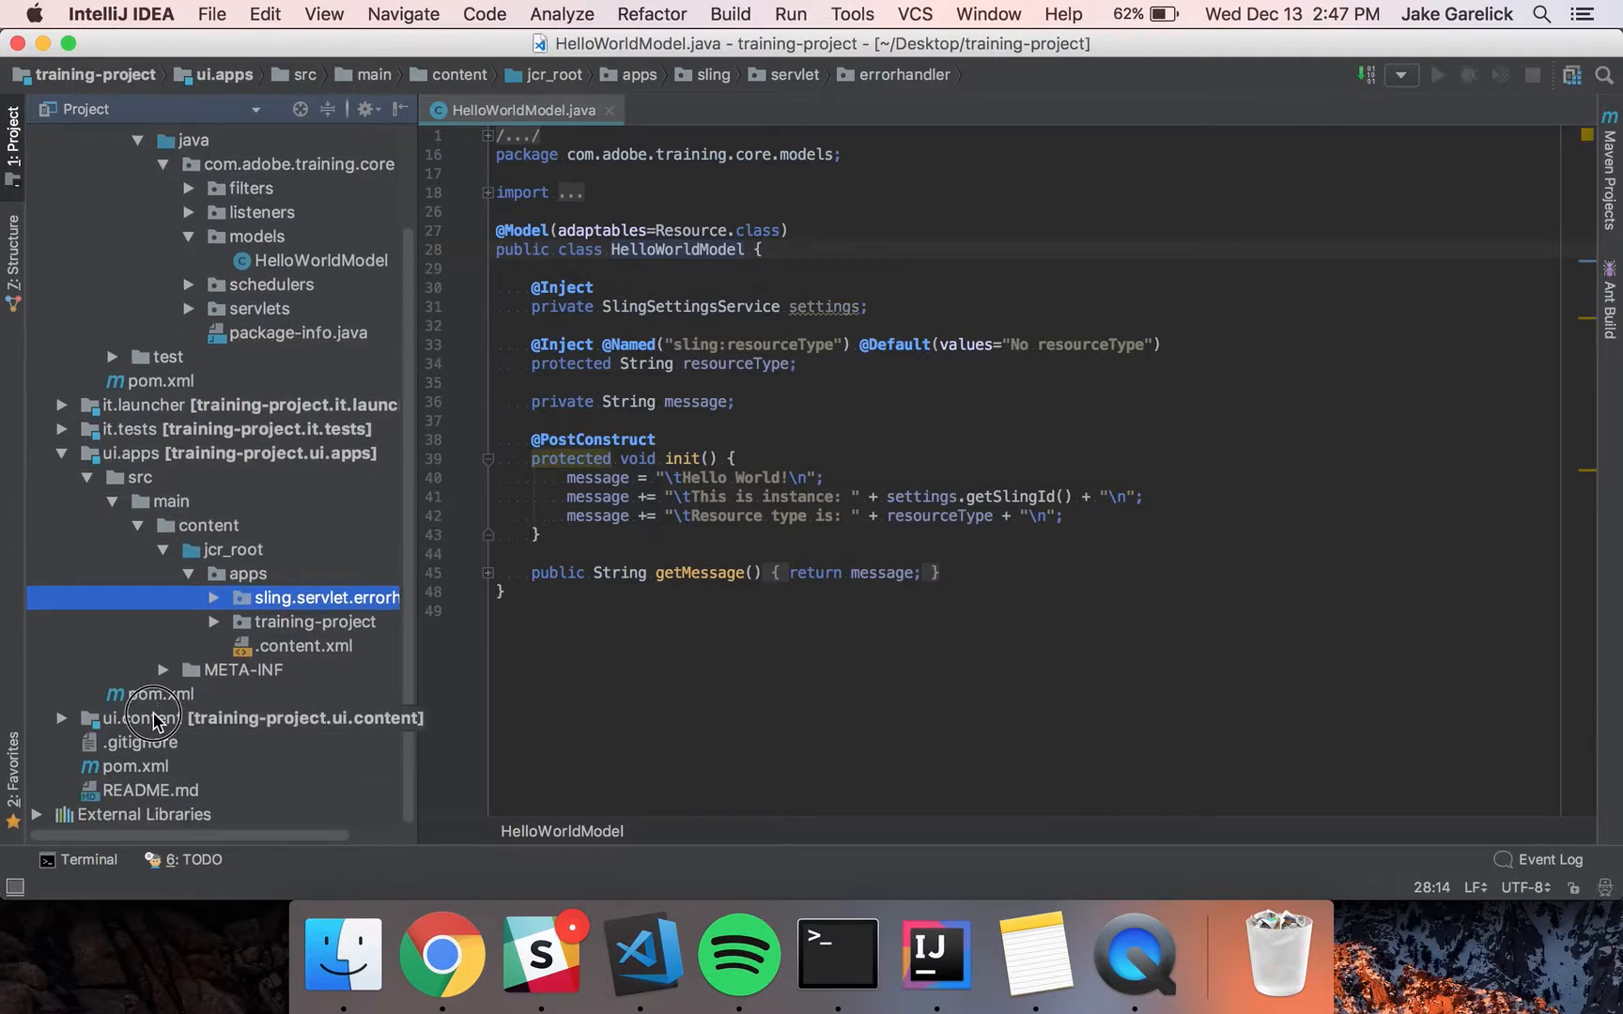
click(145, 719)
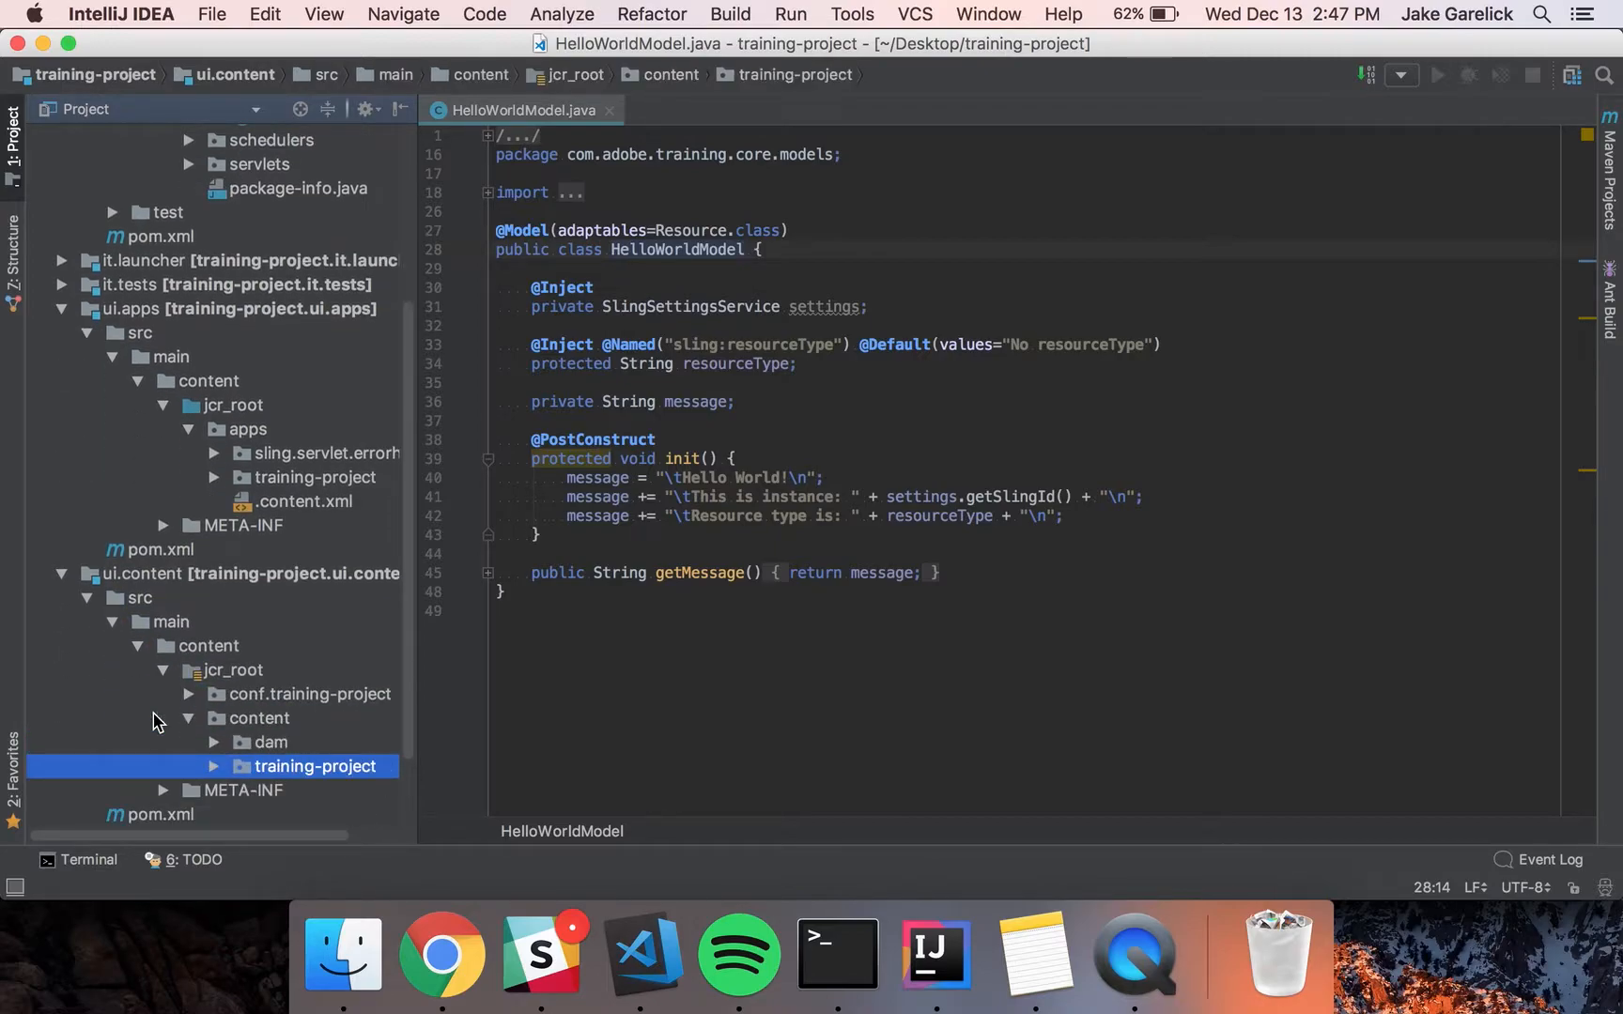
click(308, 693)
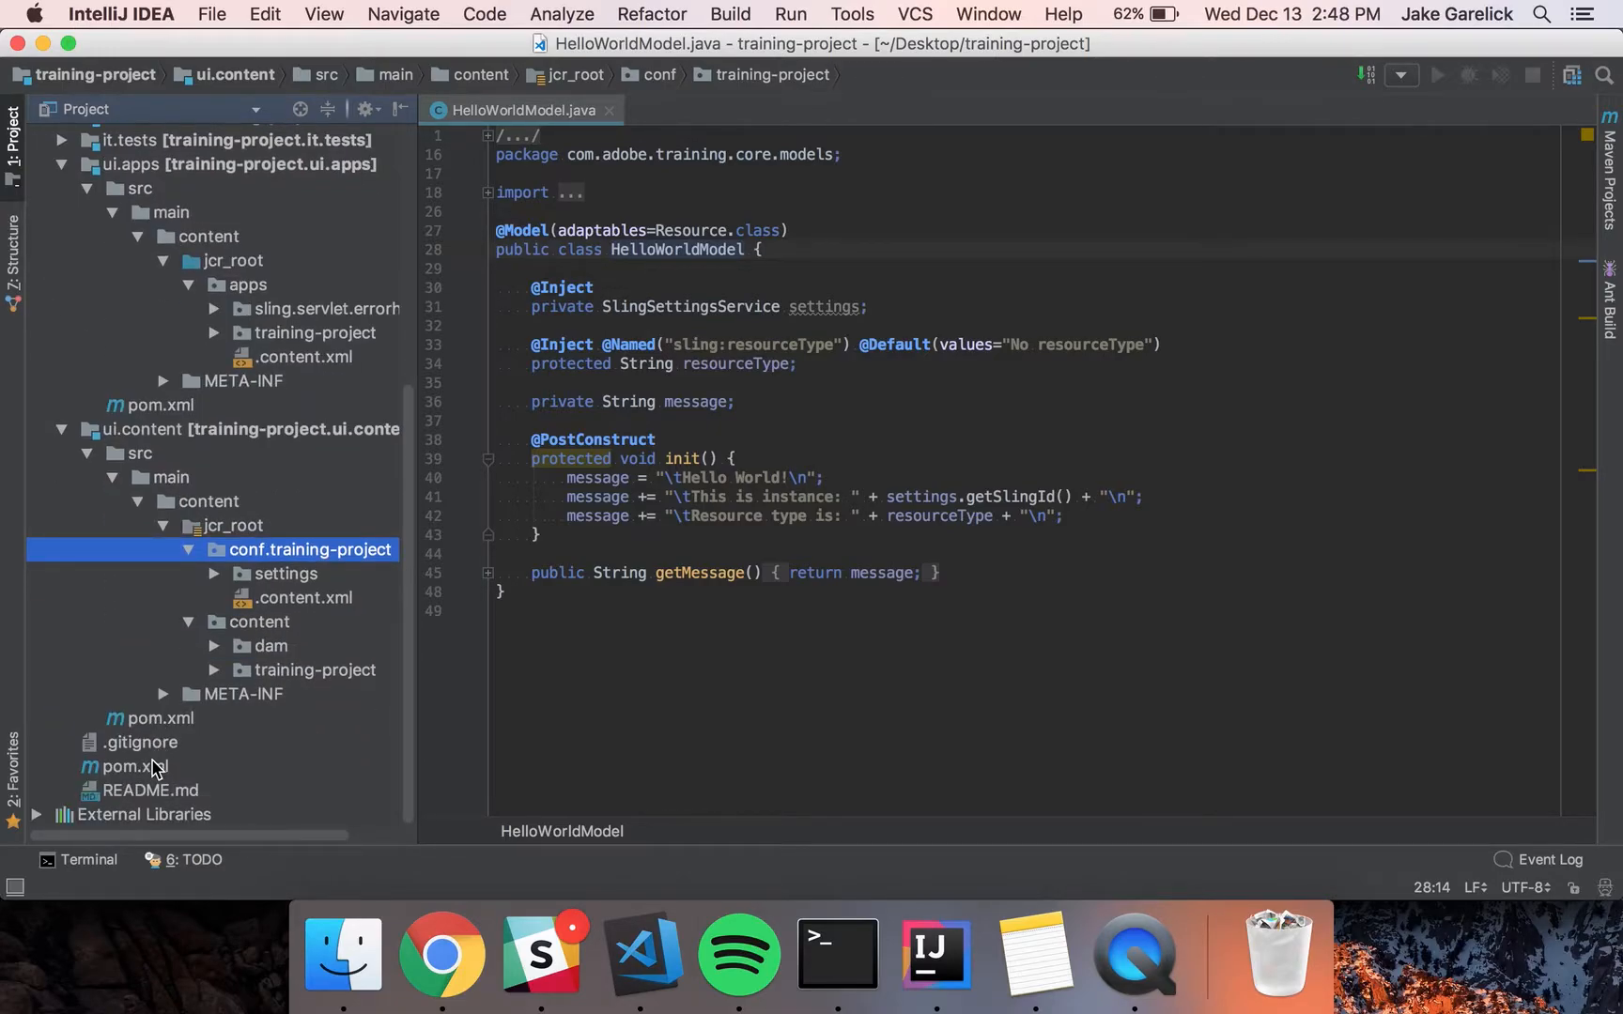
Open the root pom.xml and scroll to the autoInstallBundle and autoInstallPackage profiles
double_click(134, 767)
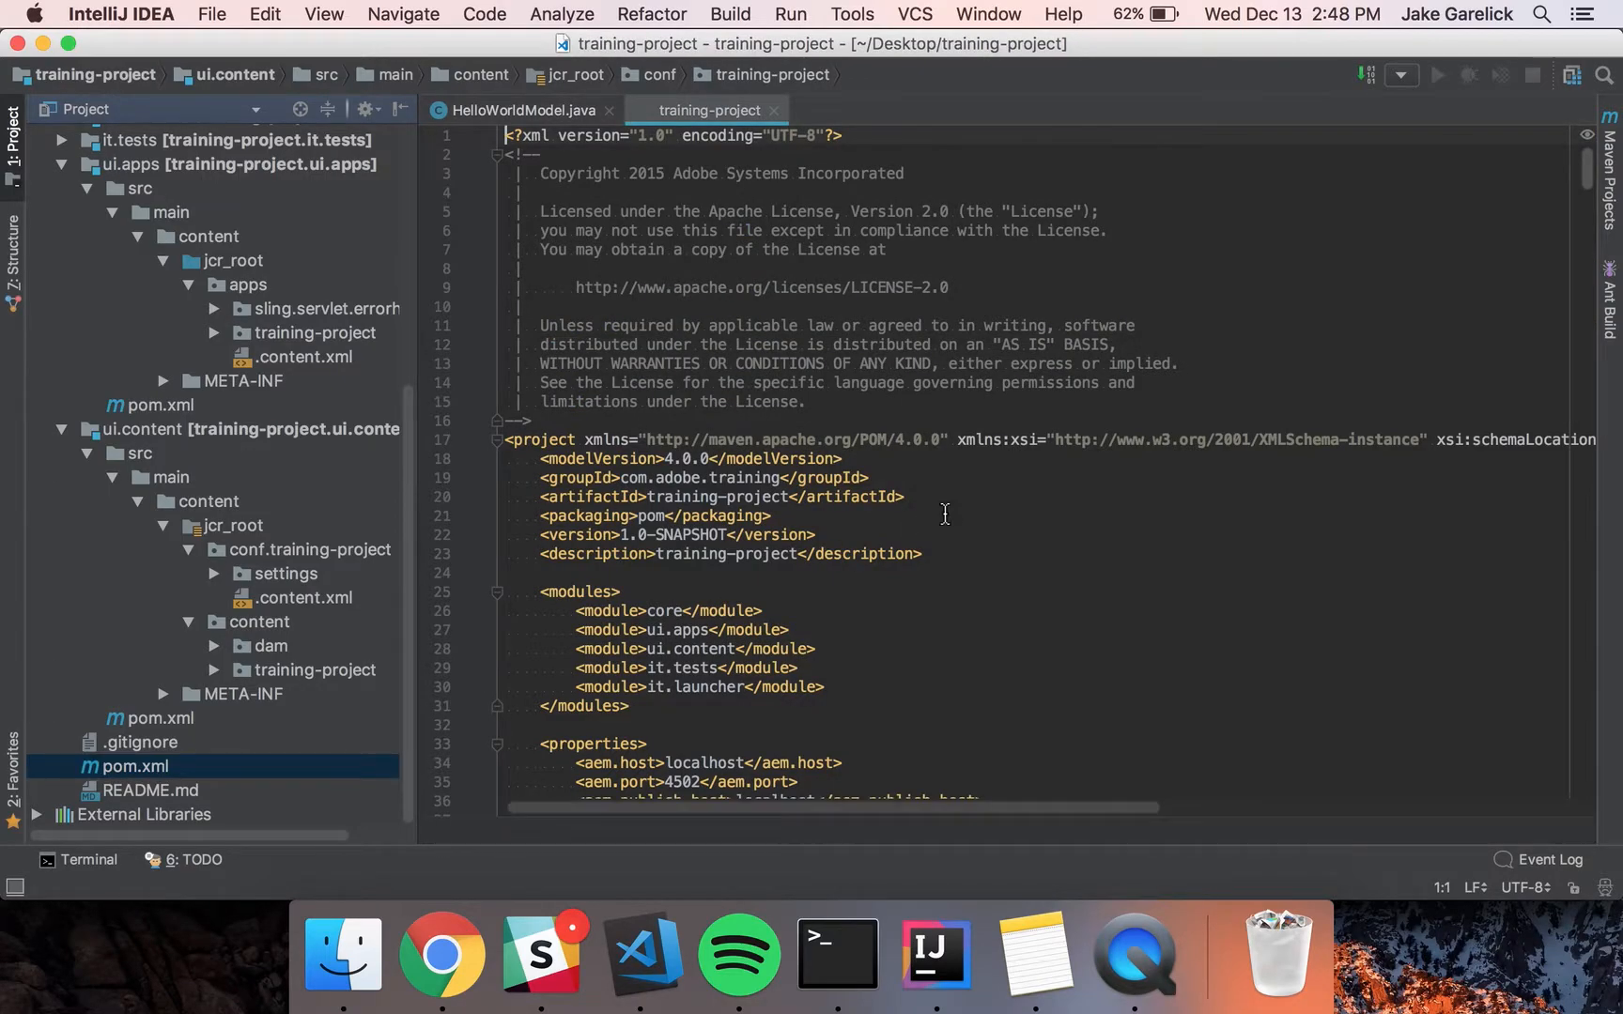
scroll(down, 3)
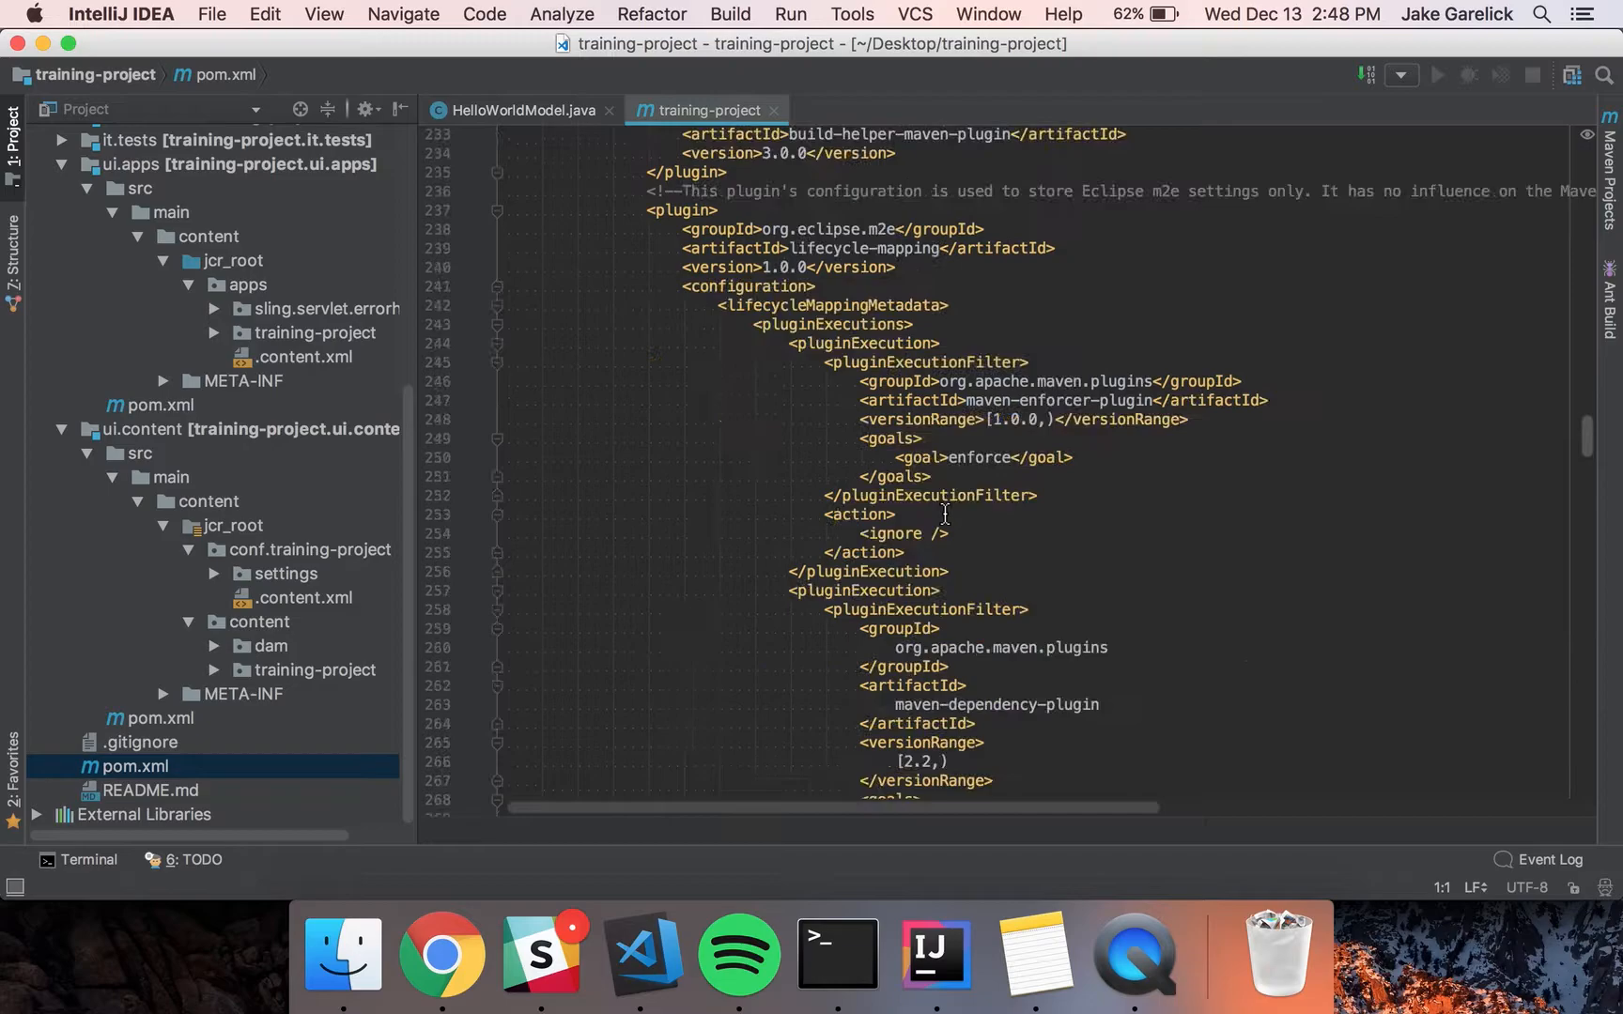
scroll(down, 3)
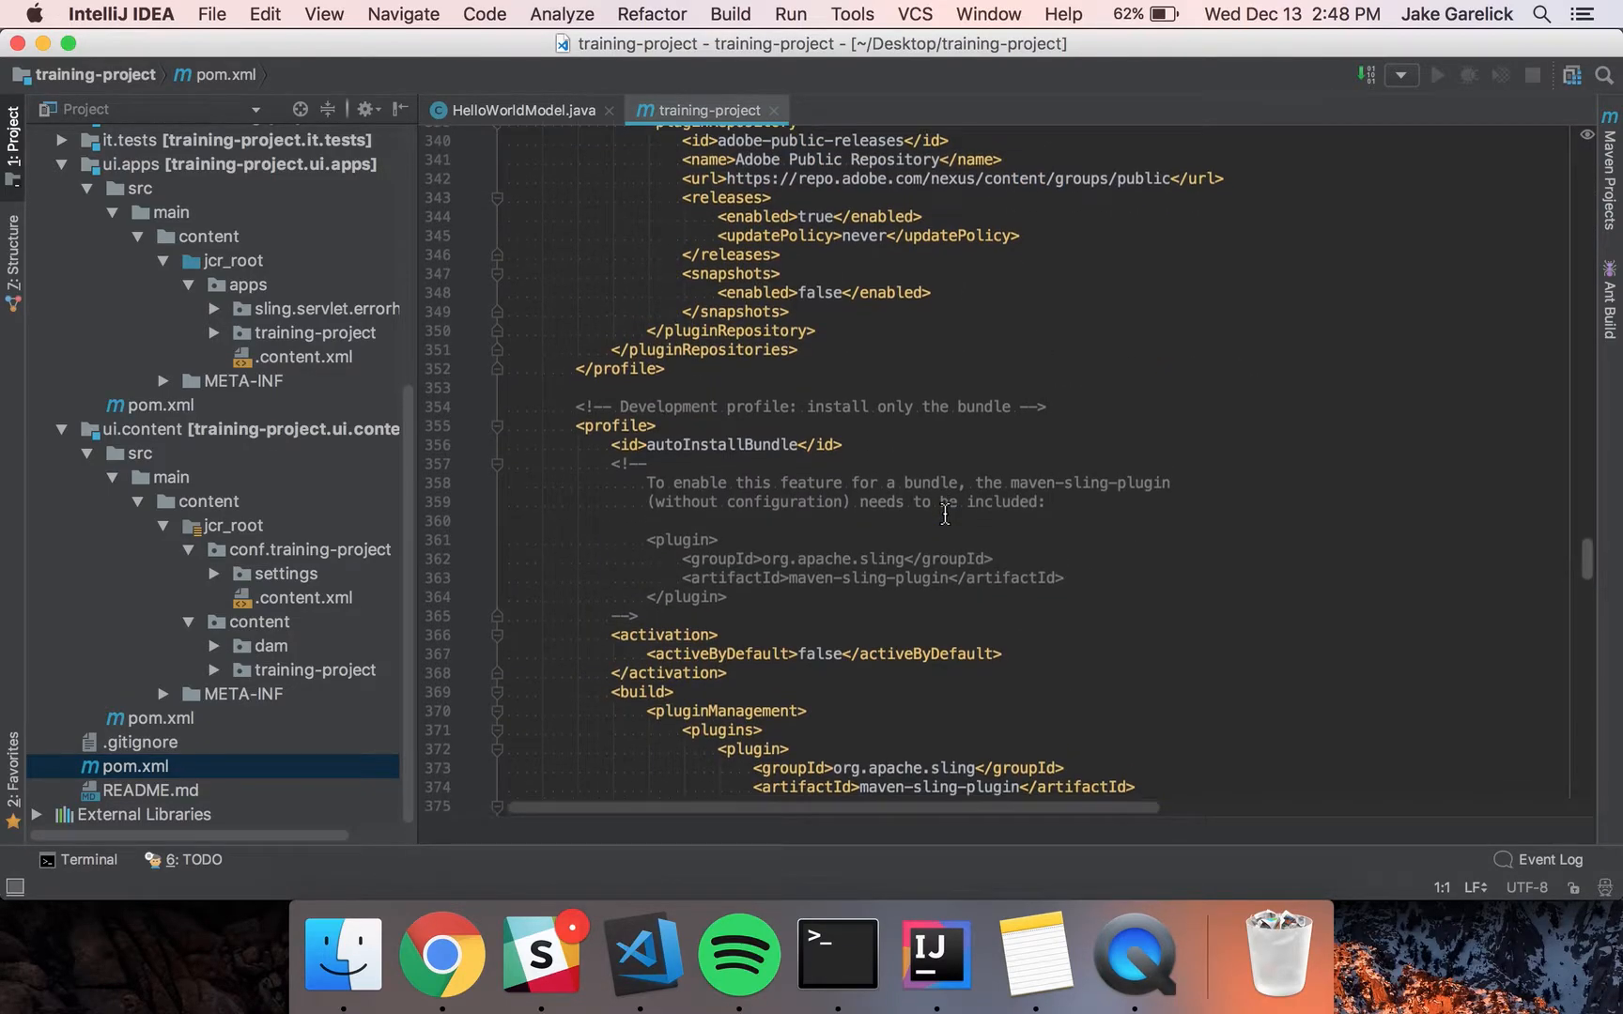
scroll(down, 3)
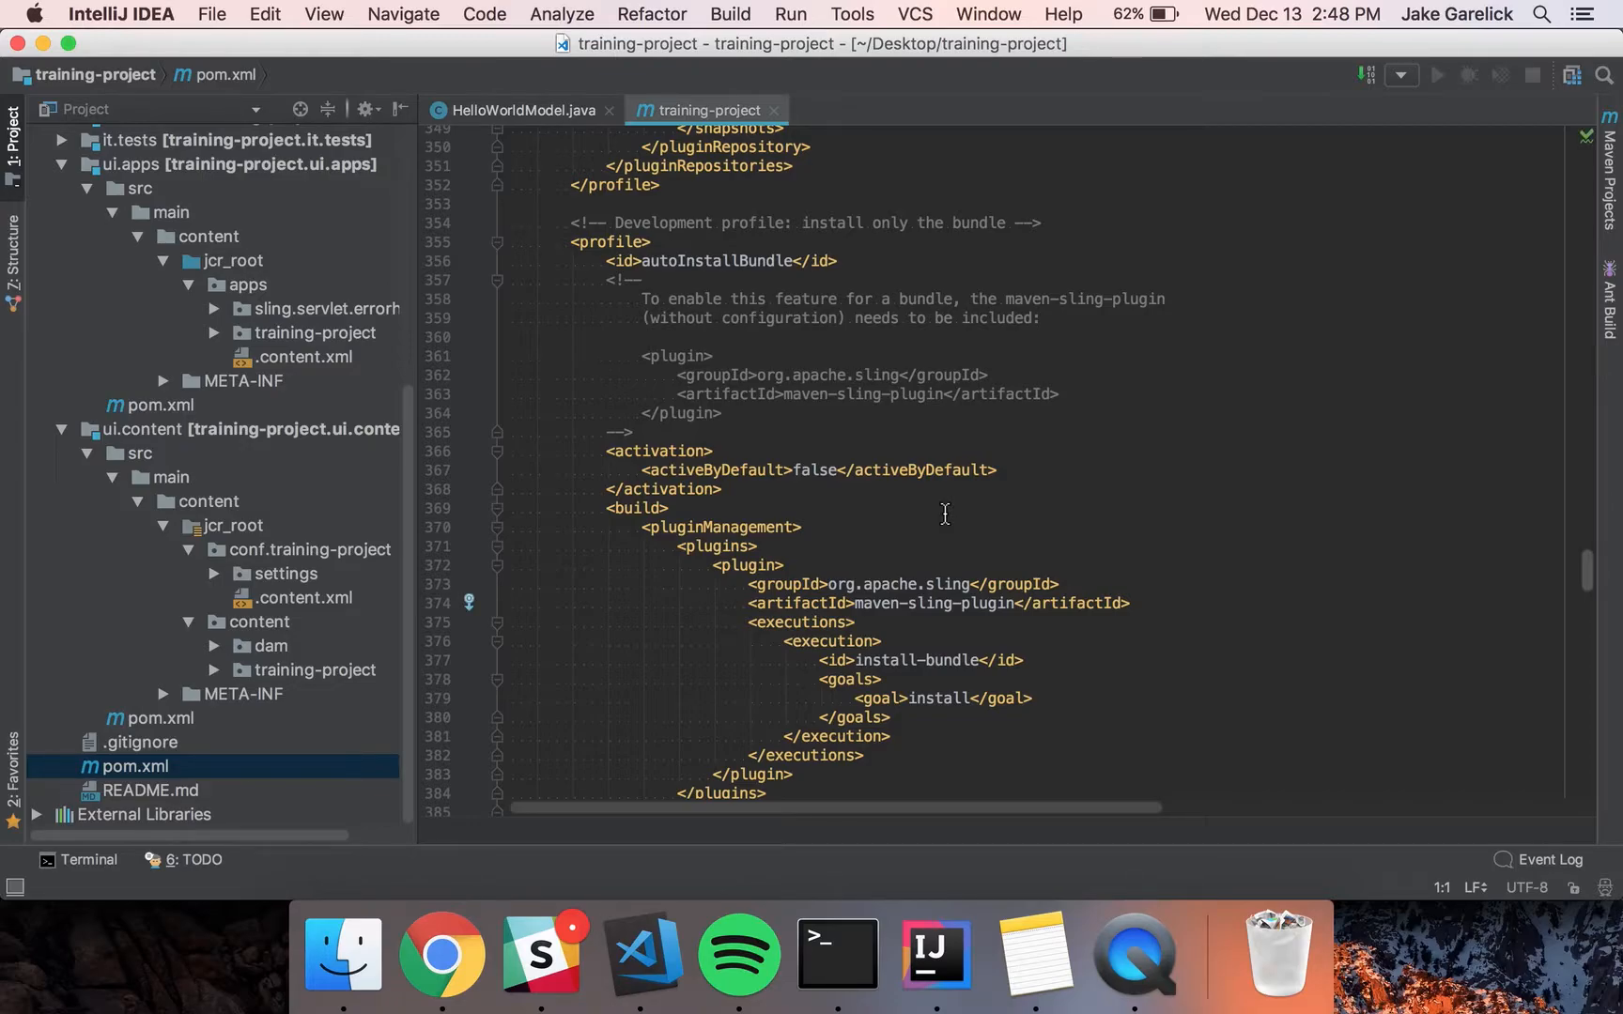
scroll(down, 3)
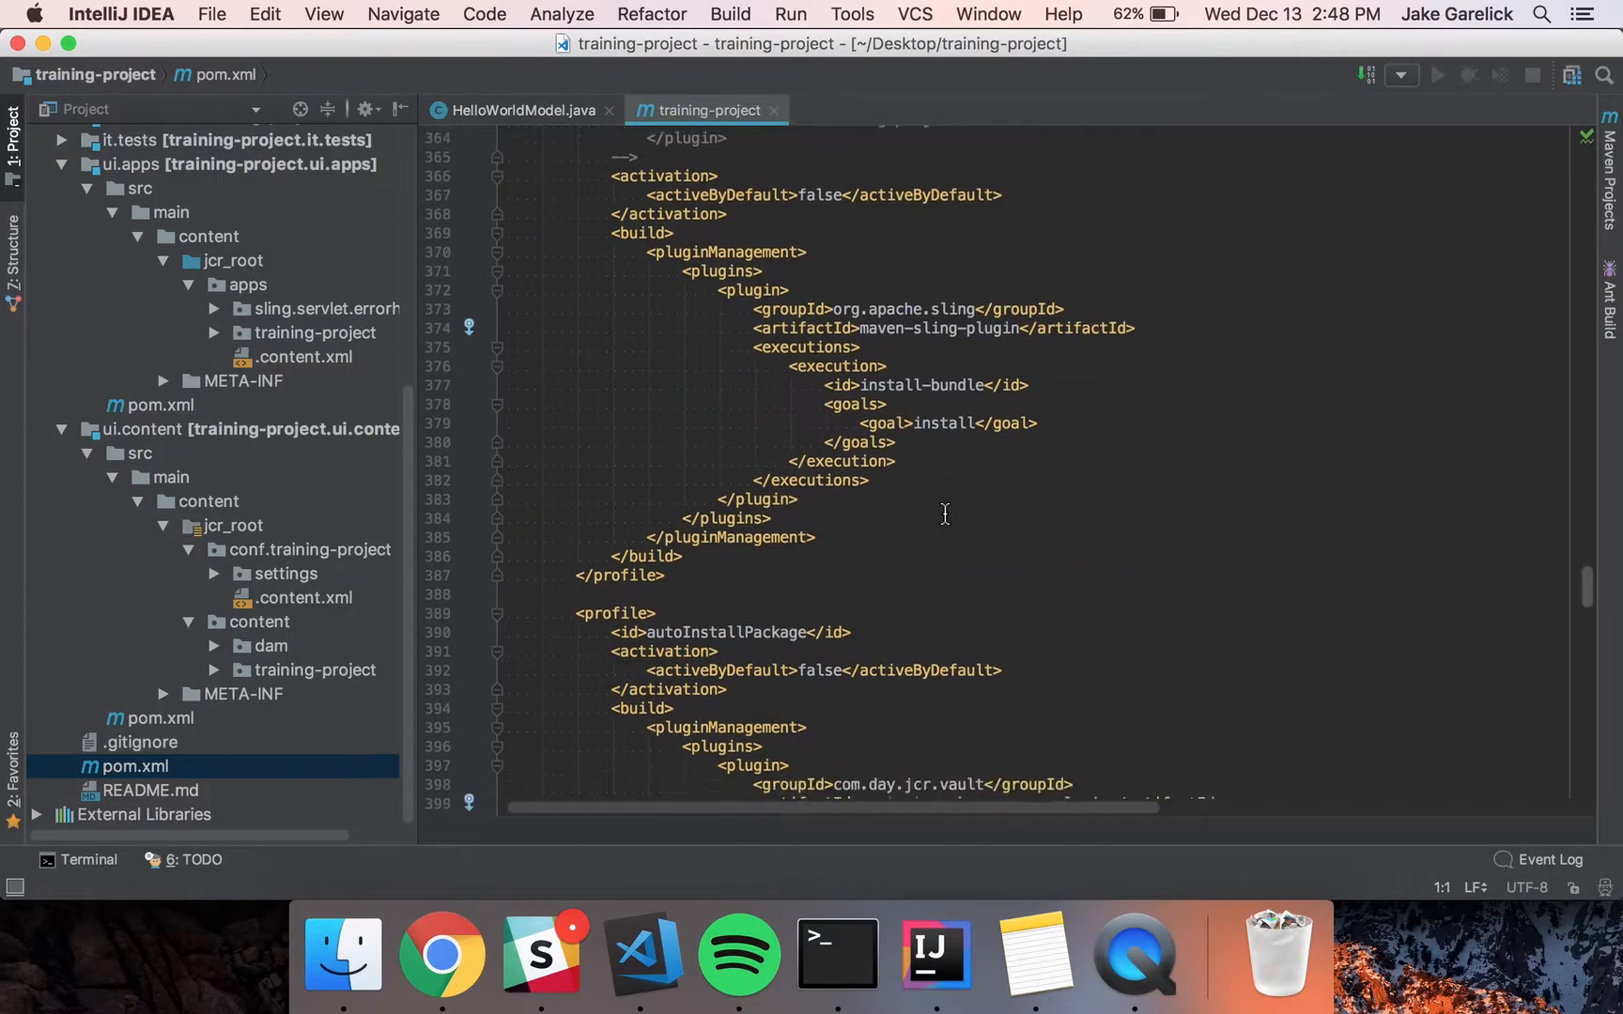
scroll(down, 3)
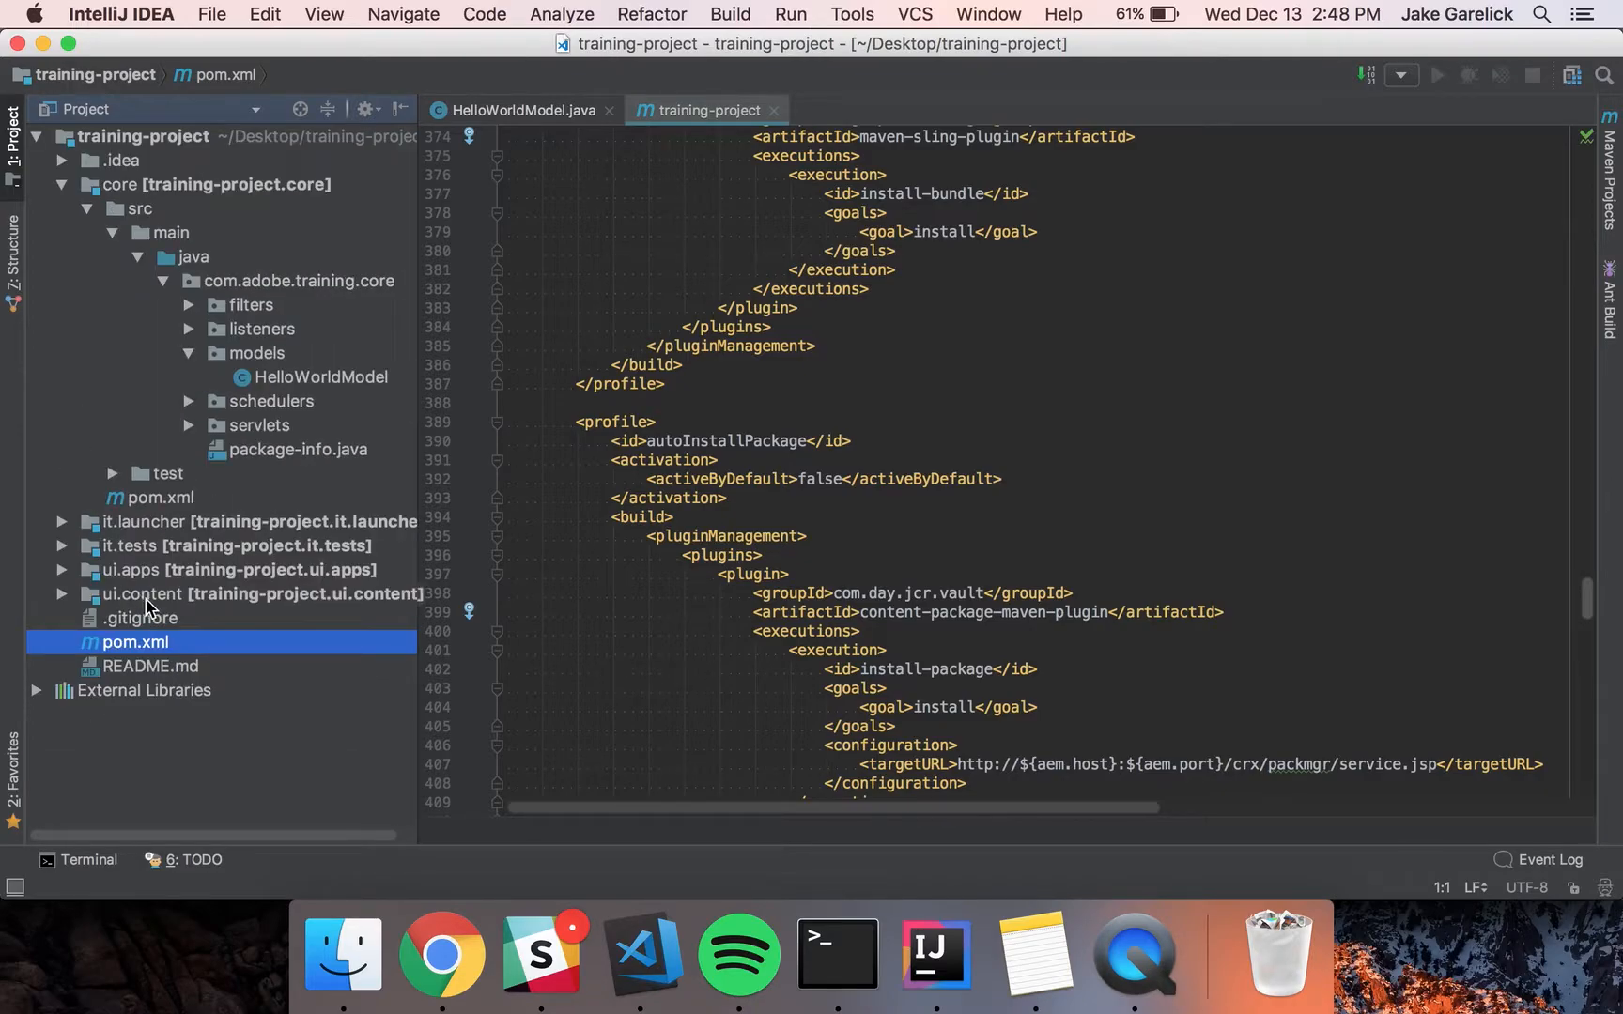
Collapse the core module tree and scroll pom.xml to the autoInstallPackagePublish profile
click(237, 569)
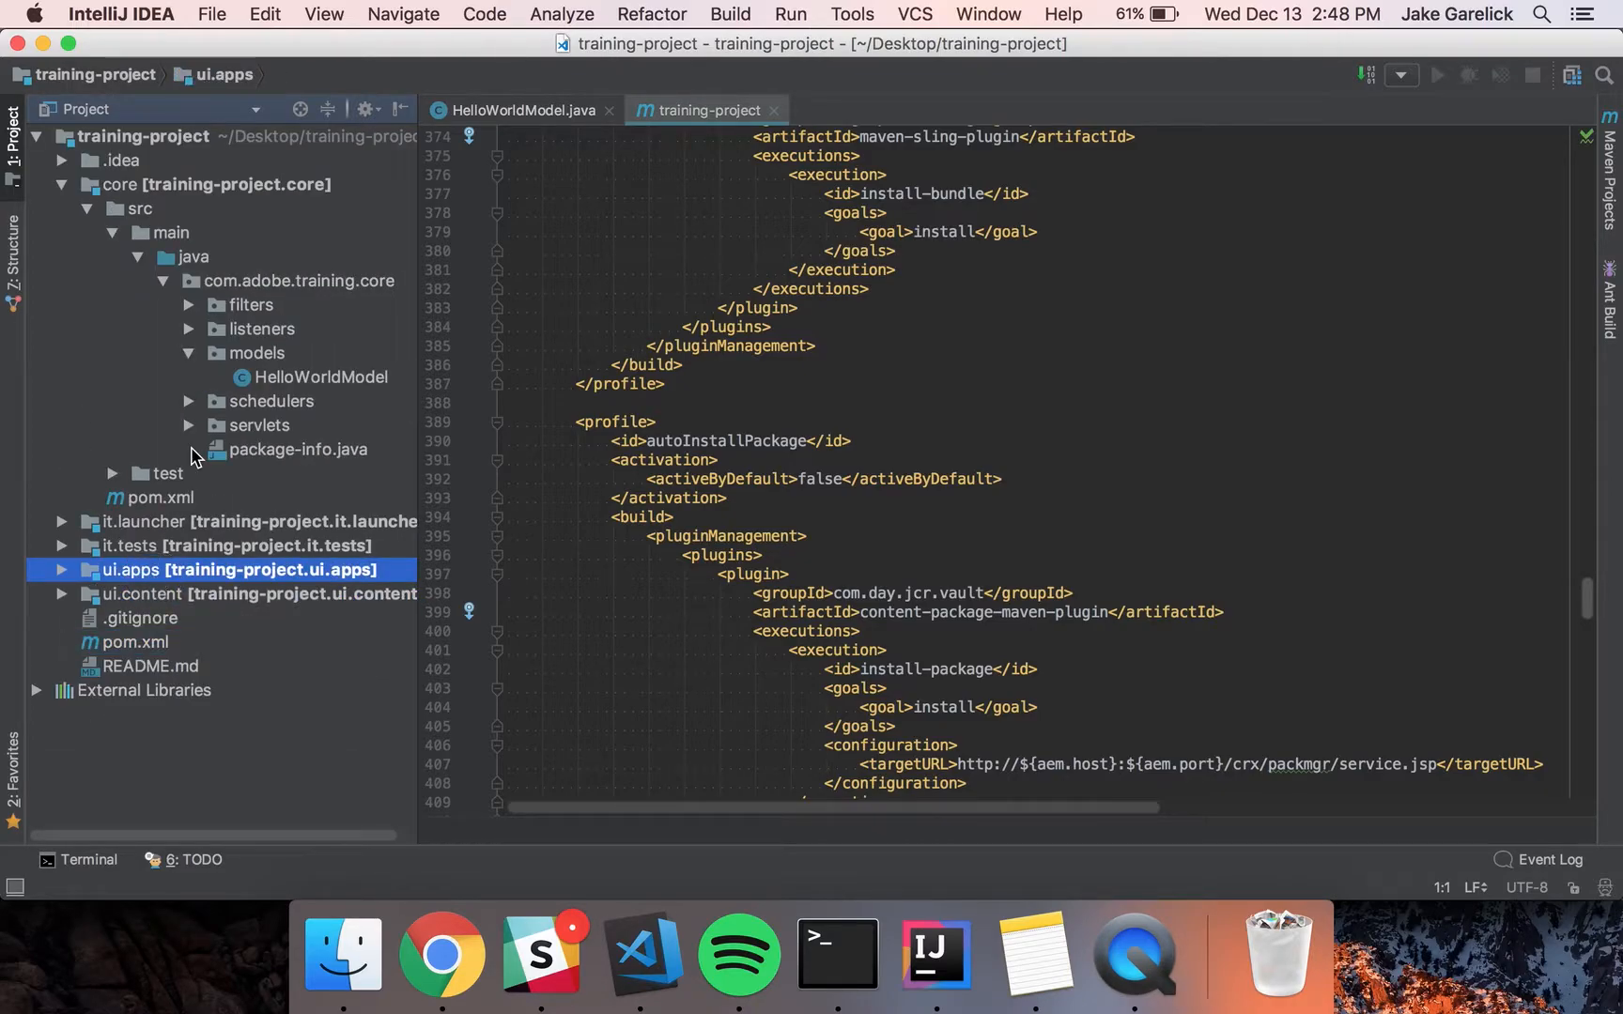
click(119, 184)
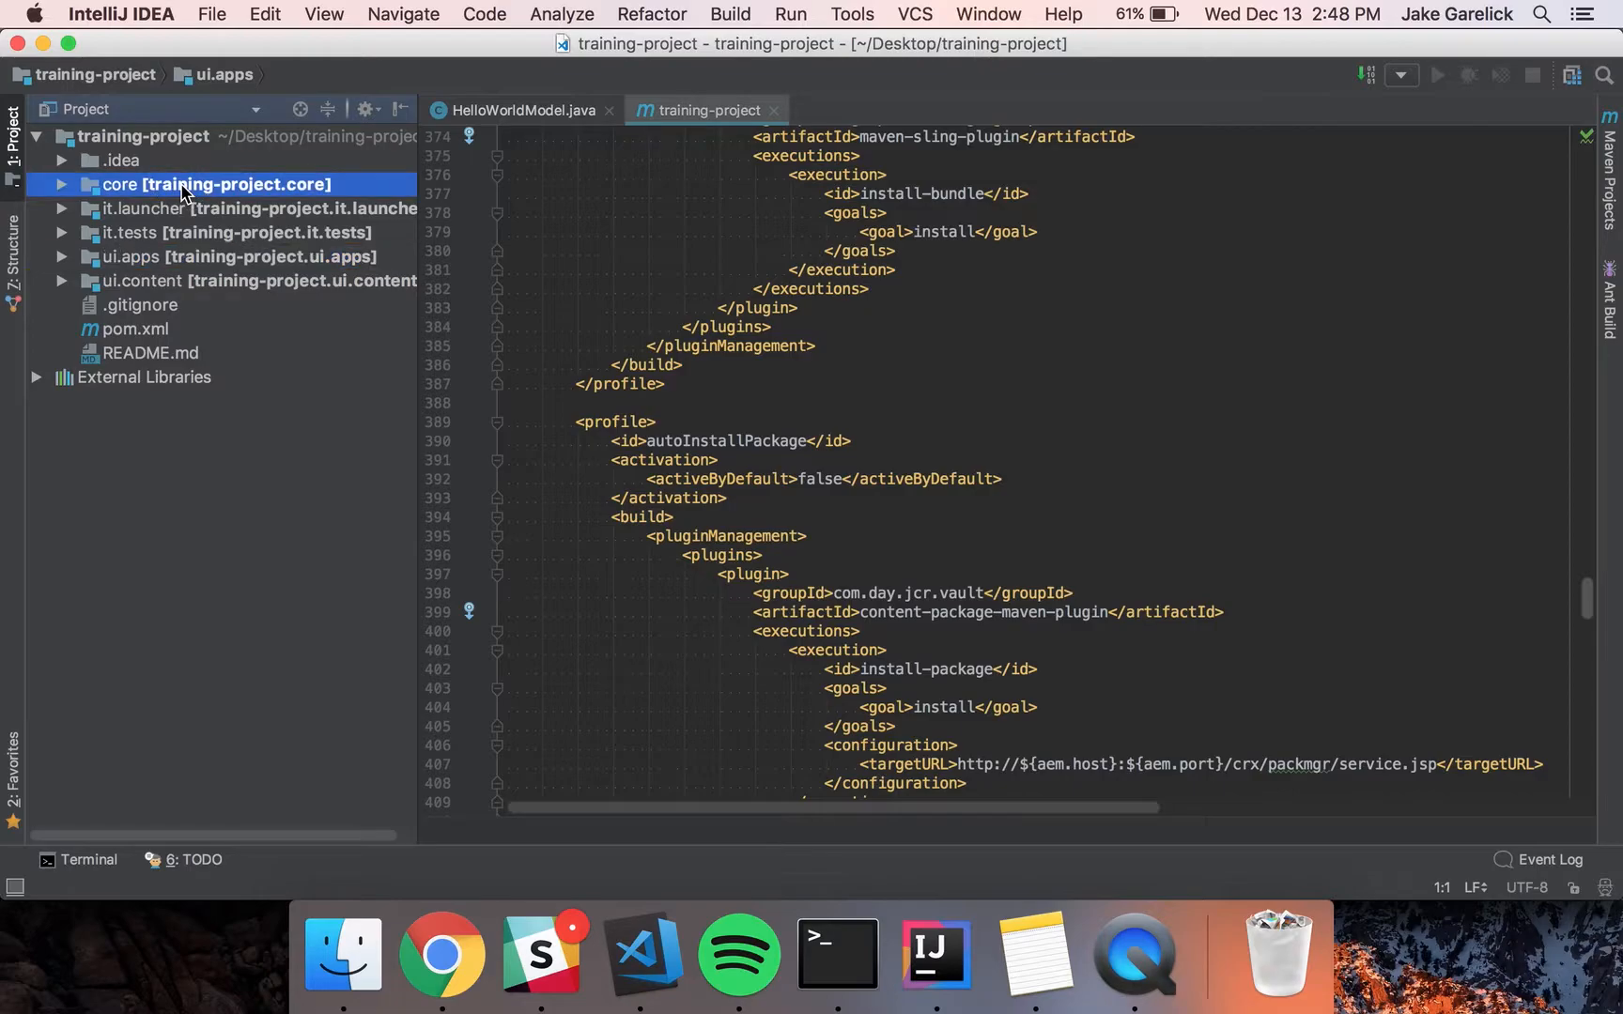
scroll(down, 3)
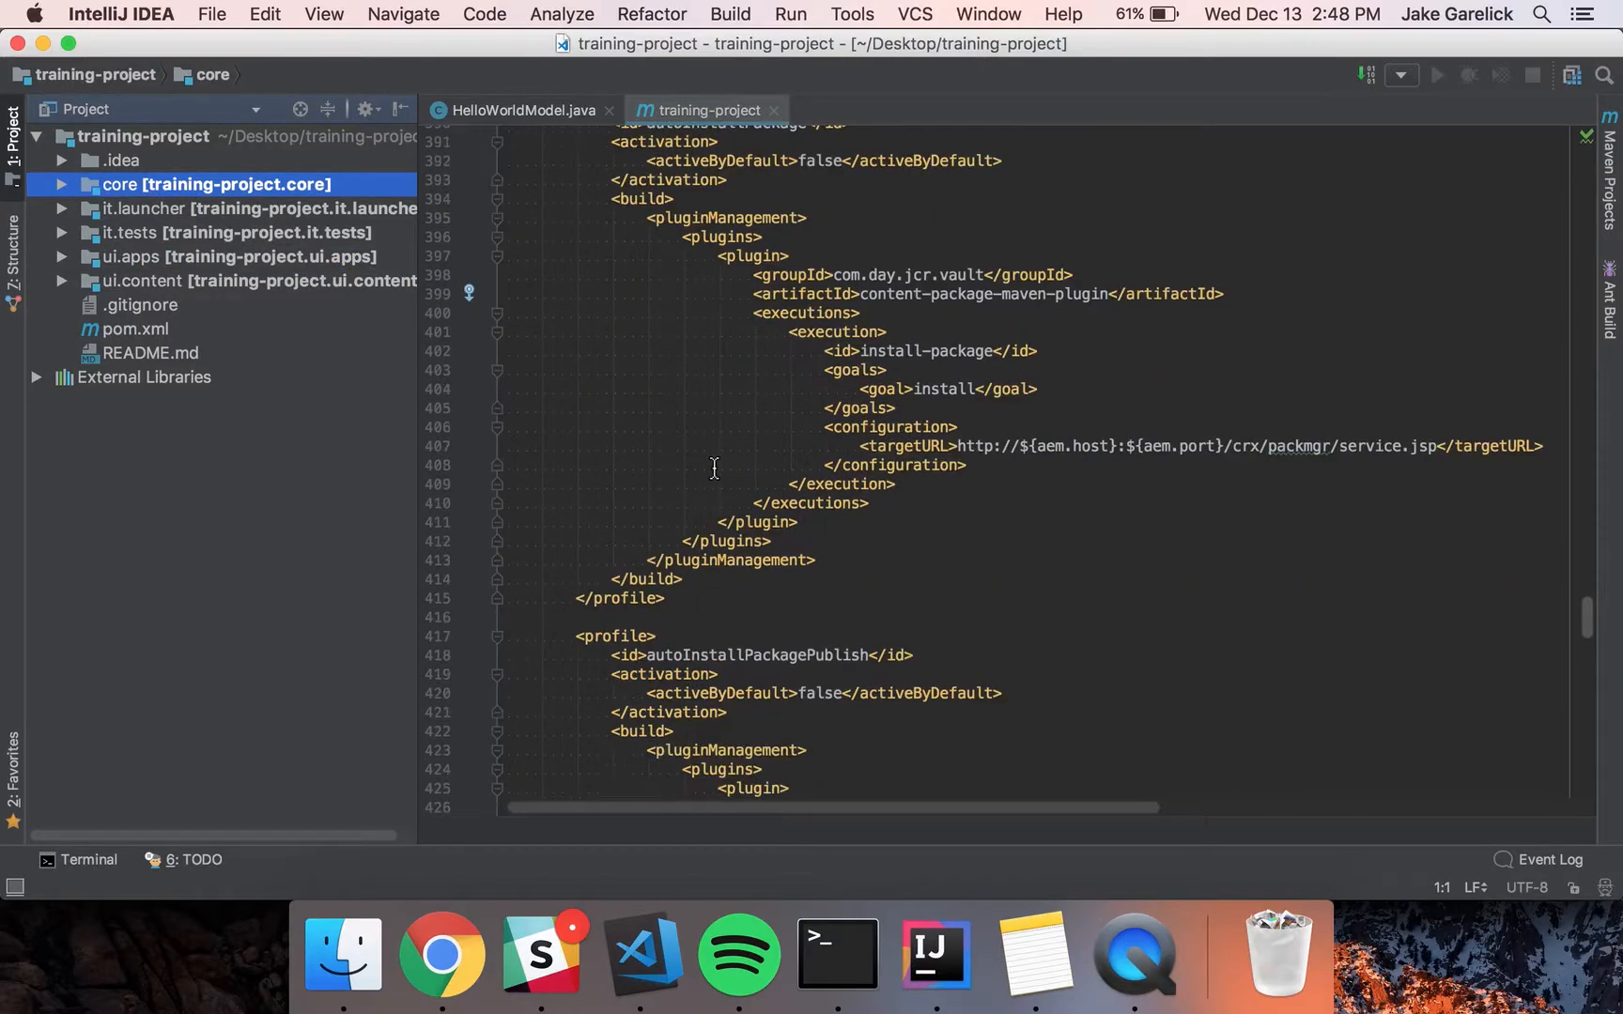
scroll(down, 3)
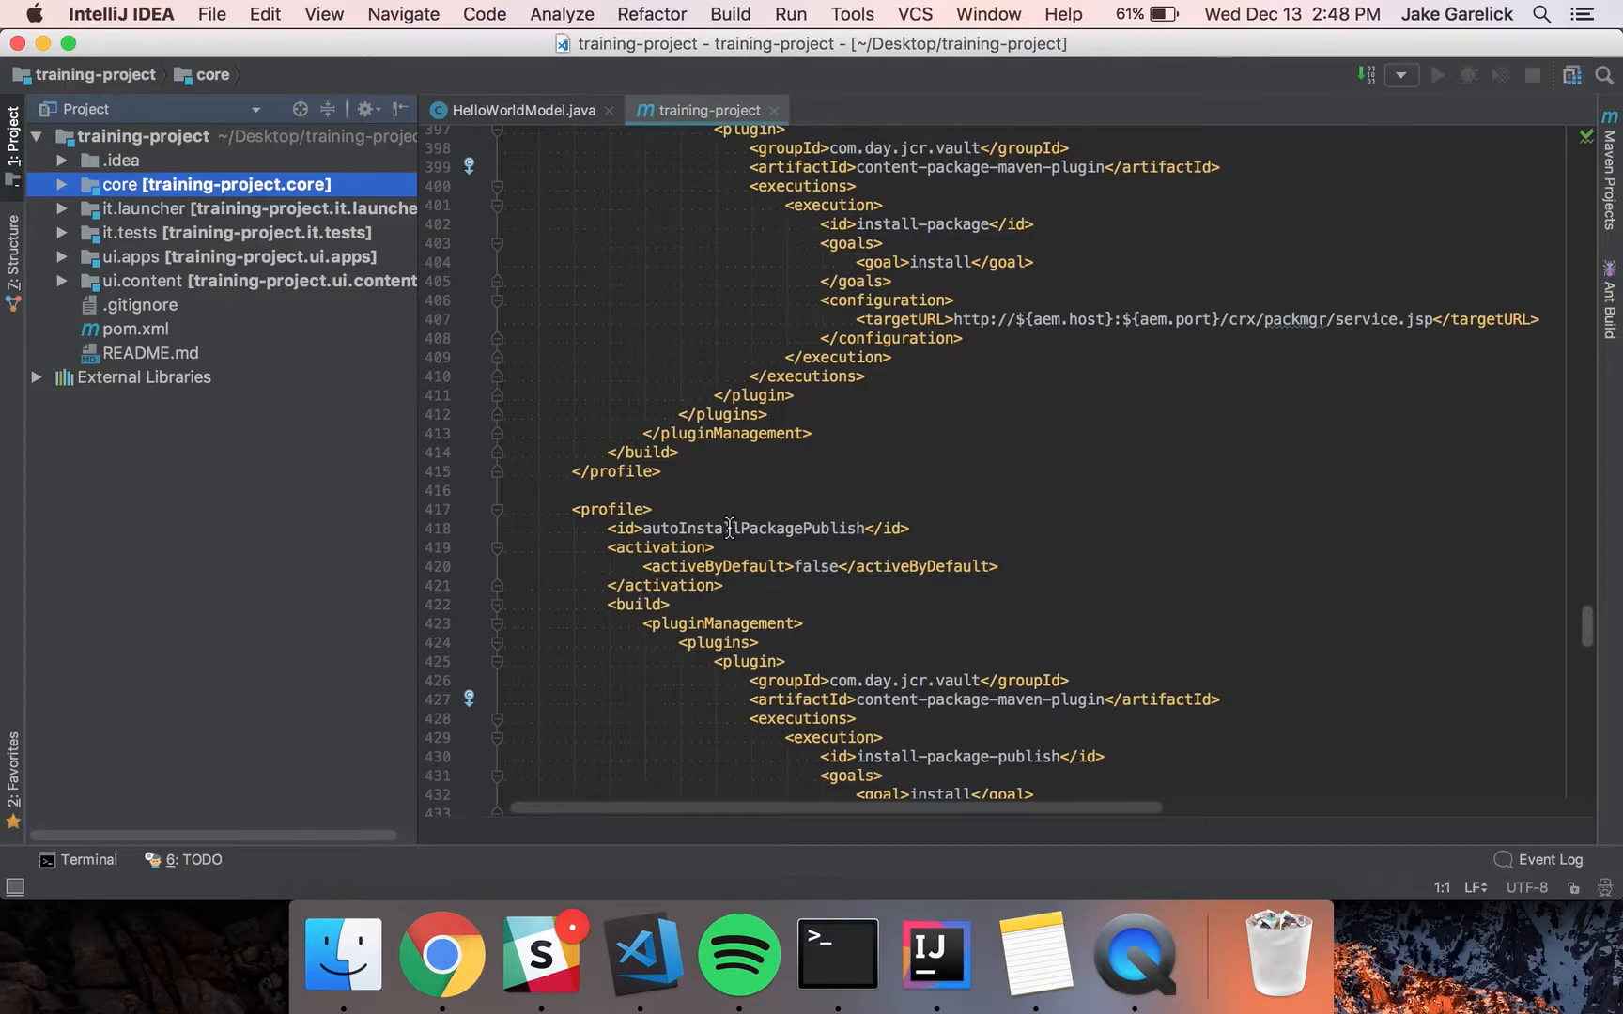
mouse_move(836, 952)
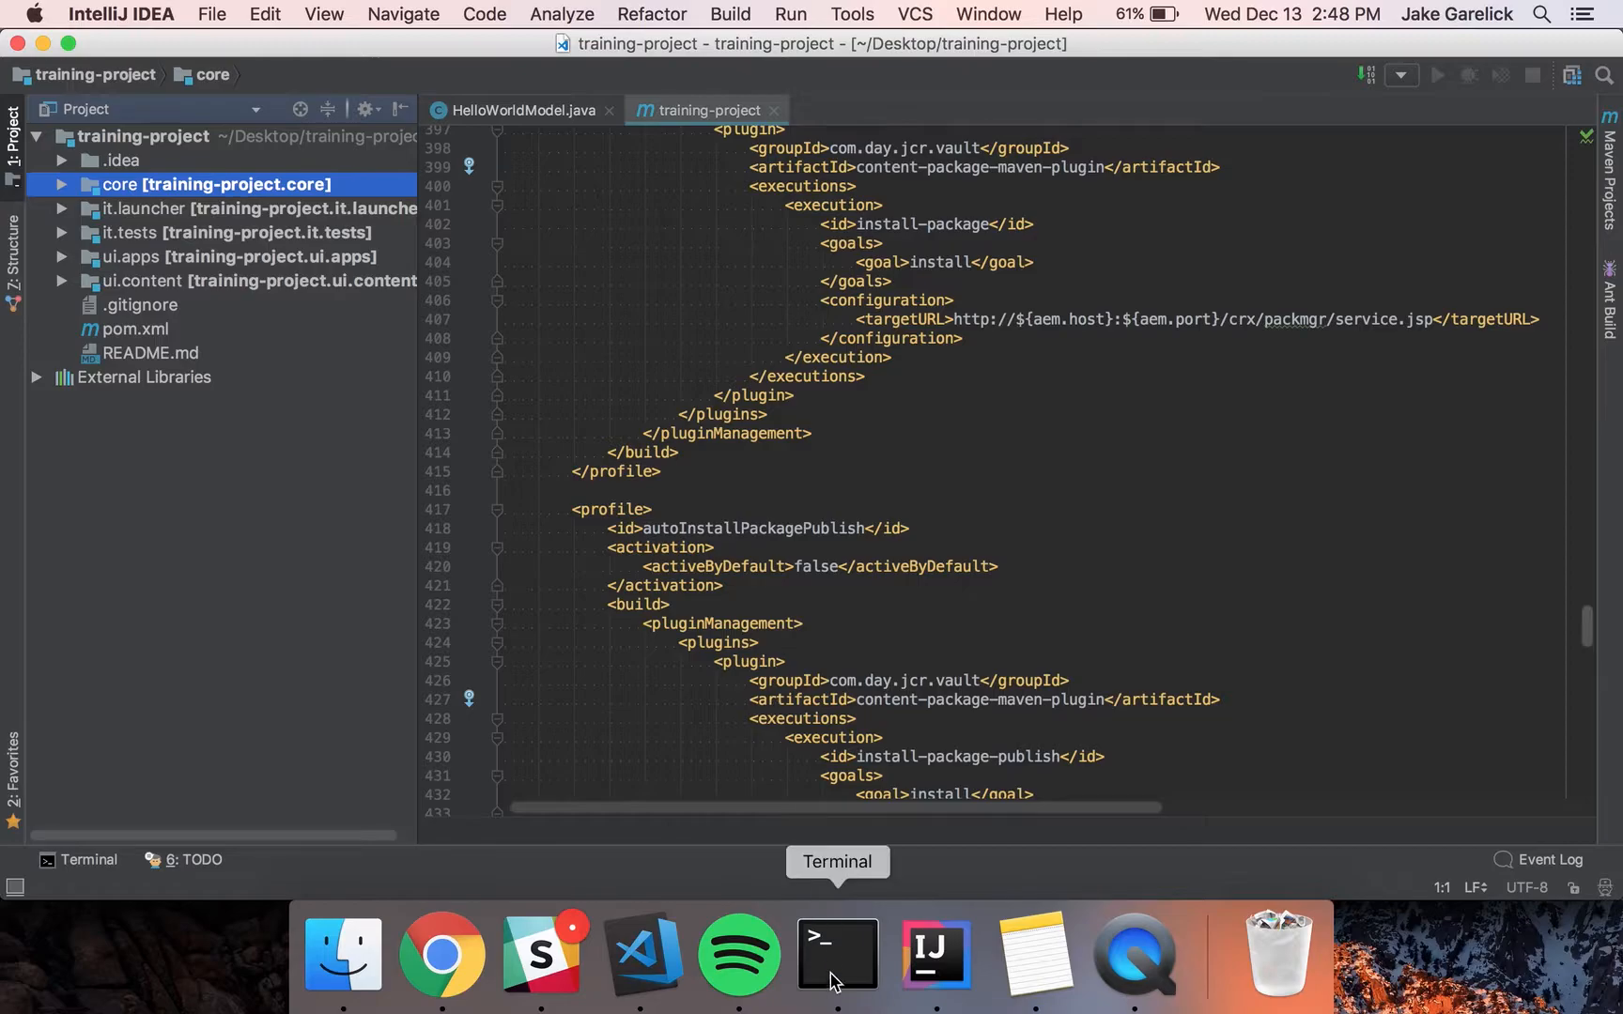
Run 'mvn clean install' in Terminal from the training-project folder
click(834, 953)
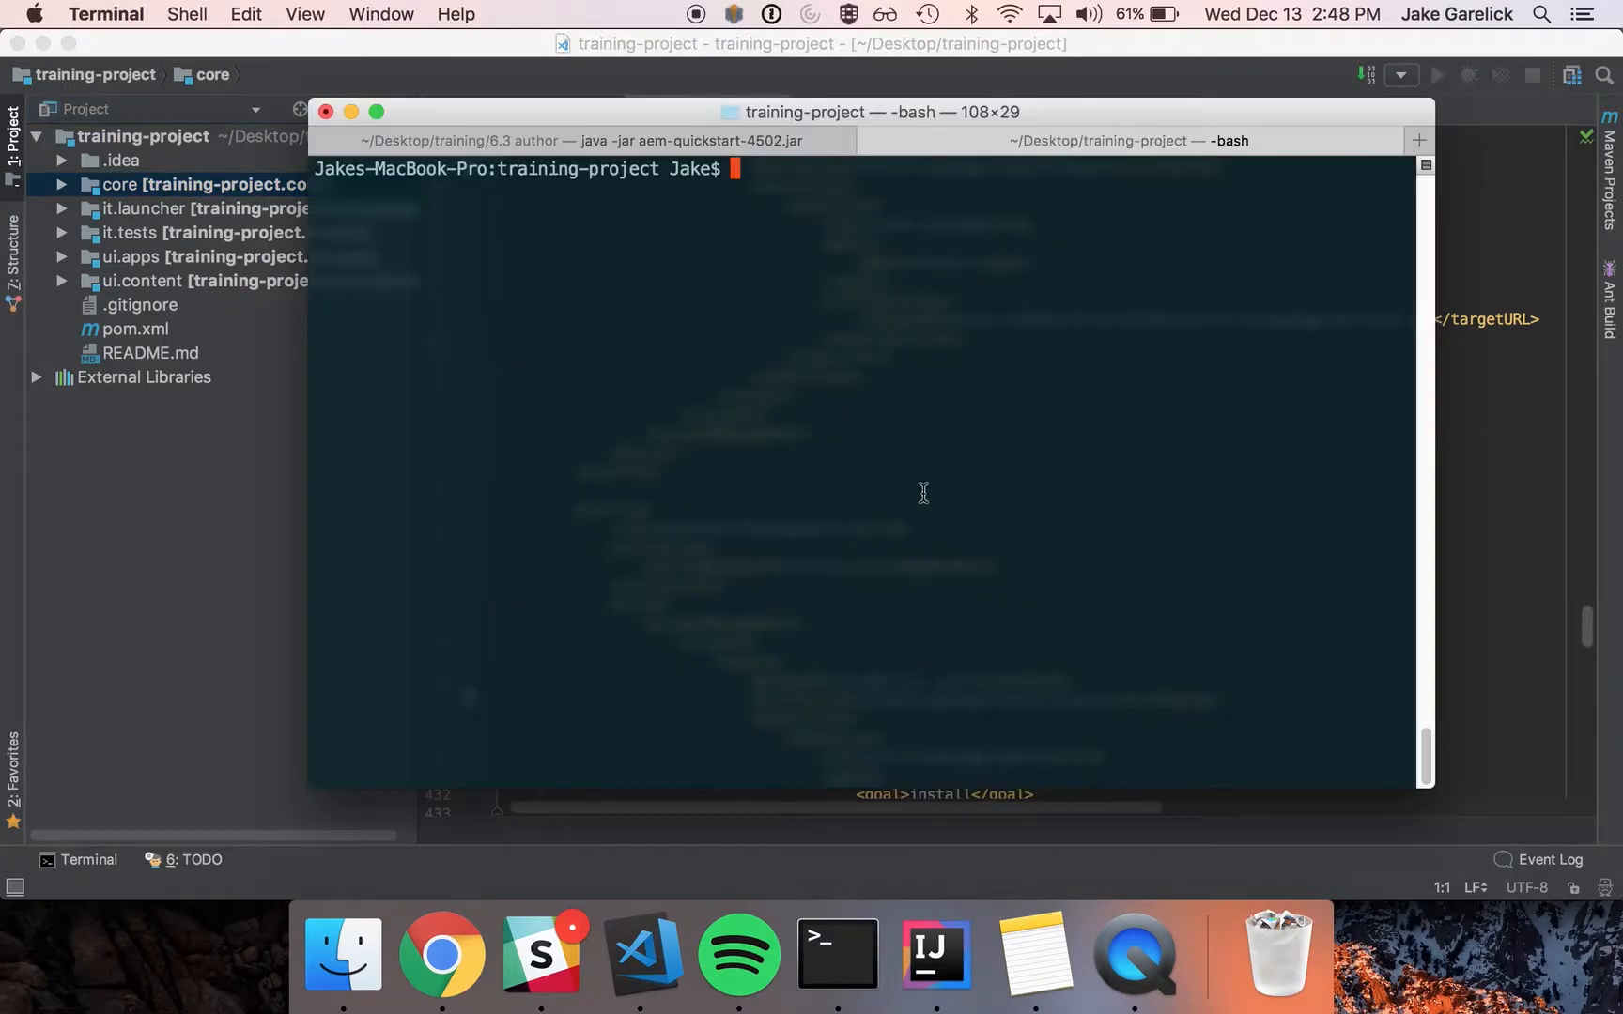
text(mvn clean install)
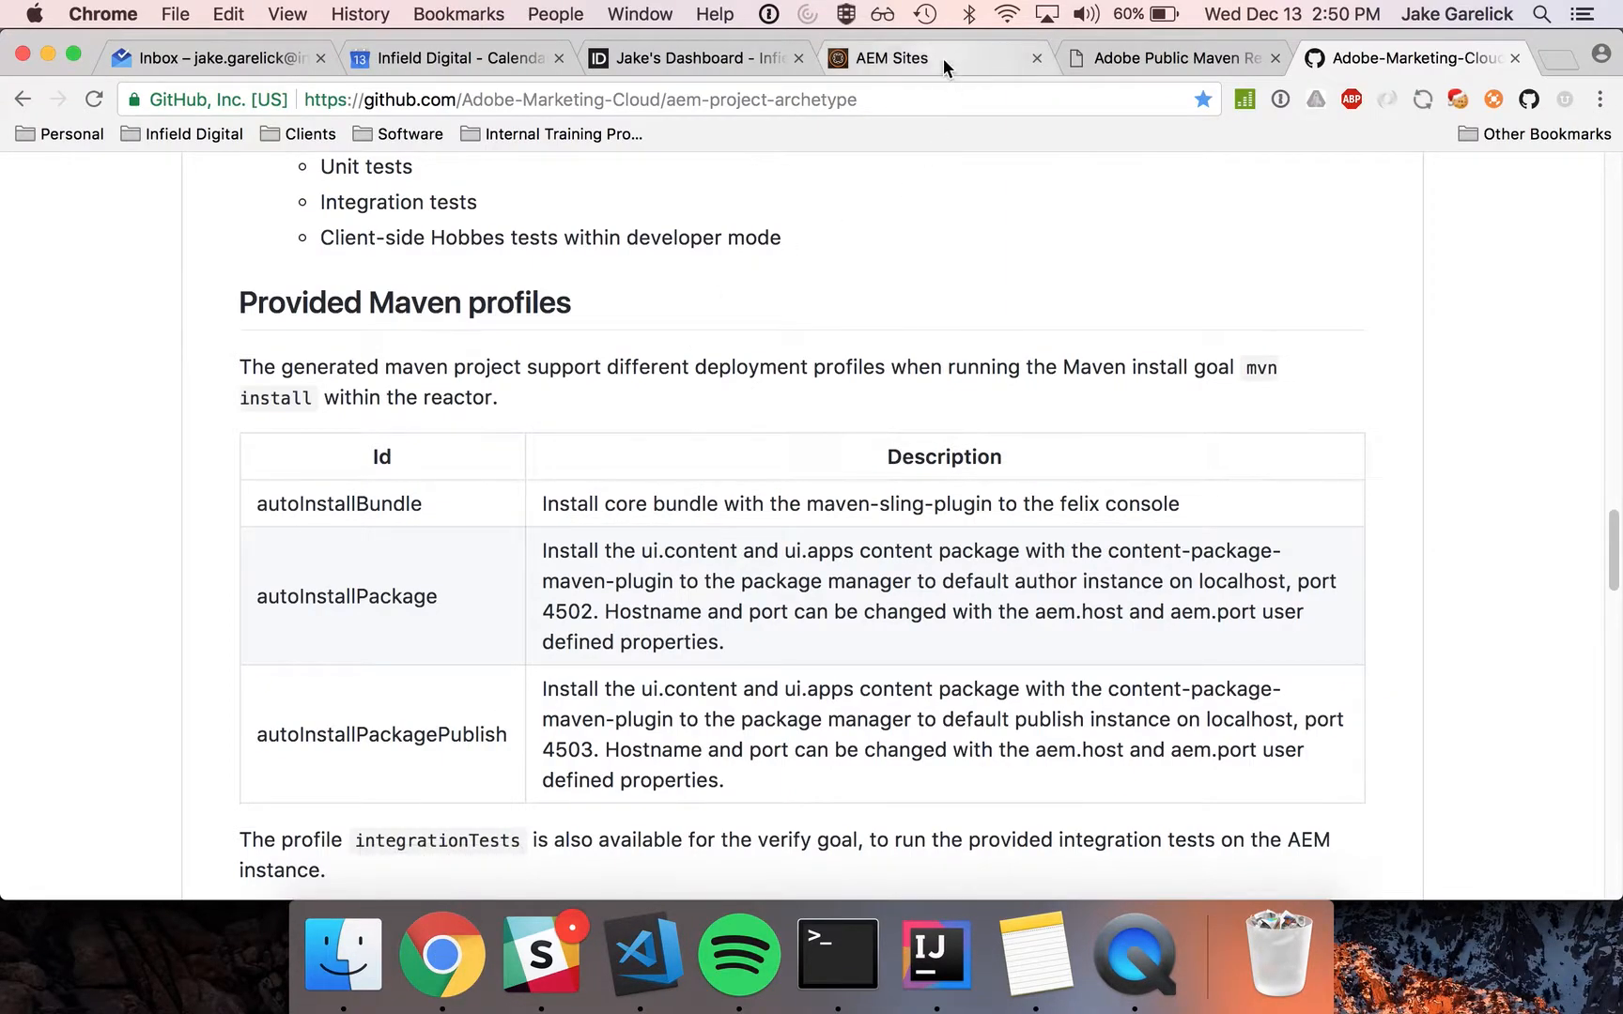
In the AEM tab, go to Sites and open the training-project site
click(887, 58)
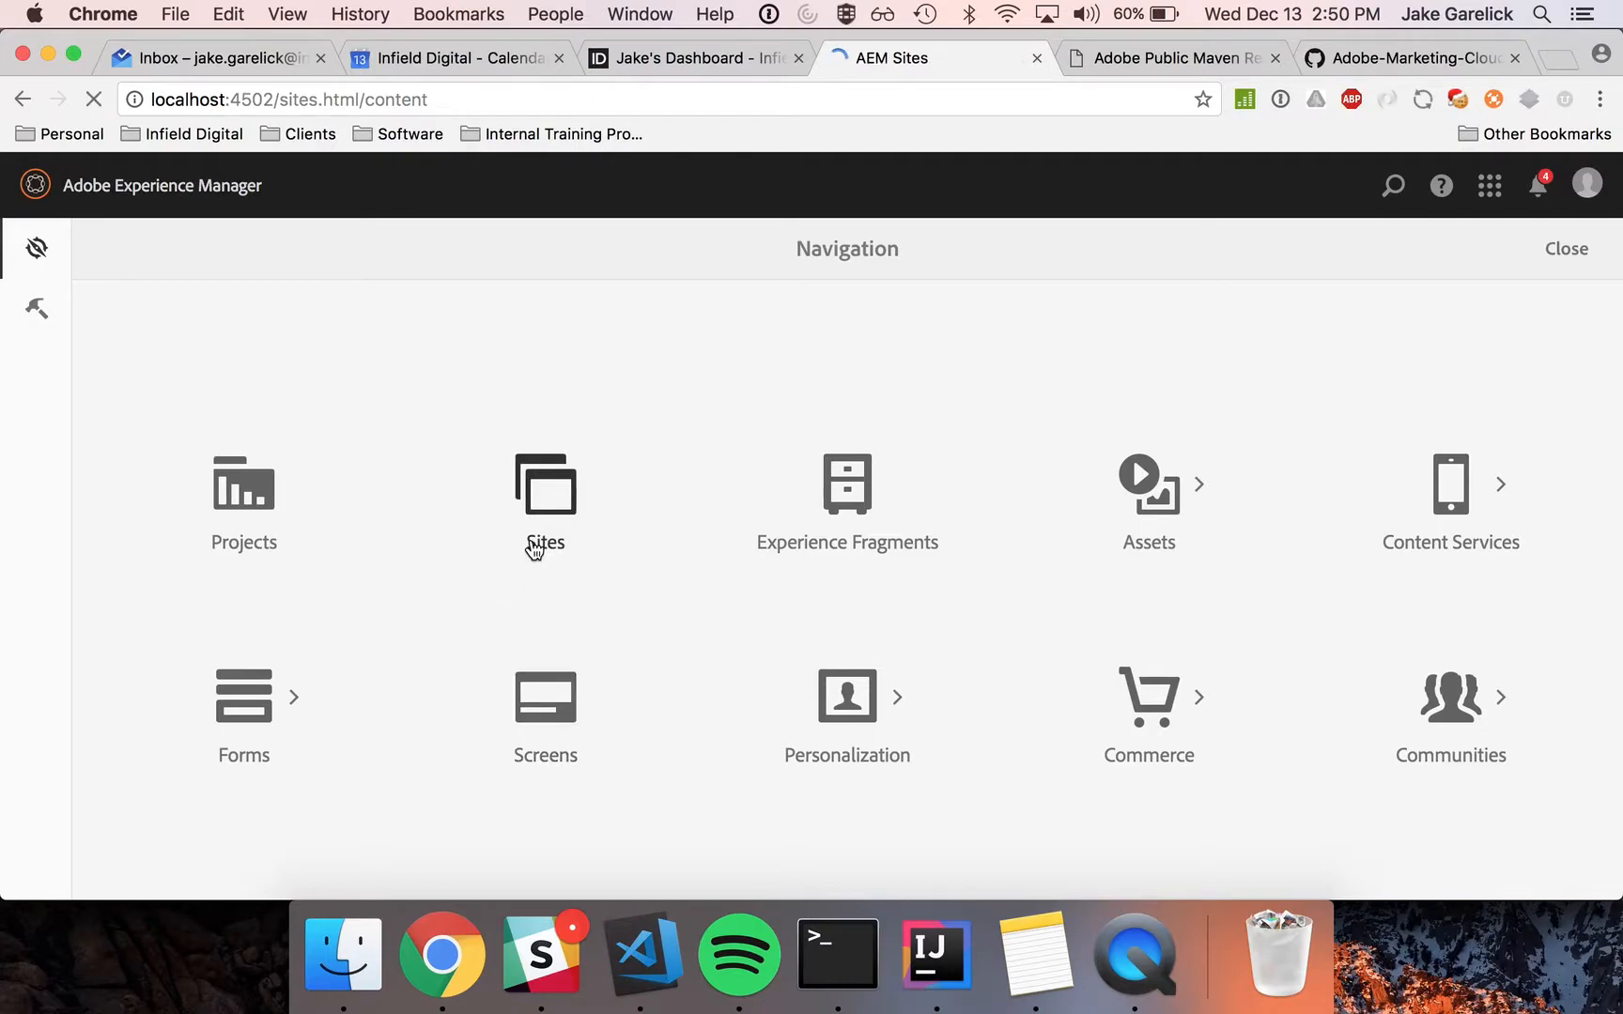
click(544, 508)
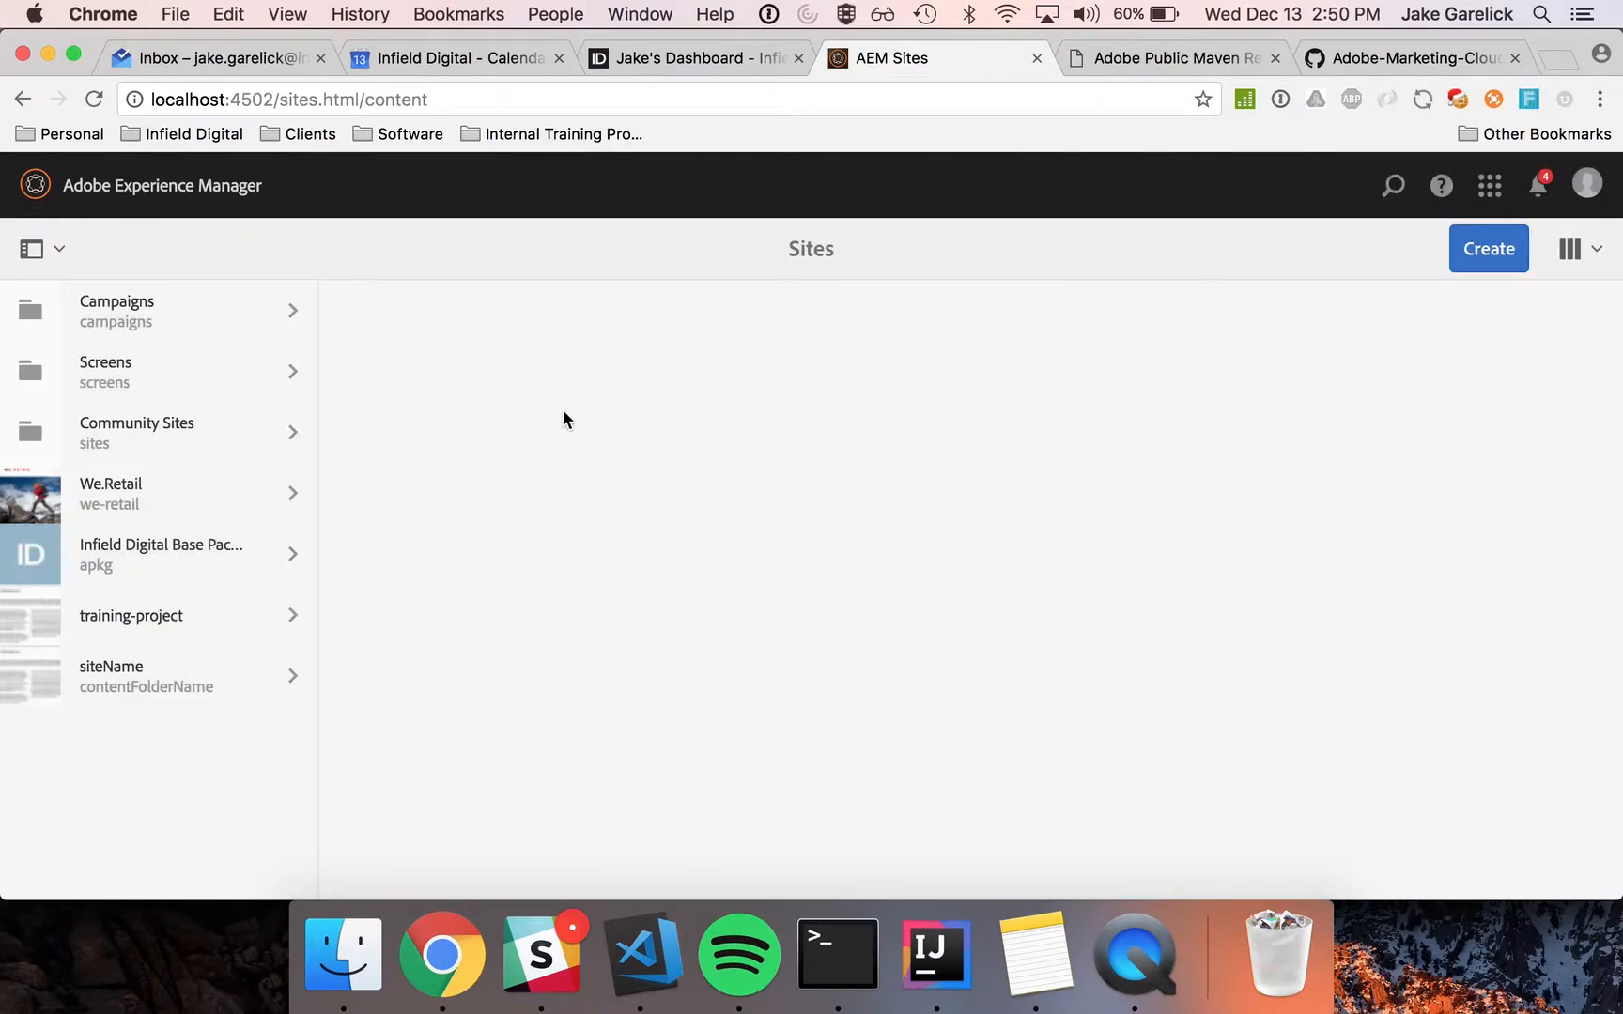
click(130, 616)
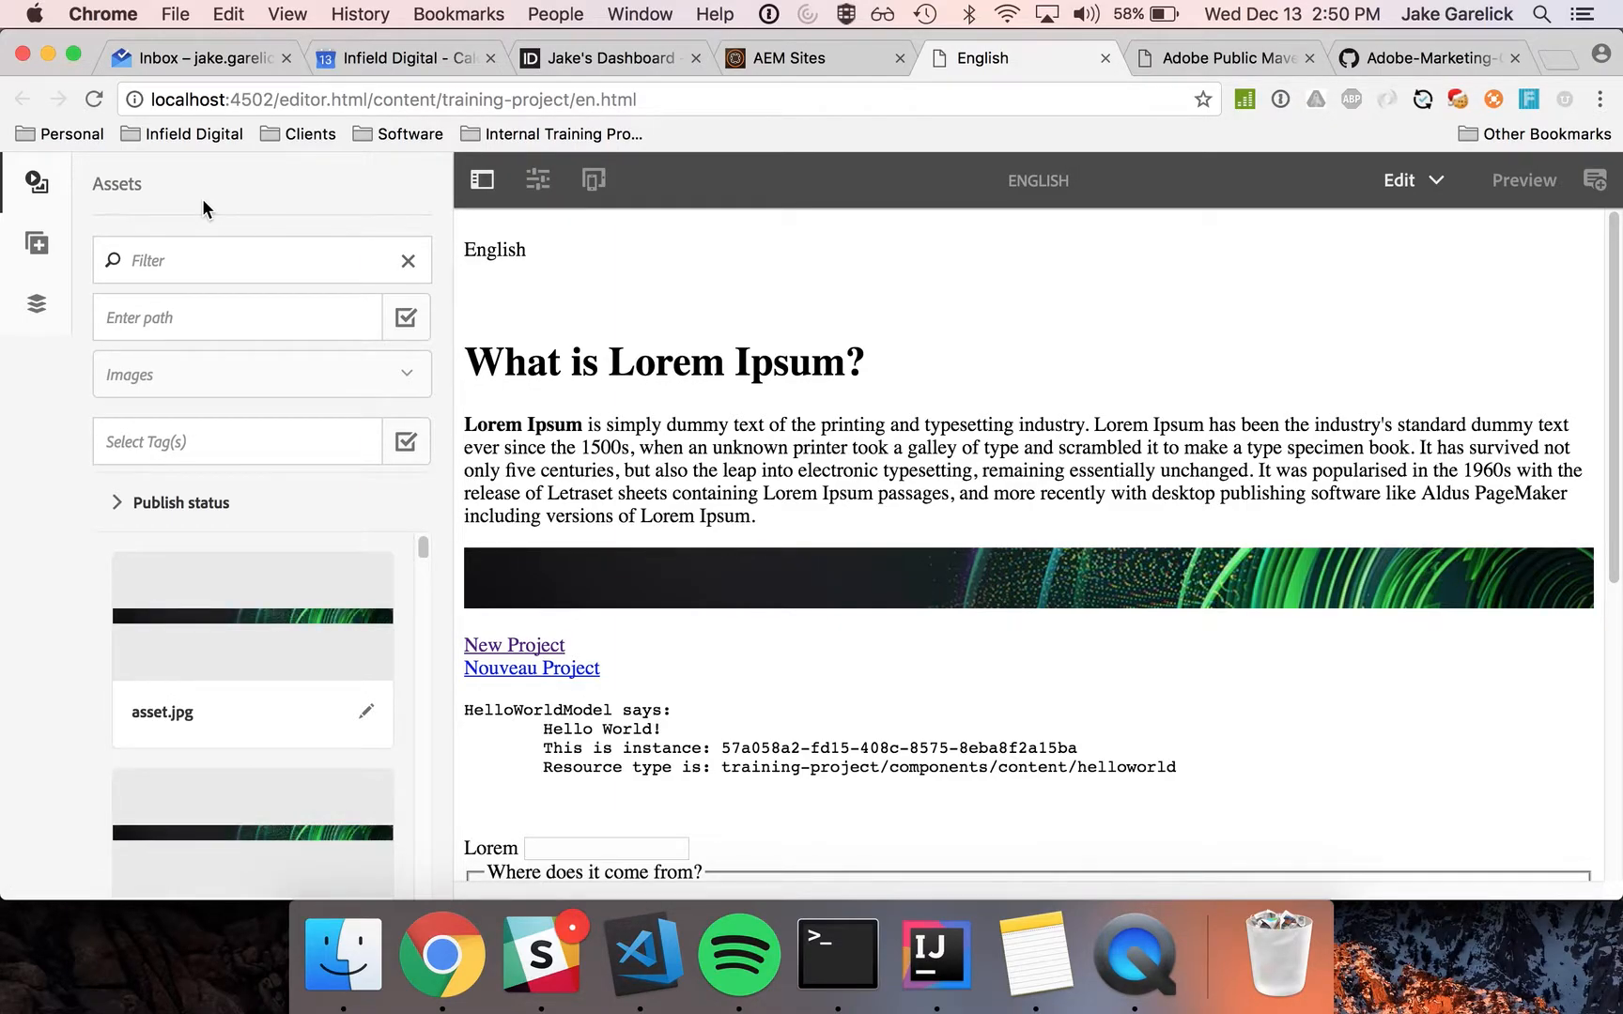
click(895, 471)
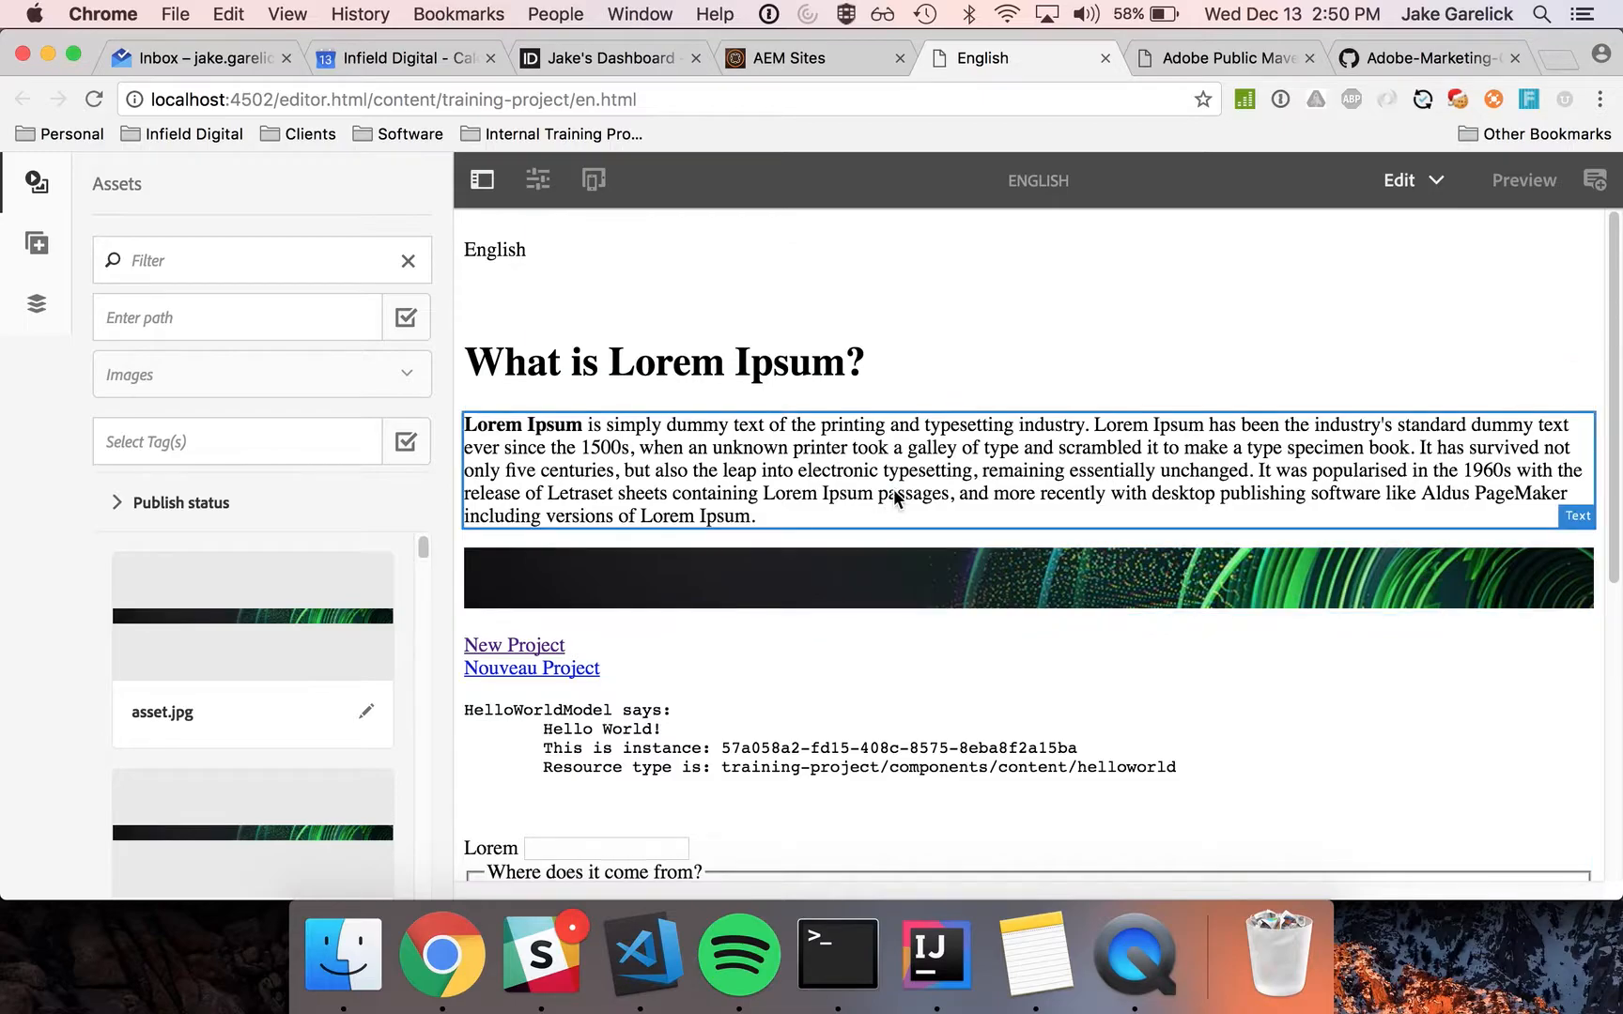
click(927, 657)
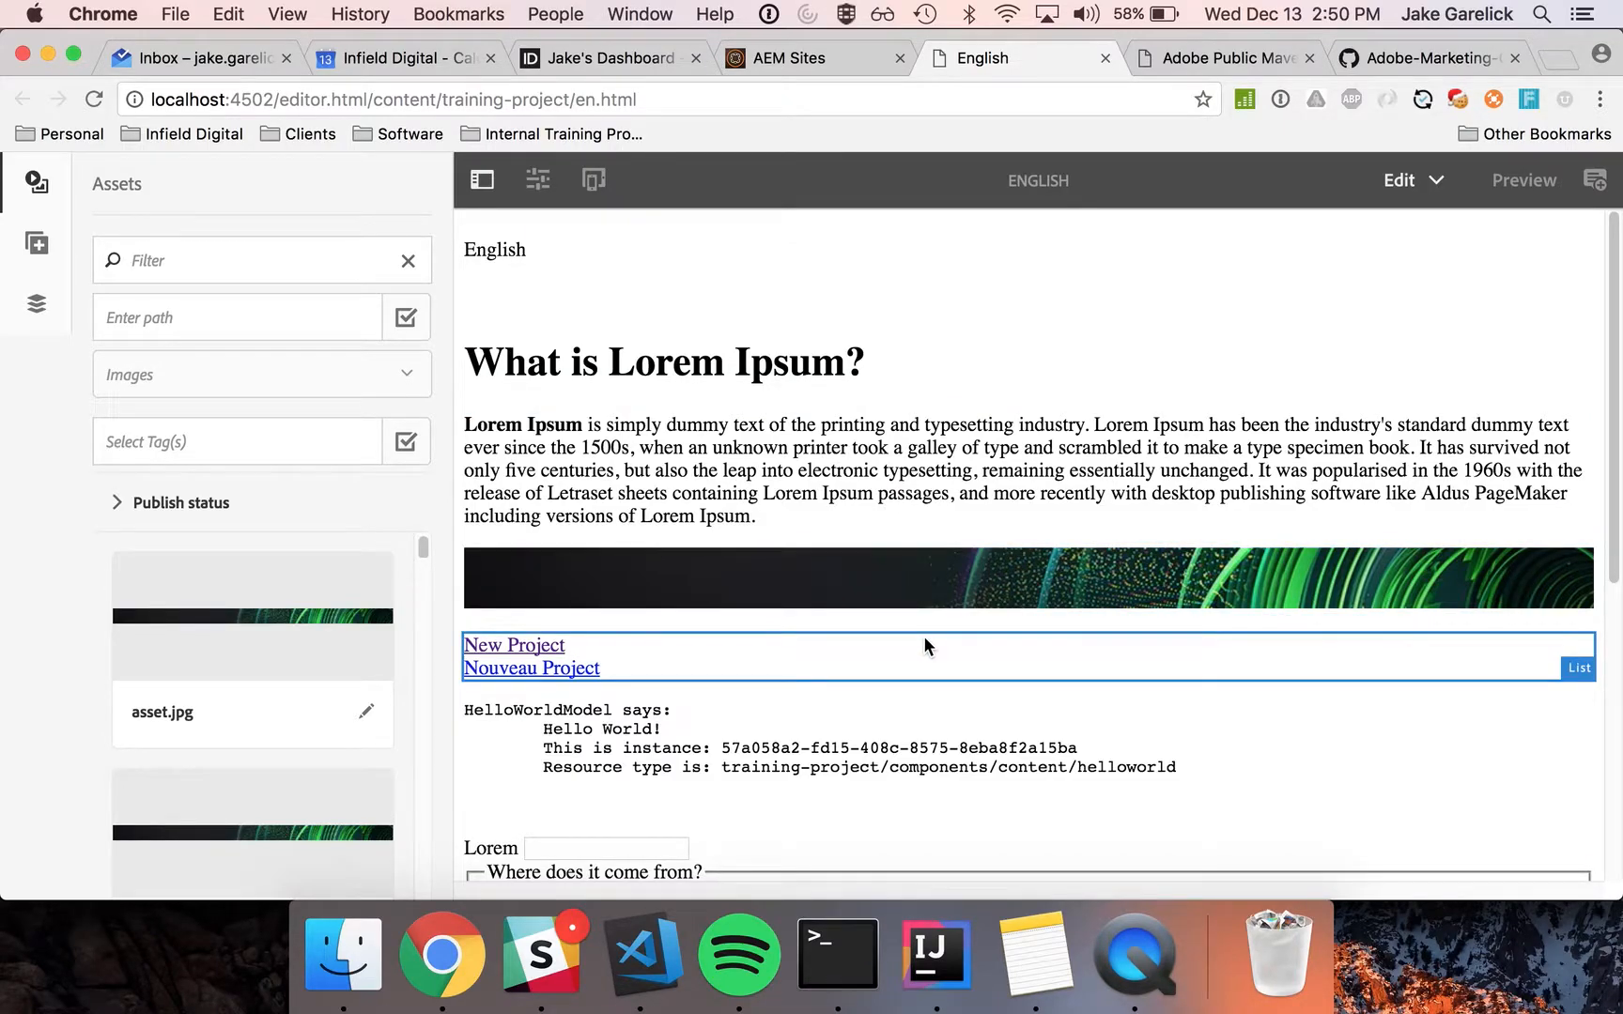